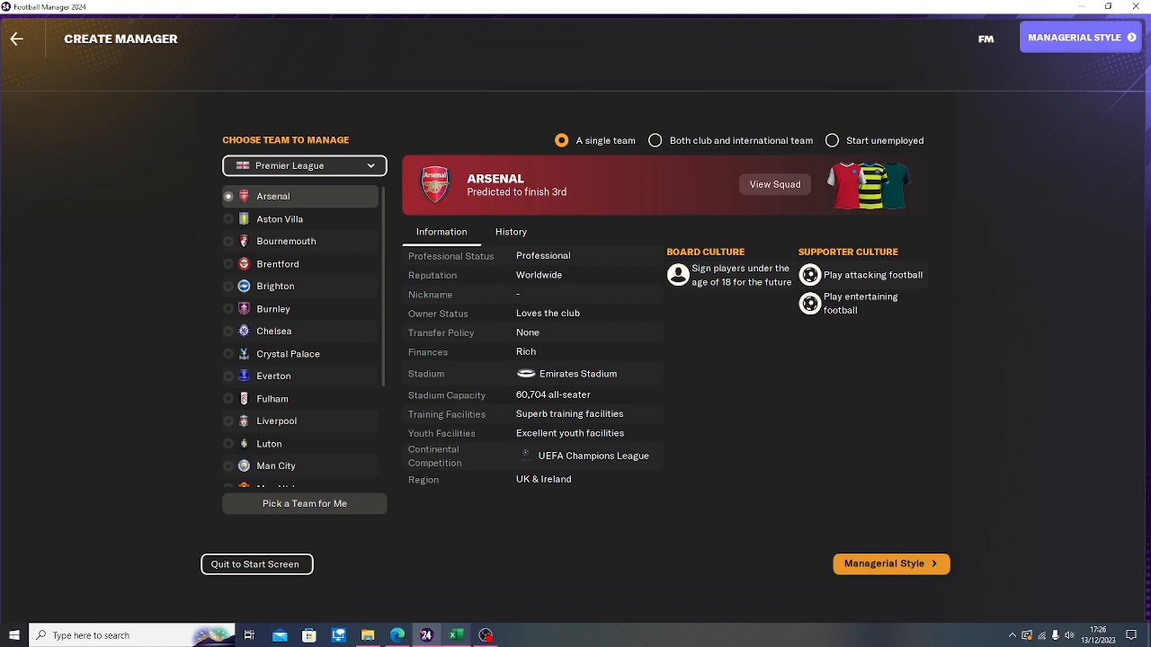
- Inspect the Dl position entry, first senior player, and Sen and U21 team tags
left_click(454, 636)
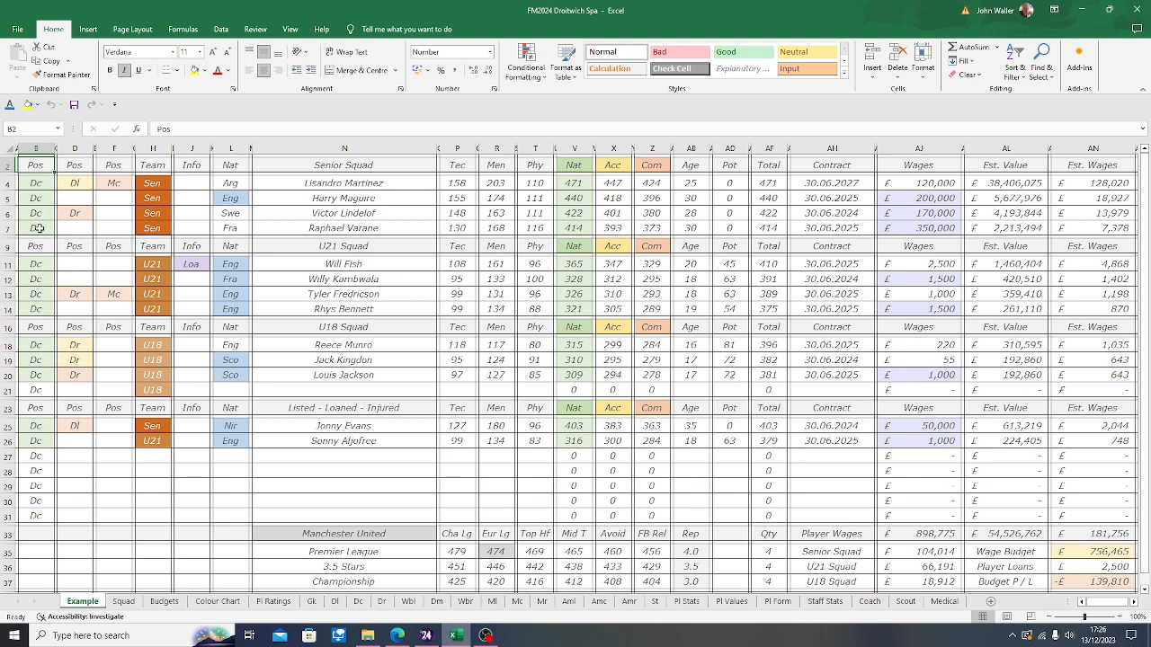
mouse_move(38, 275)
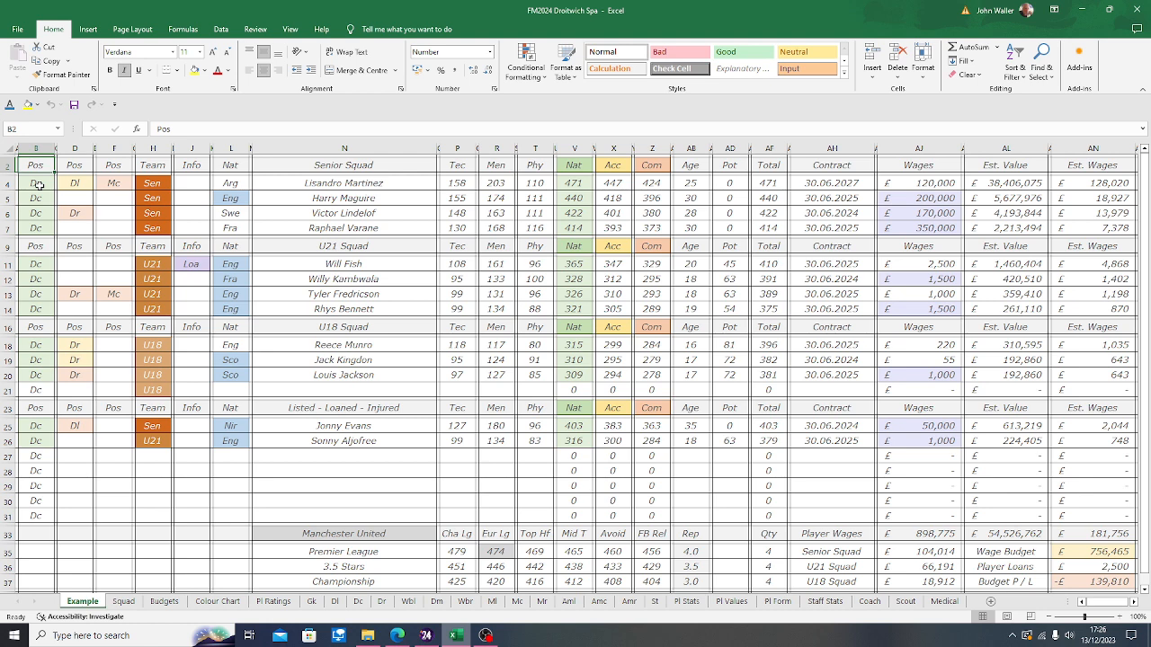
mouse_move(81, 184)
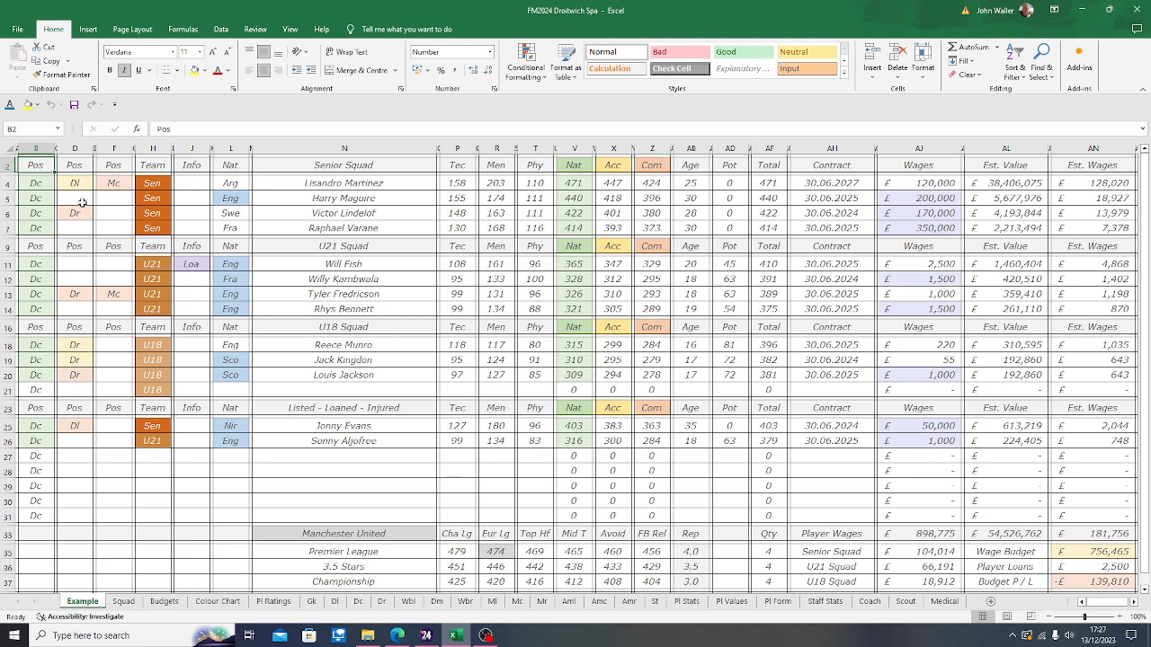
left_click(75, 182)
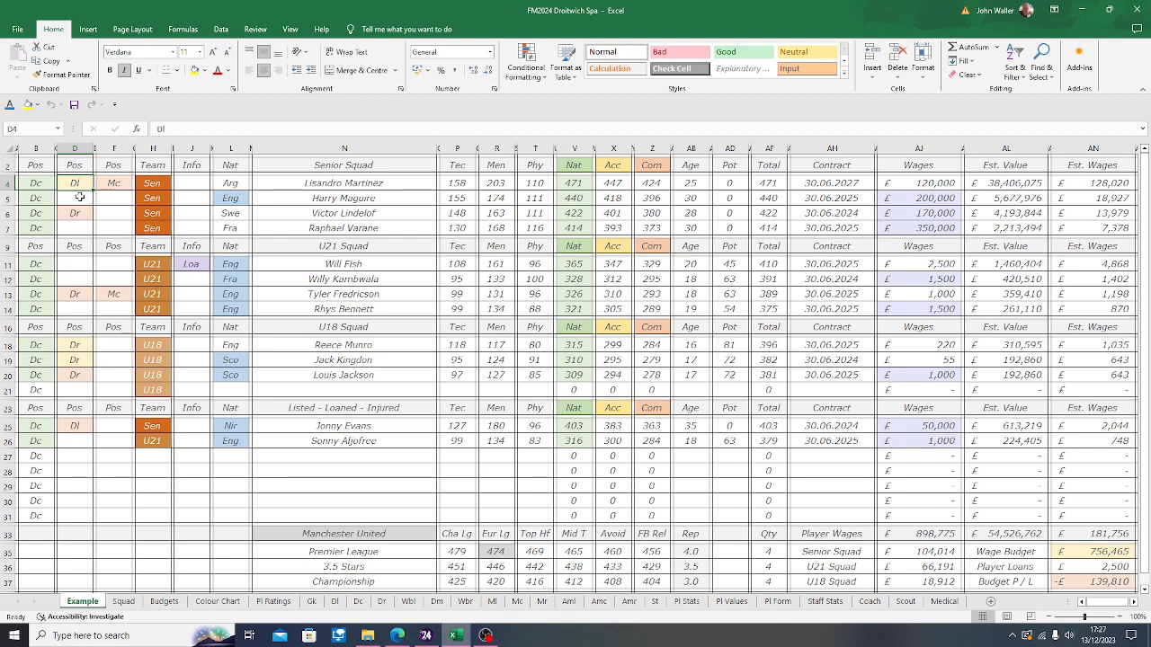
left_click(113, 182)
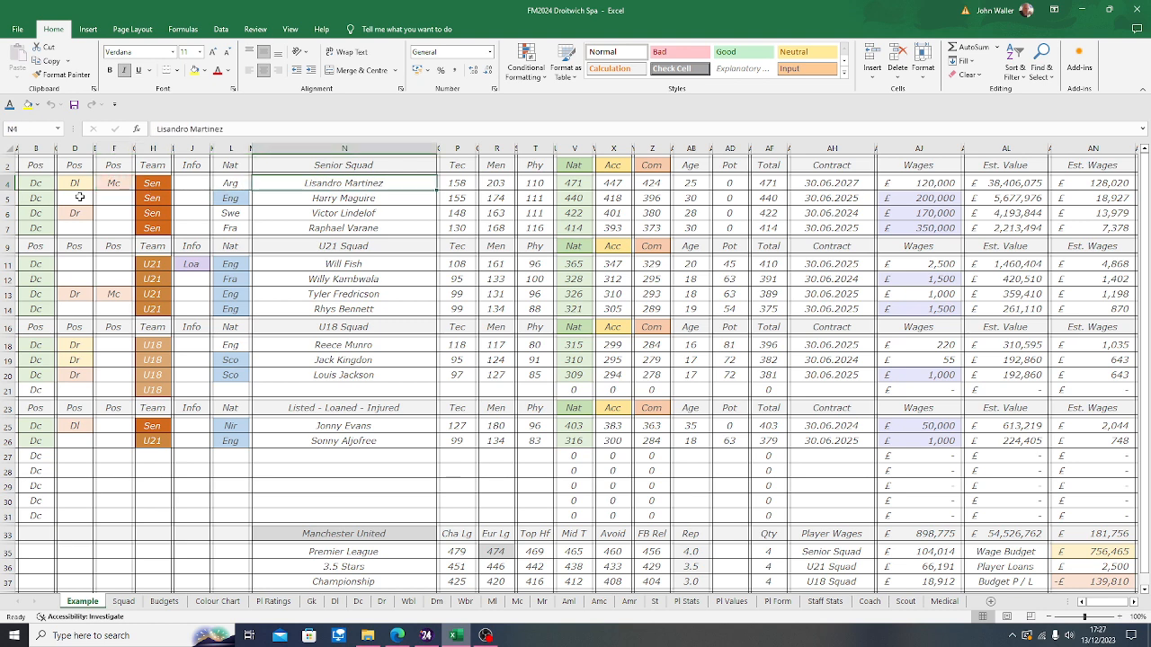
left_click(152, 181)
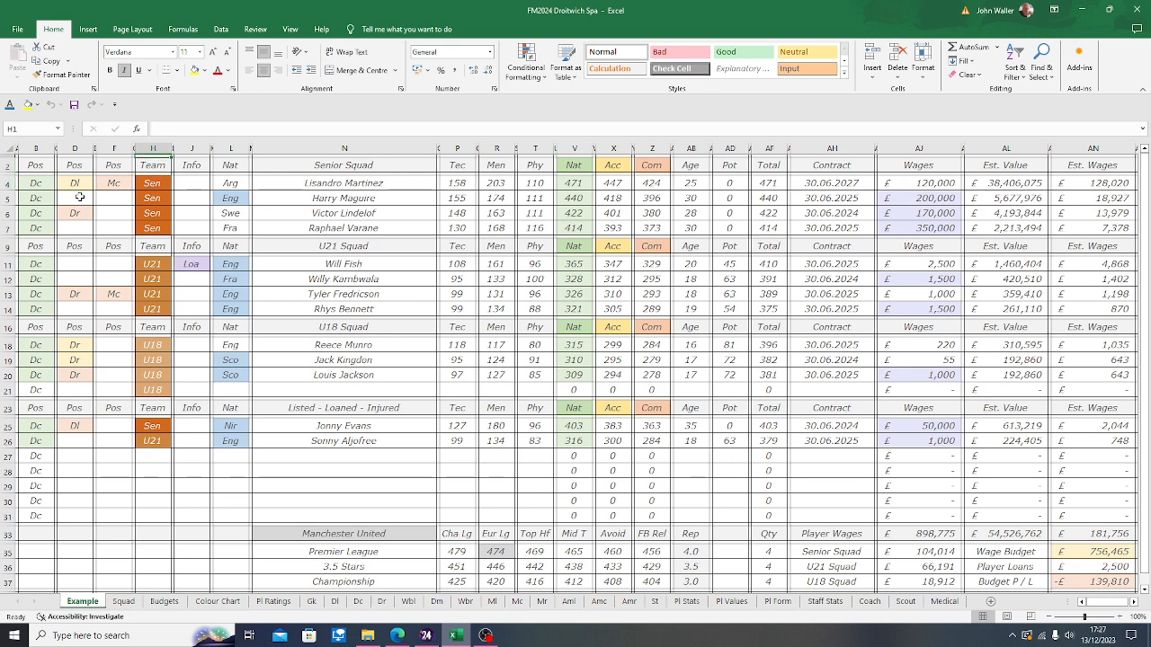
left_click(152, 183)
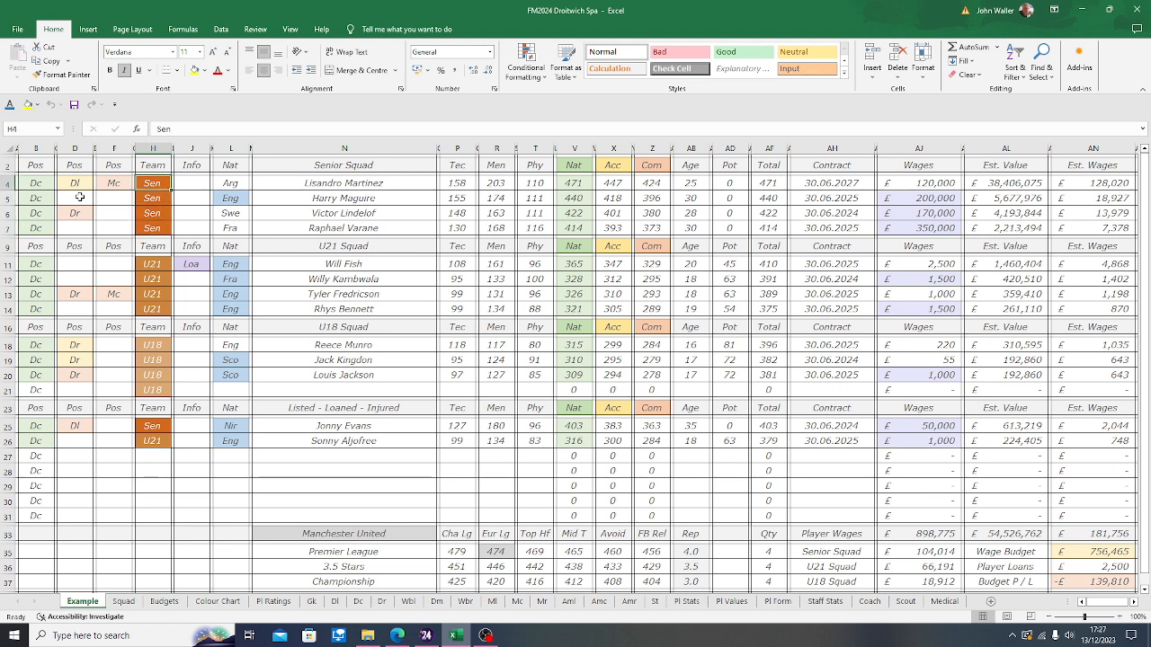
left_click(153, 227)
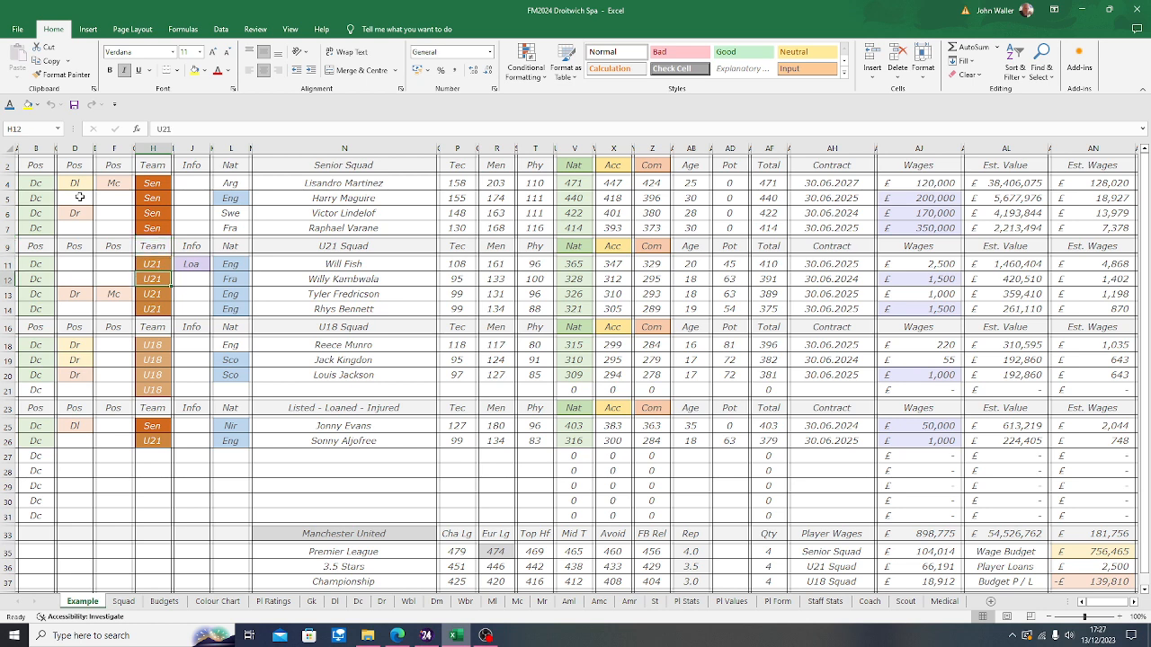
left_click(153, 263)
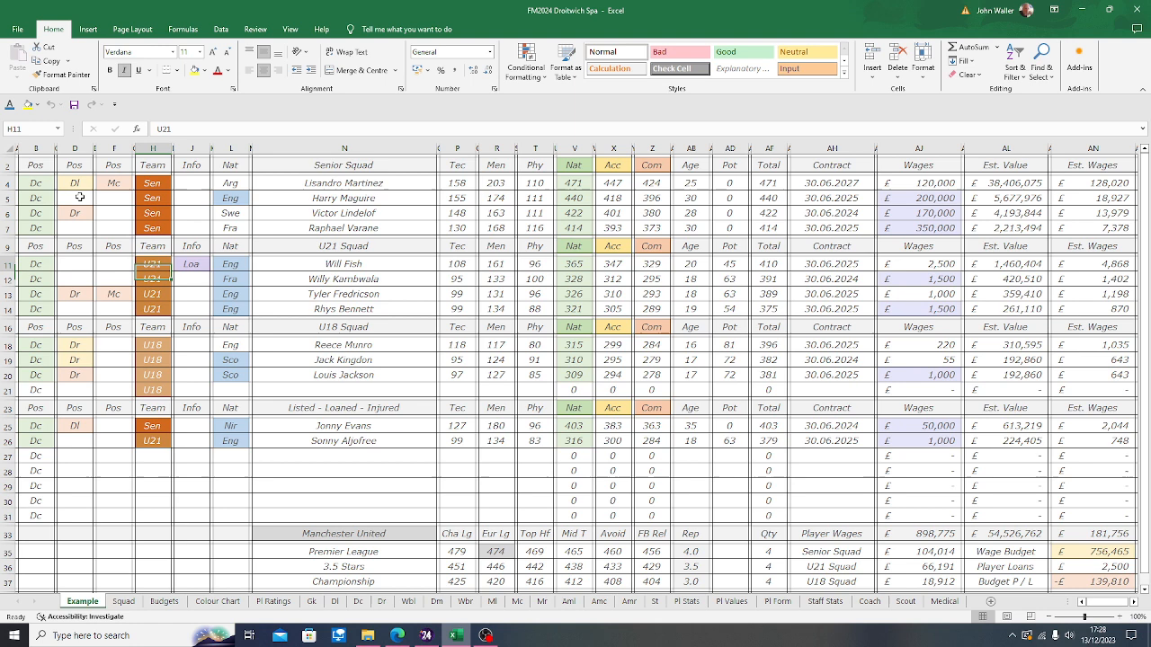
- Review the Sen, U21 and U18 tags down the Team column
left_click(152, 183)
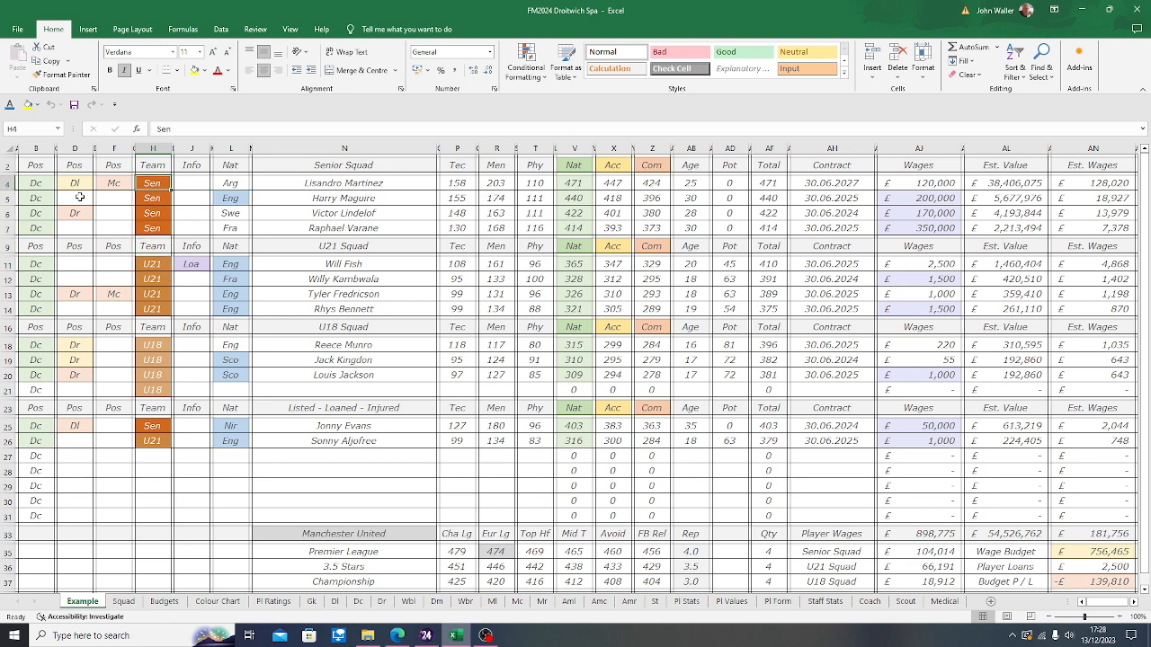
left_click(152, 227)
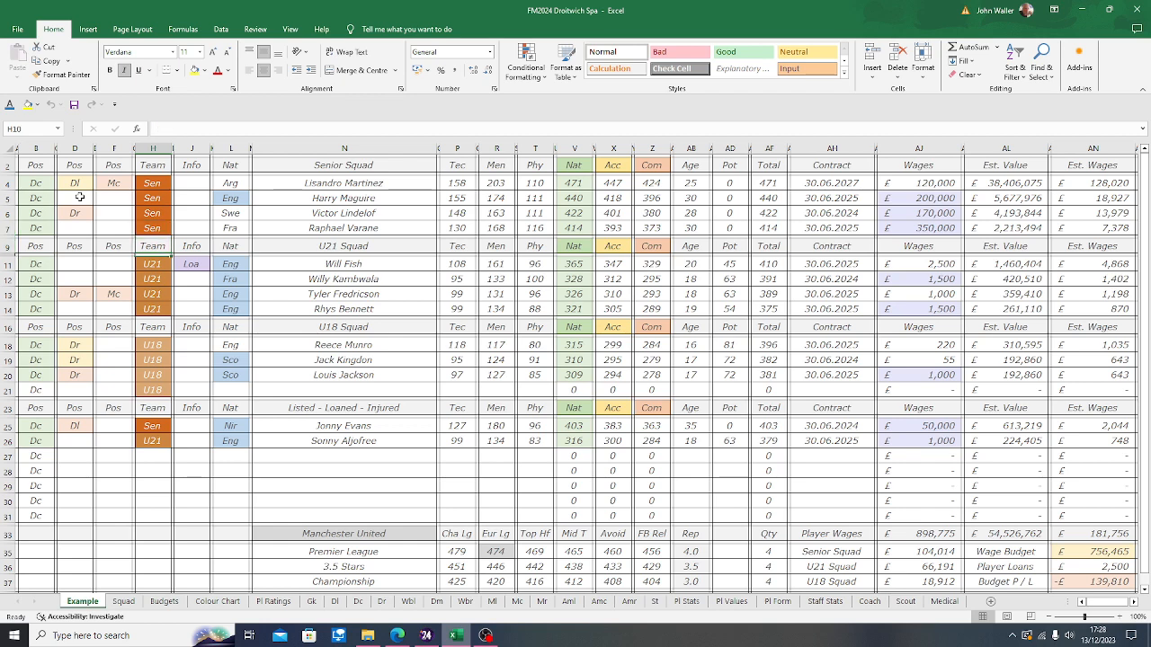
left_click(152, 264)
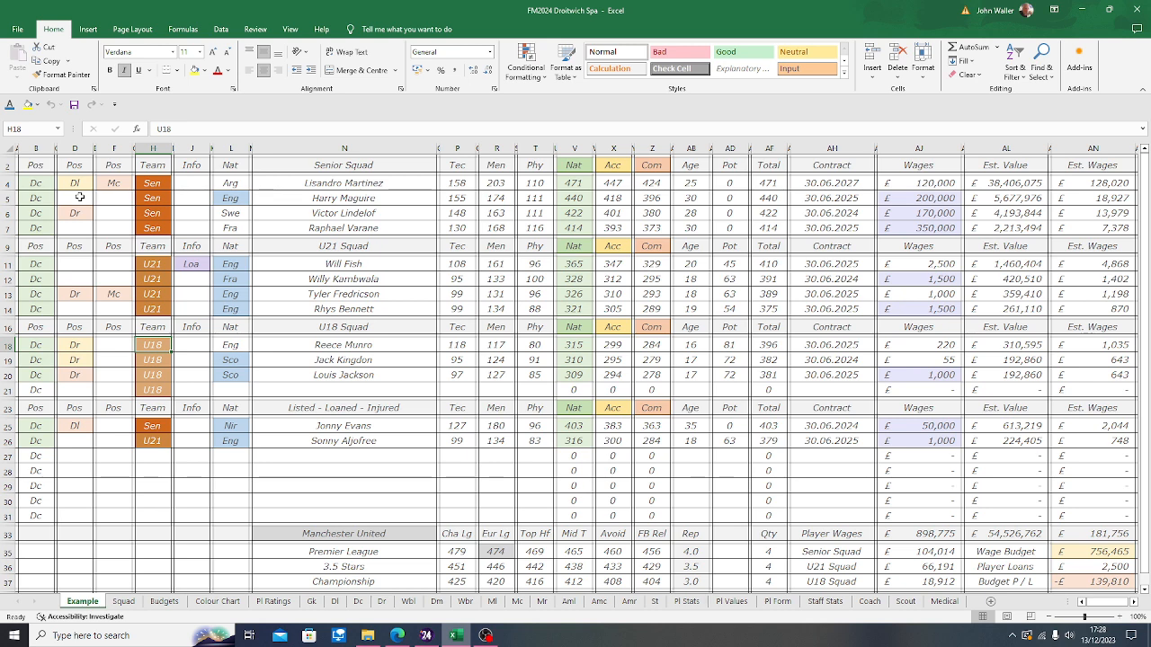
left_click(152, 390)
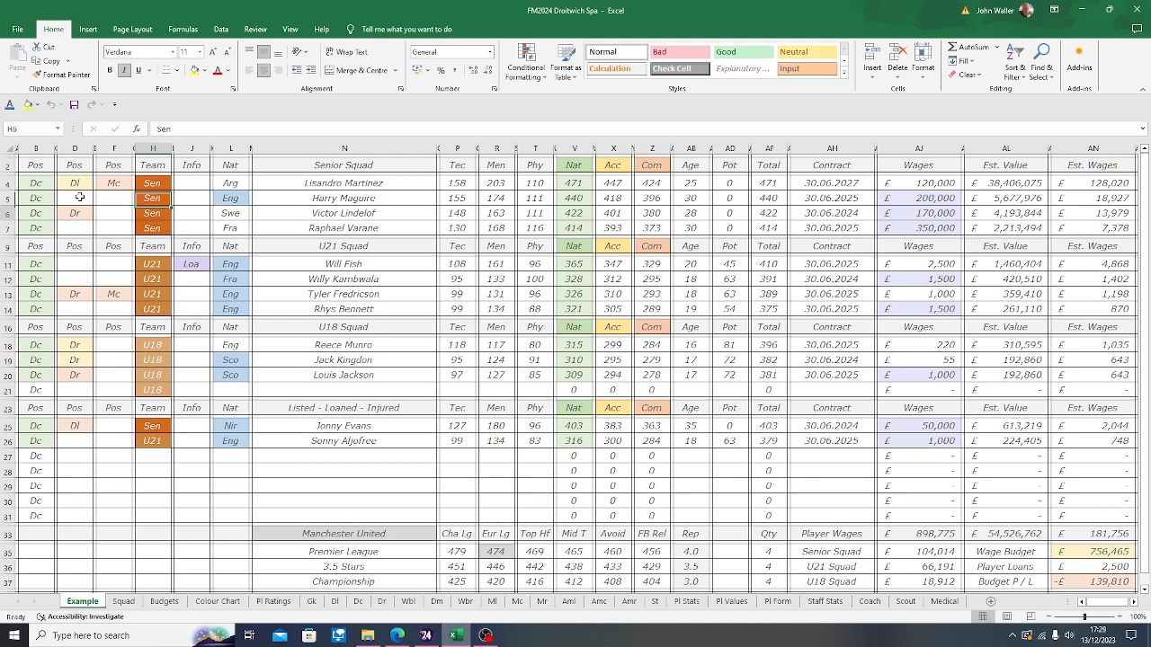
left_click(152, 360)
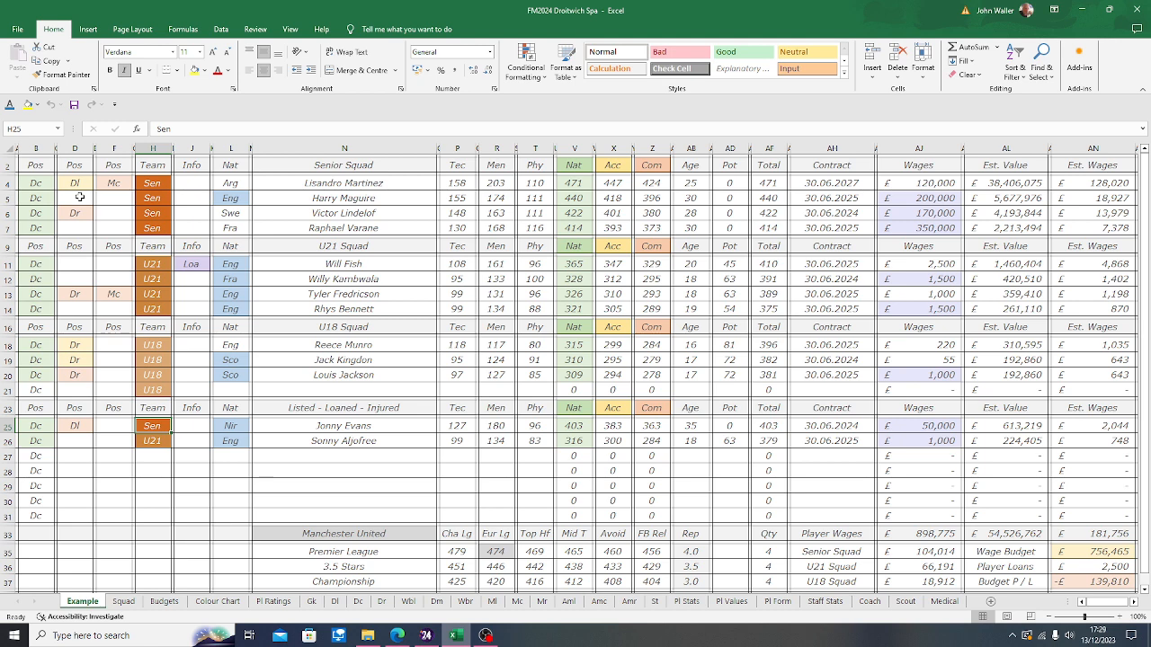
- Review the Nat totals, including 403, 471, 440, 321 and 316
left_click(344, 426)
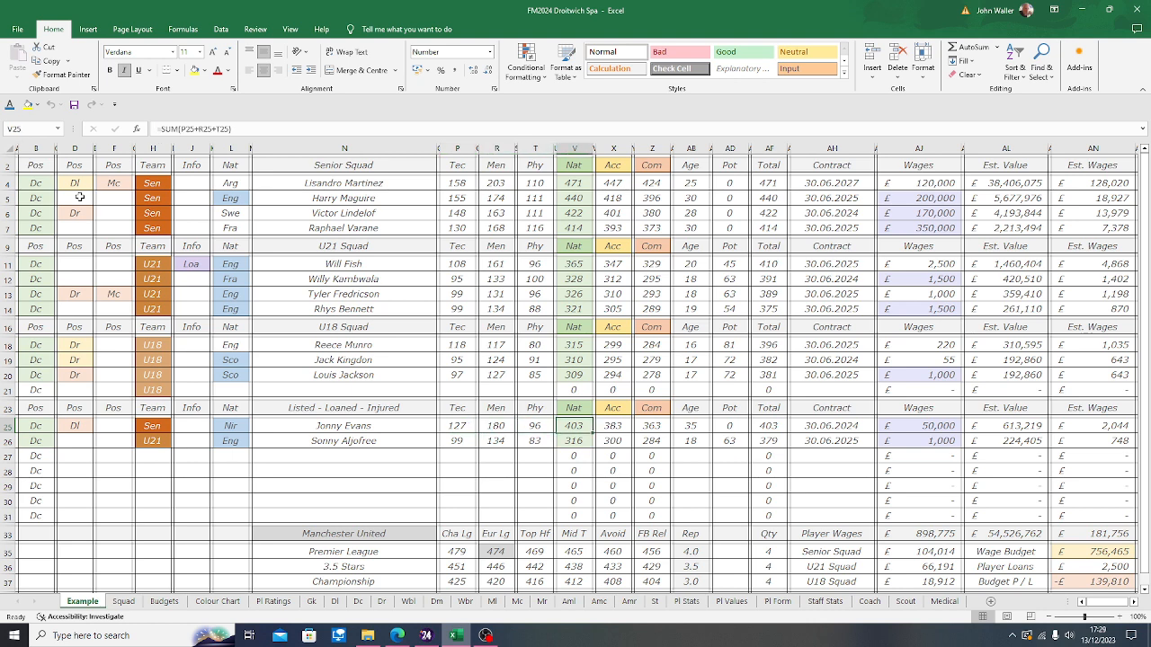
left_click(574, 425)
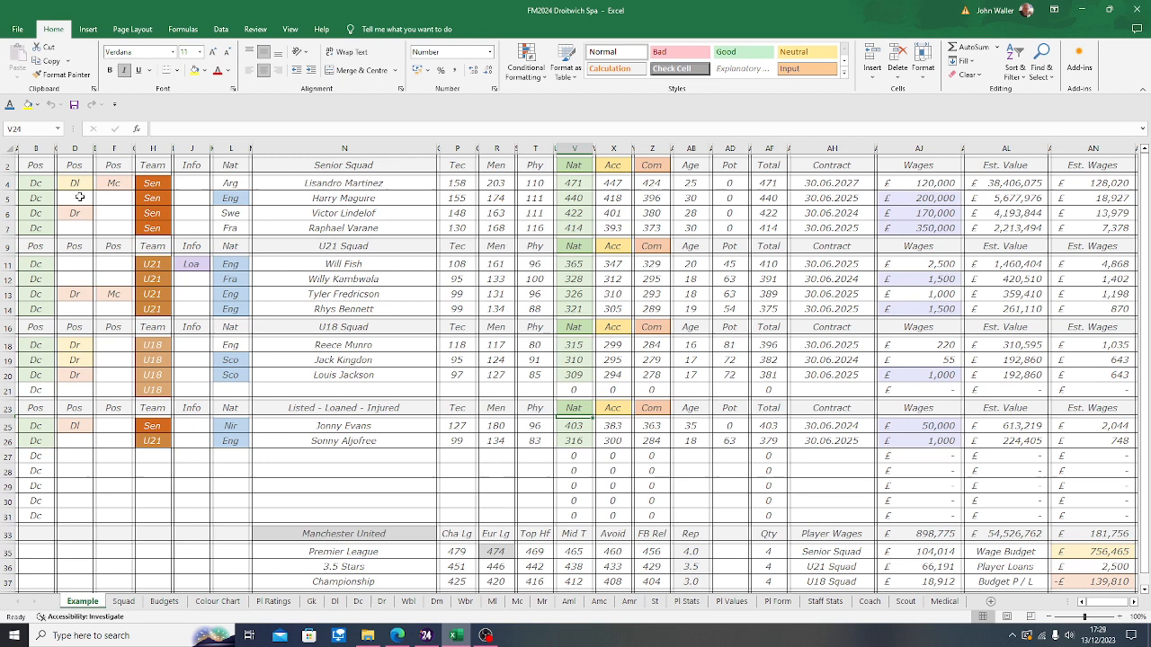
left_click(572, 227)
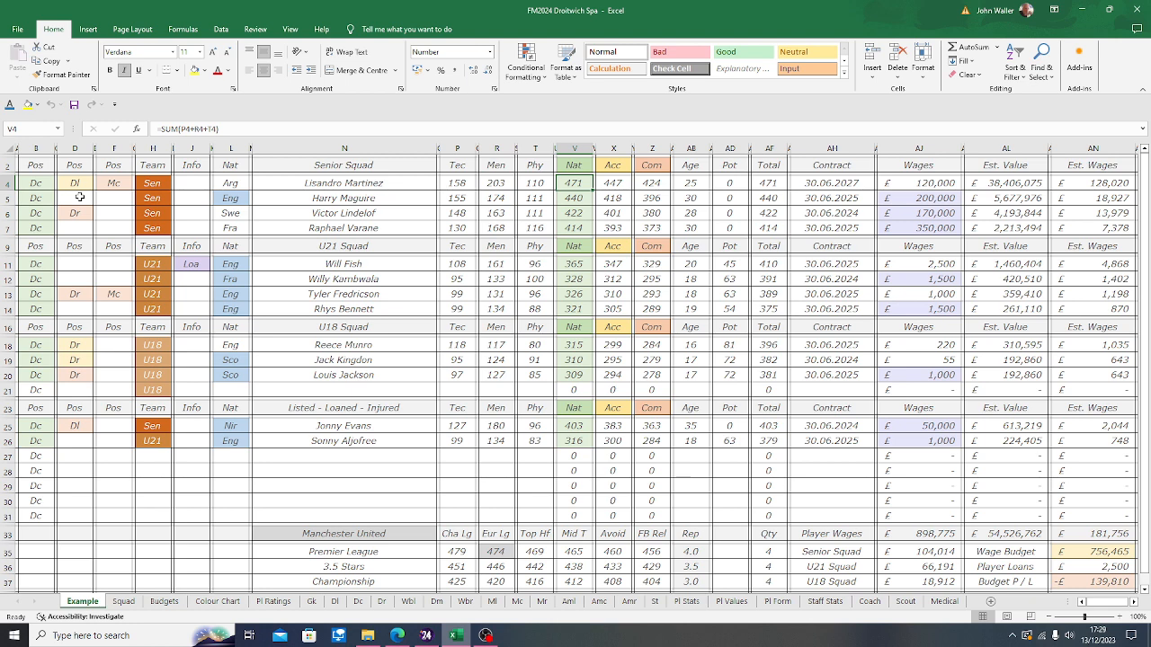
left_click(574, 197)
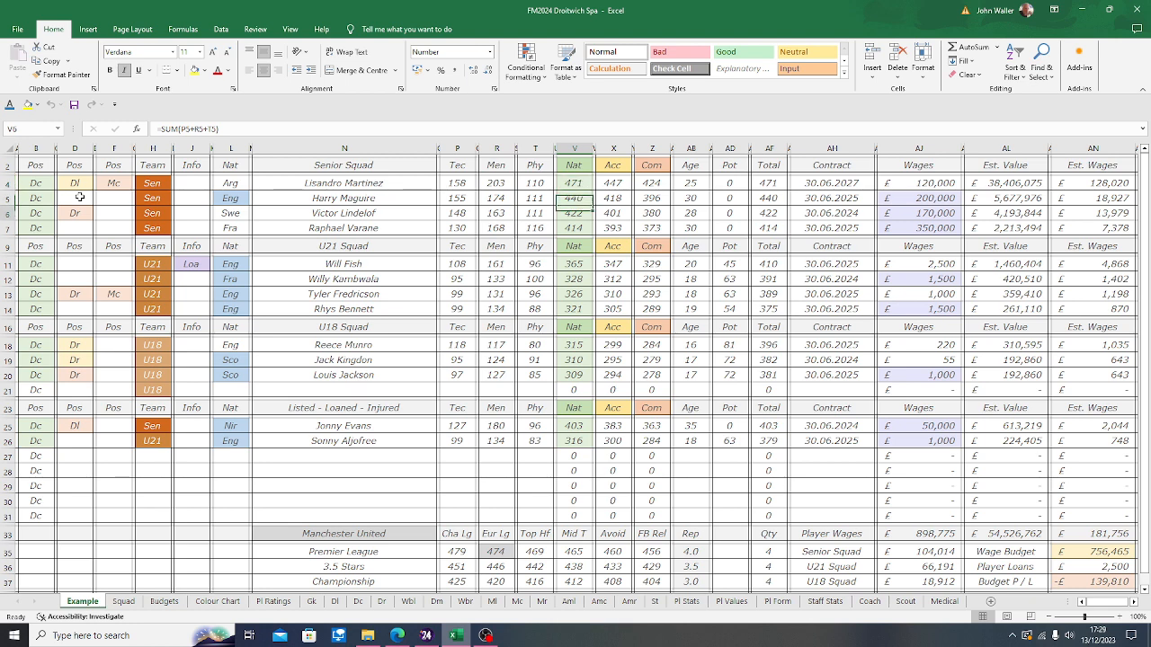
left_click(574, 455)
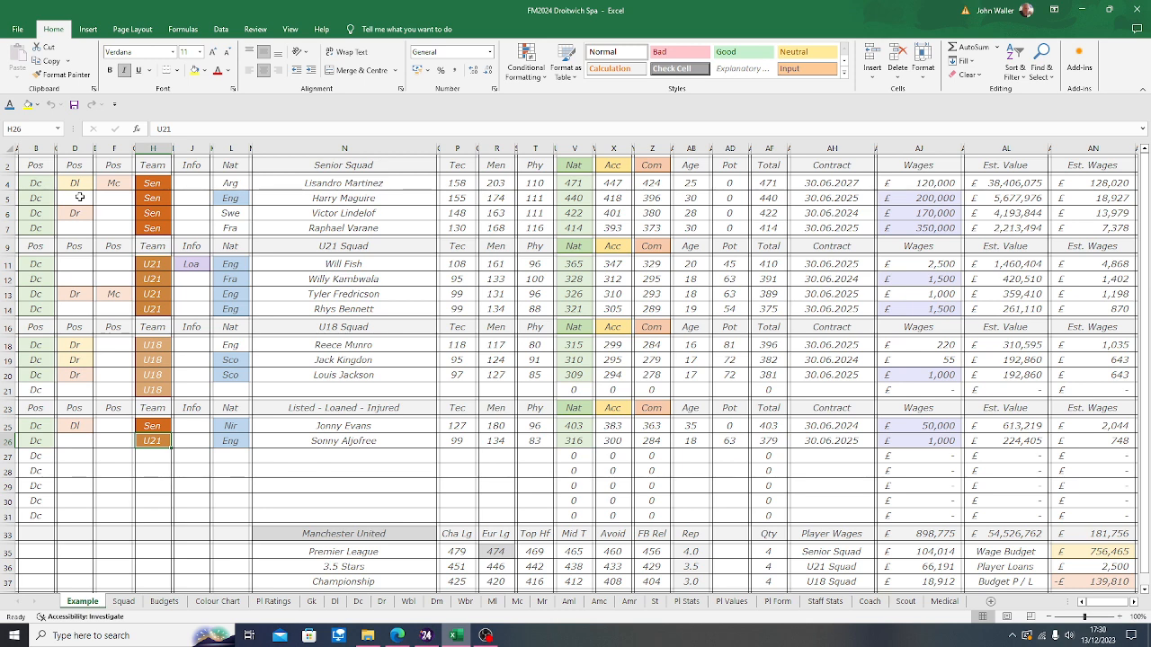
left_click(152, 425)
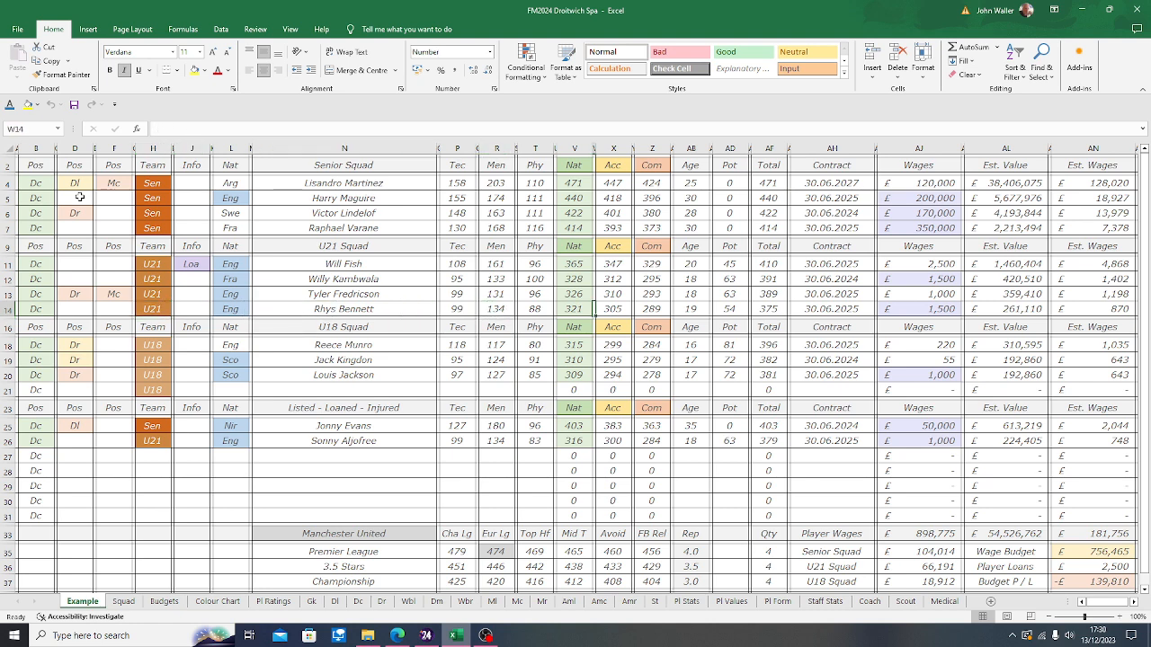
left_click(573, 308)
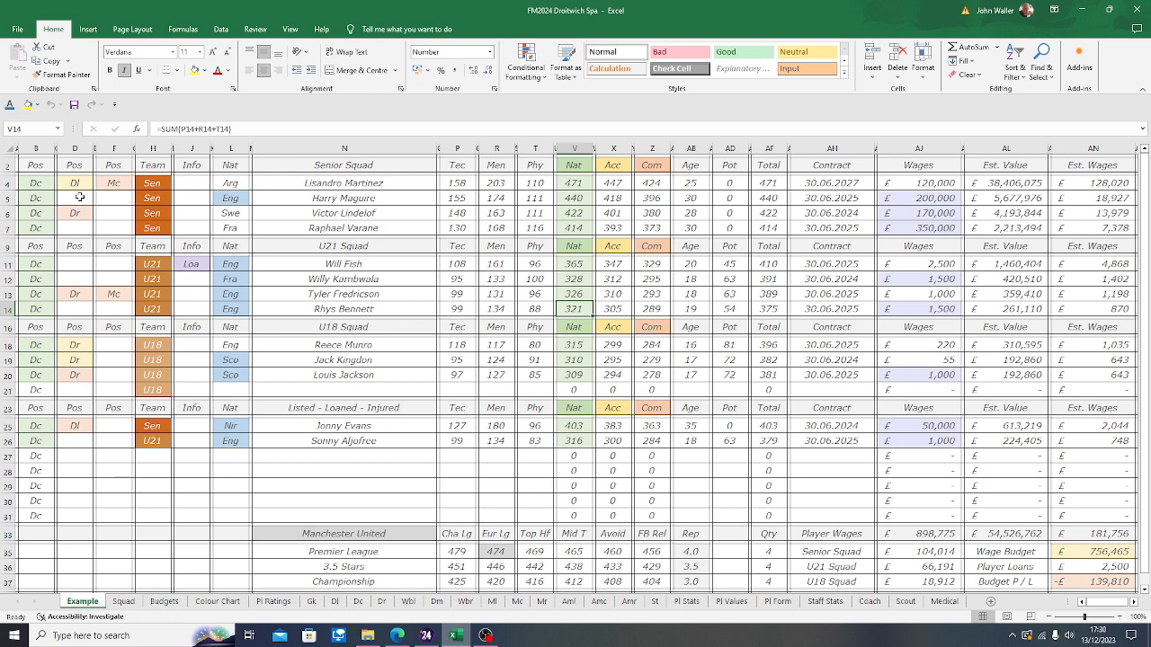
left_click(574, 440)
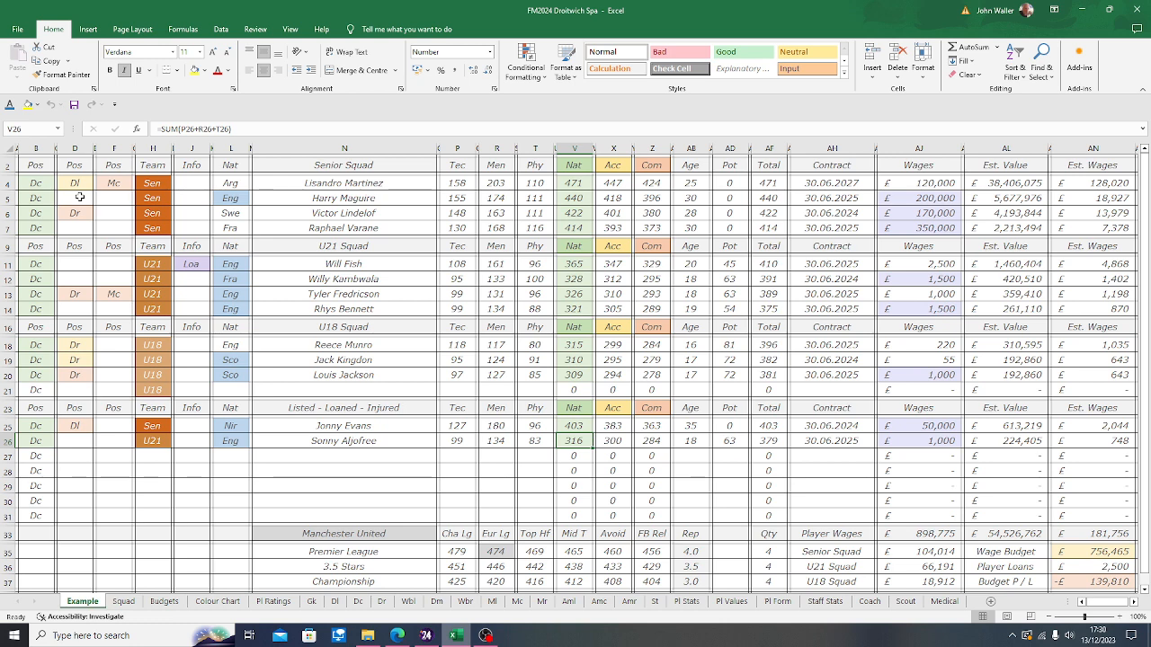
- Check the Contract column, the 200,000 wage and the Arg, Swe and Eng nationalities
left_click(612, 426)
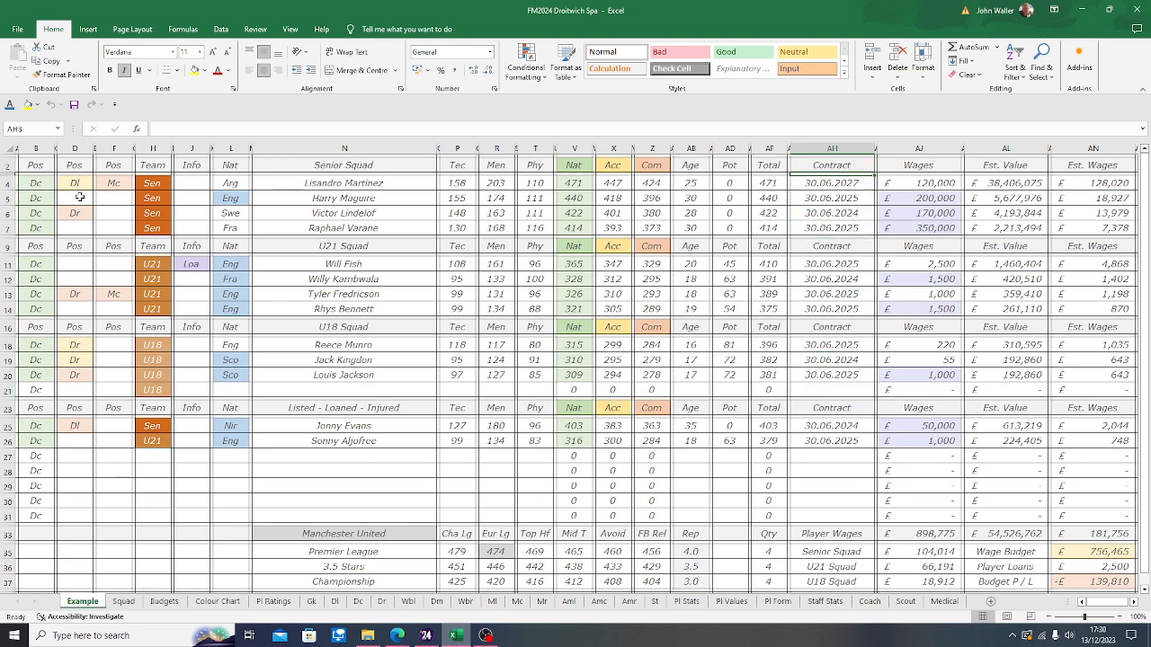
left_click(831, 182)
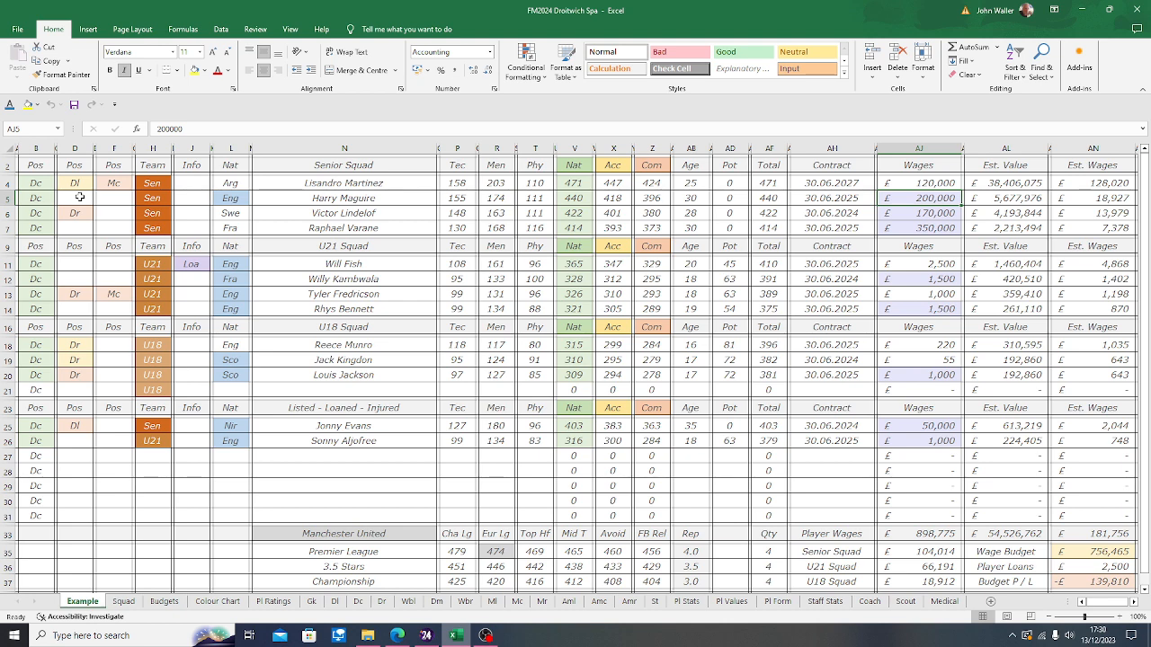
left_click(830, 198)
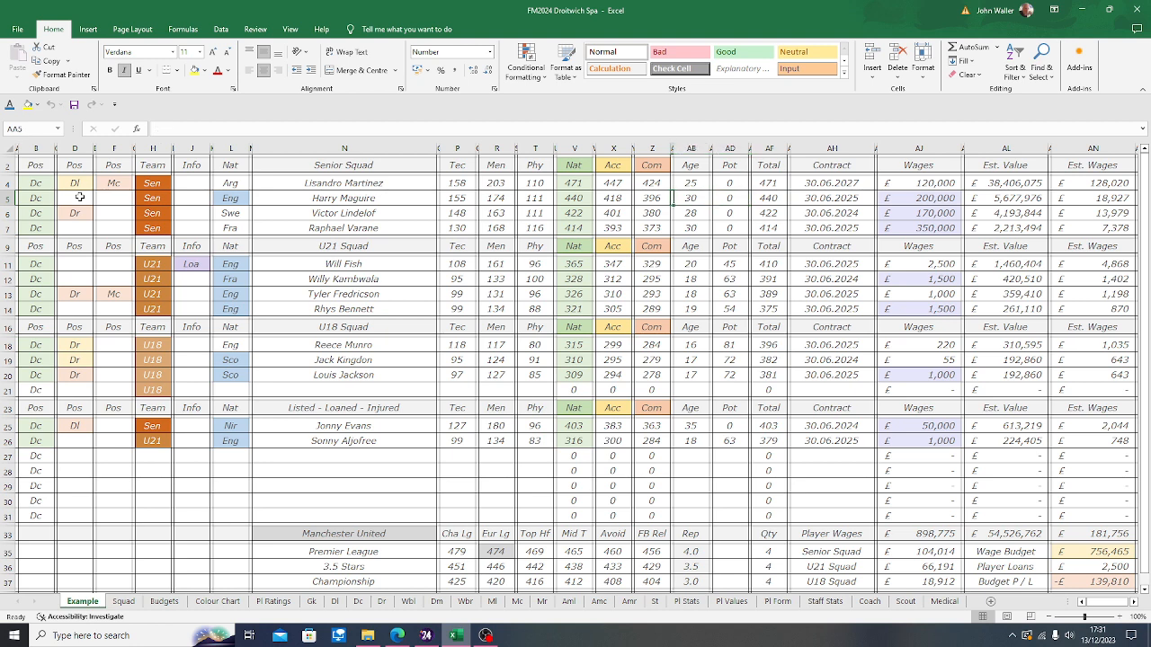
left_click(344, 198)
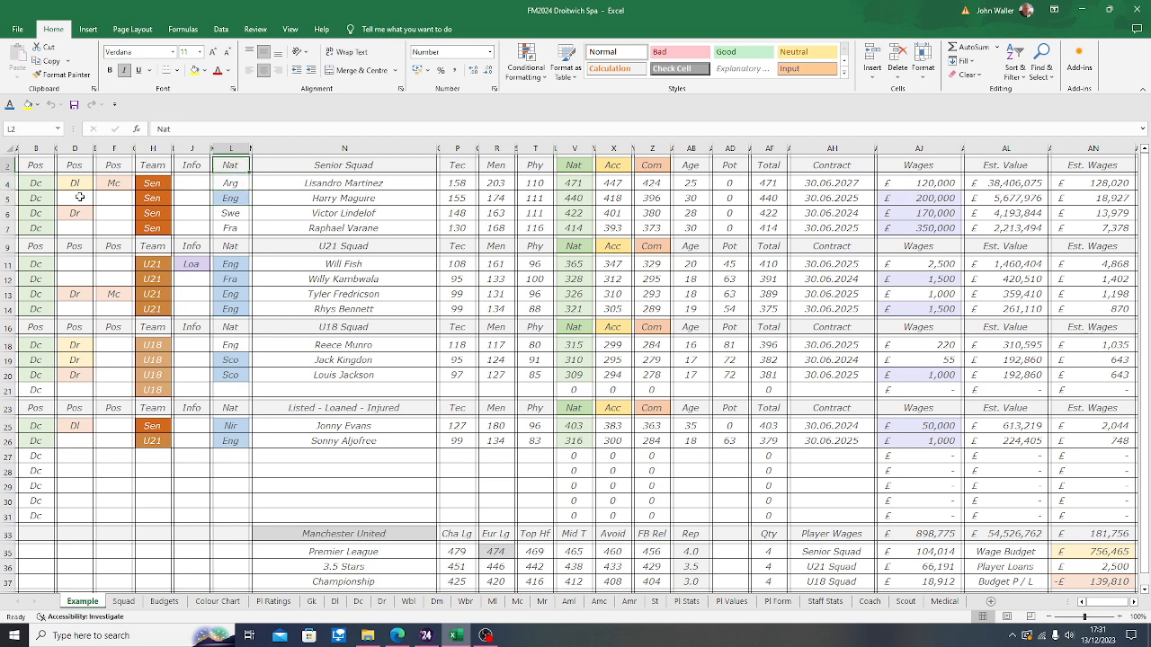
left_click(231, 167)
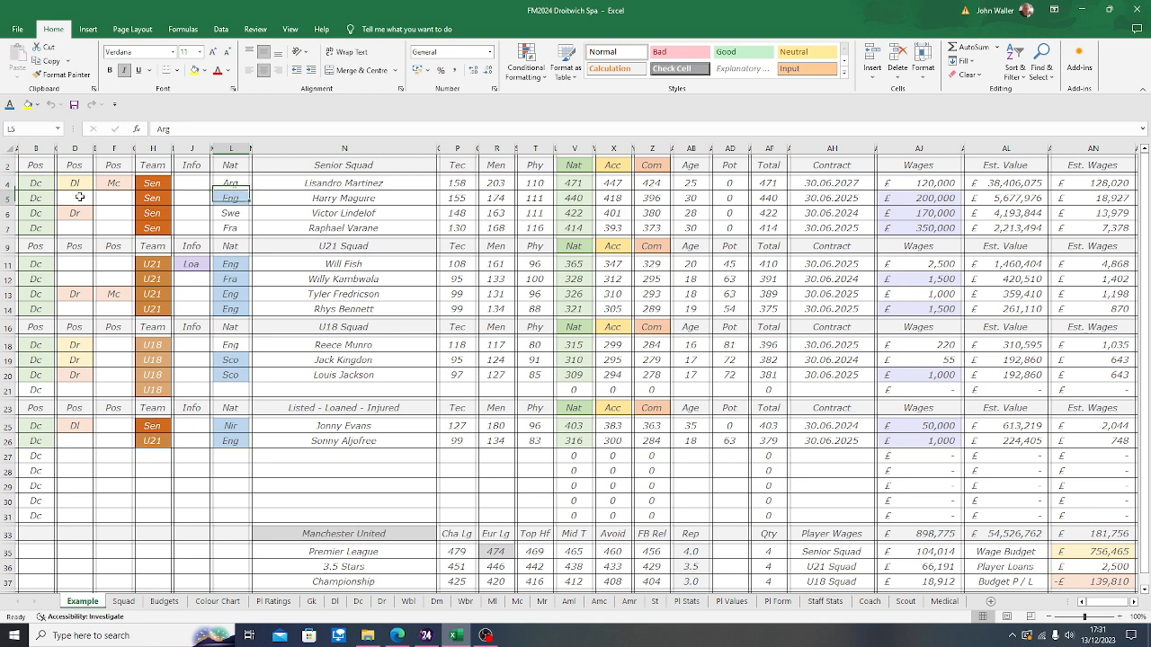
left_click(231, 228)
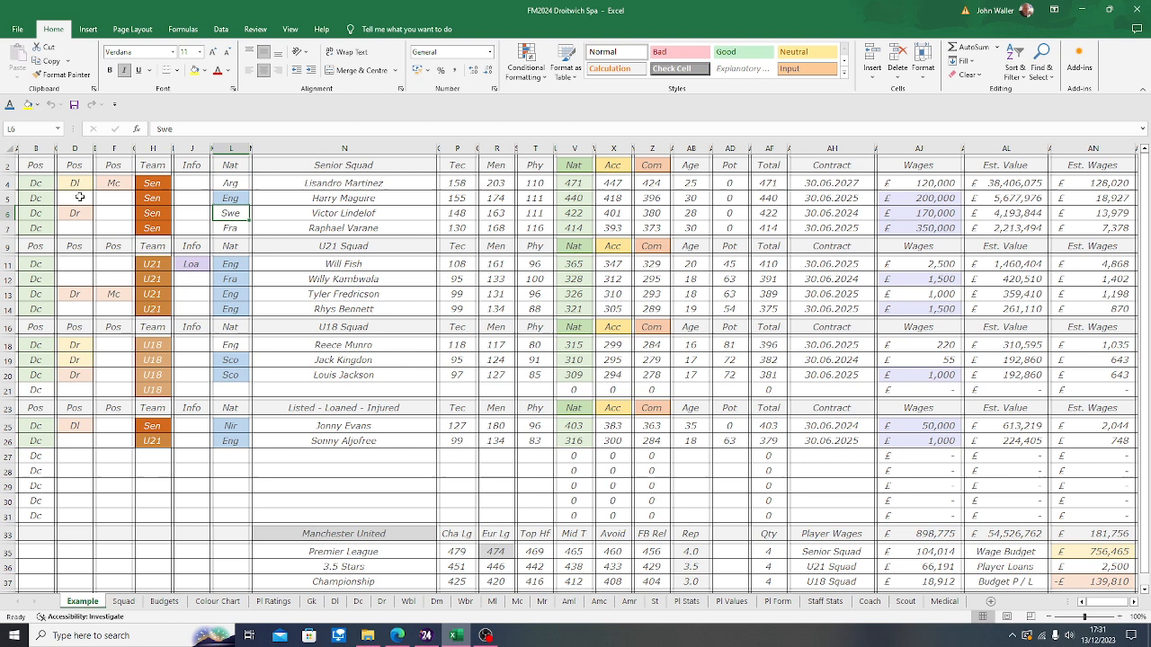
left_click(231, 198)
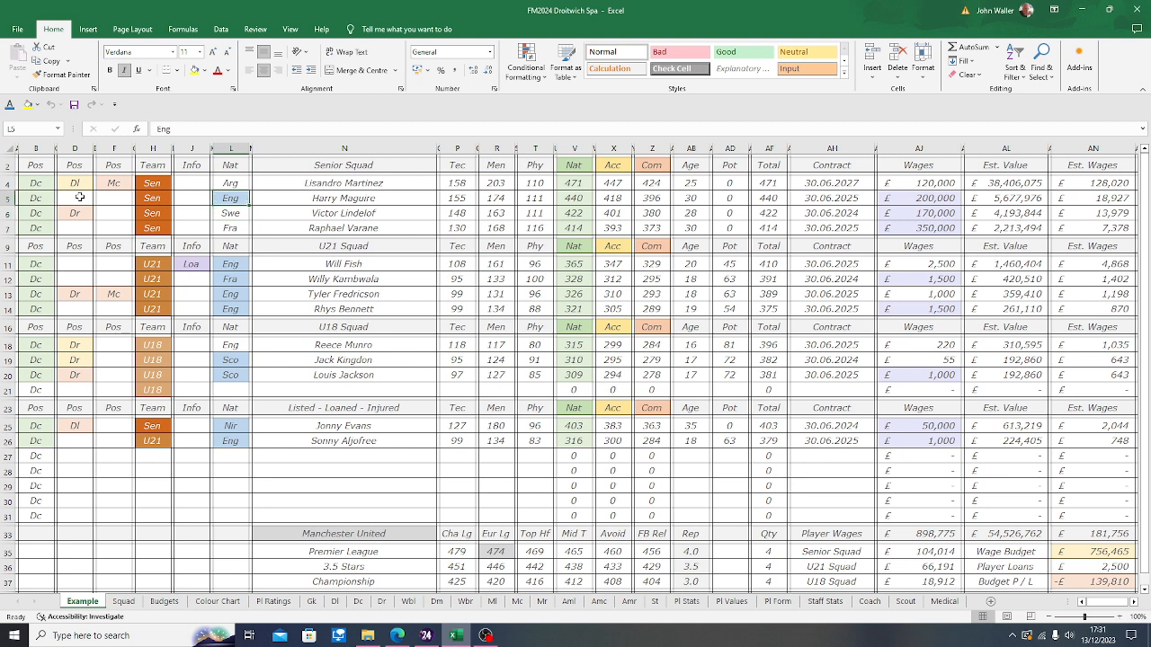
- Inspect Raphael Varane's Fra nationality, name entry and 350,000 wage
left_click(231, 165)
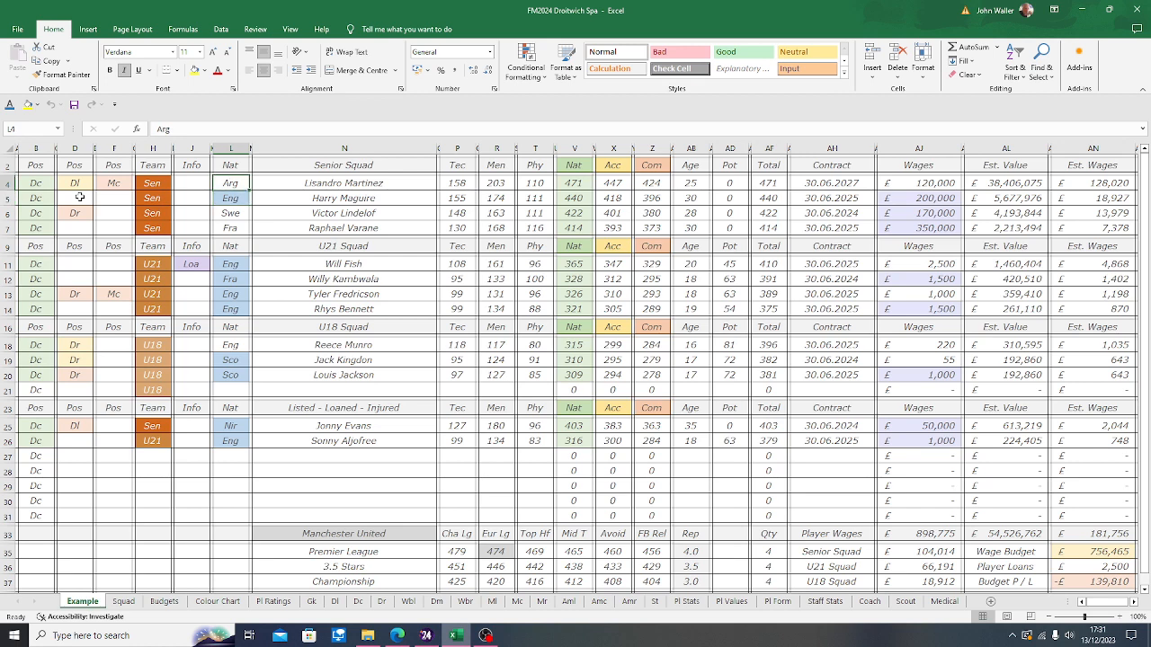
left_click(231, 228)
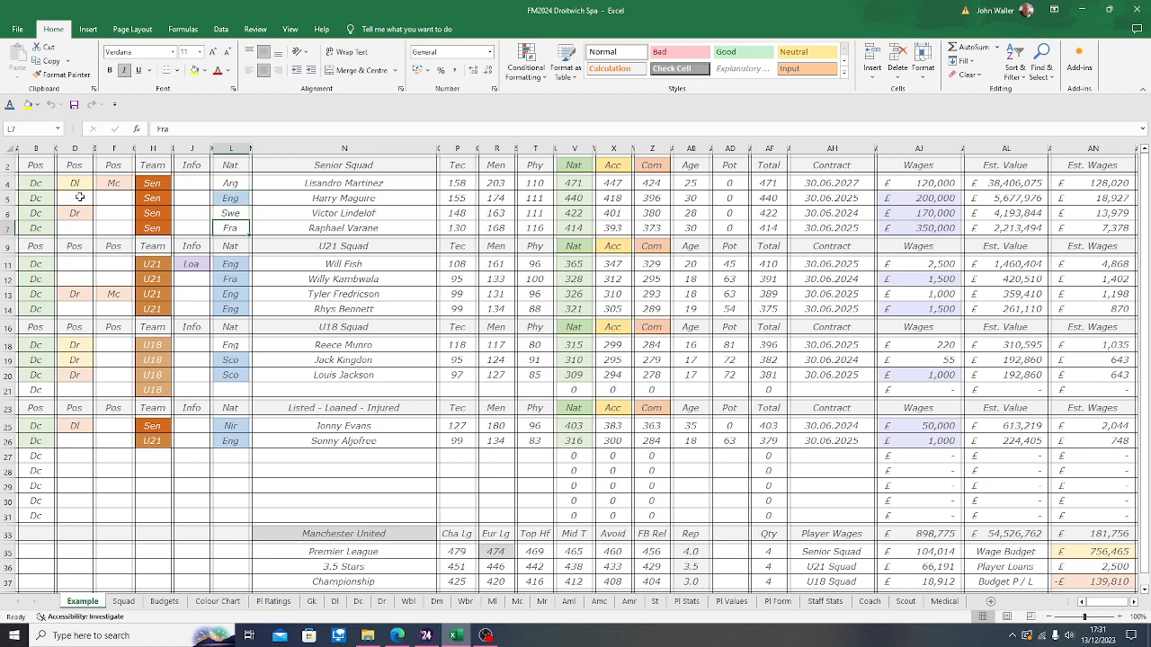
left_click(231, 198)
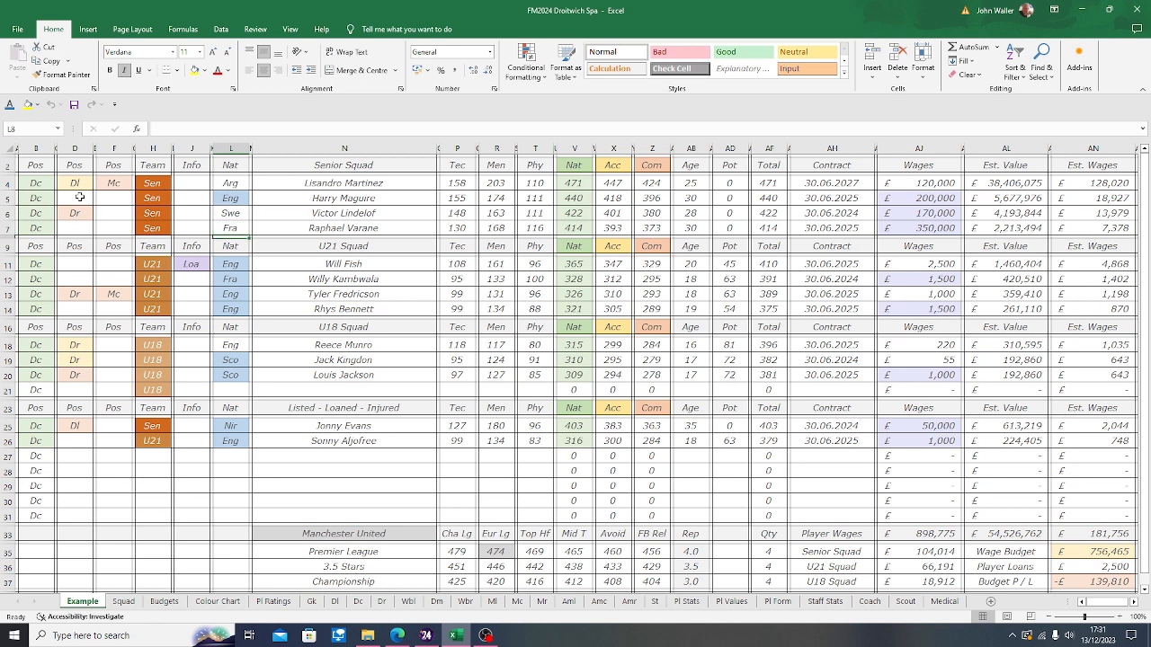
left_click(231, 408)
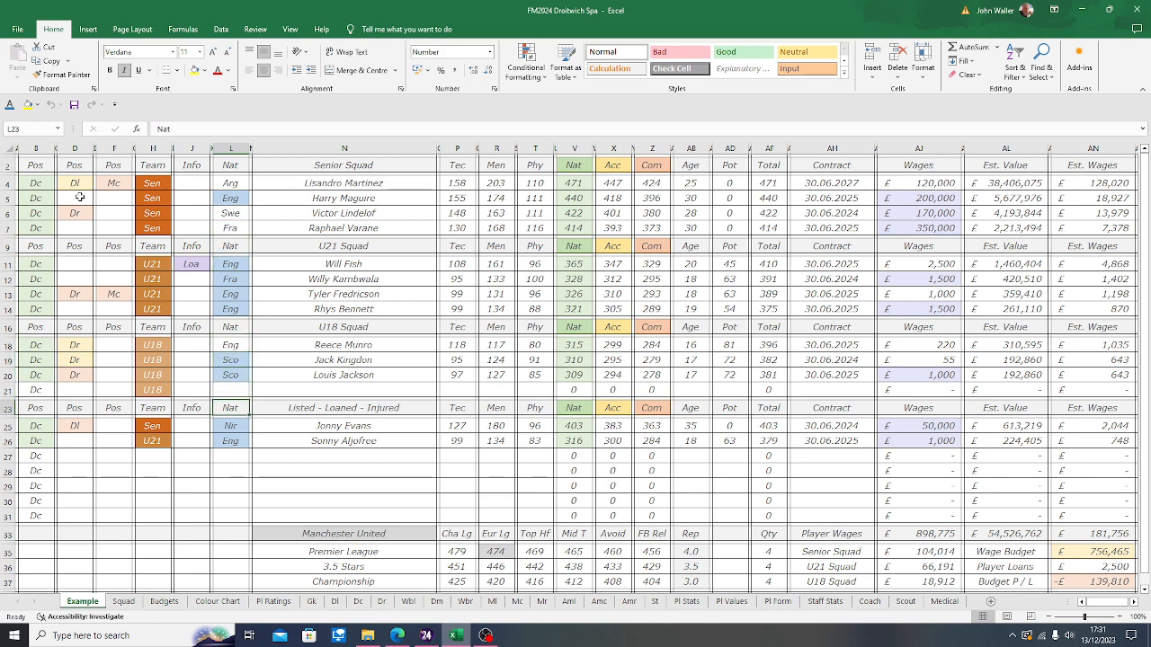
left_click(230, 425)
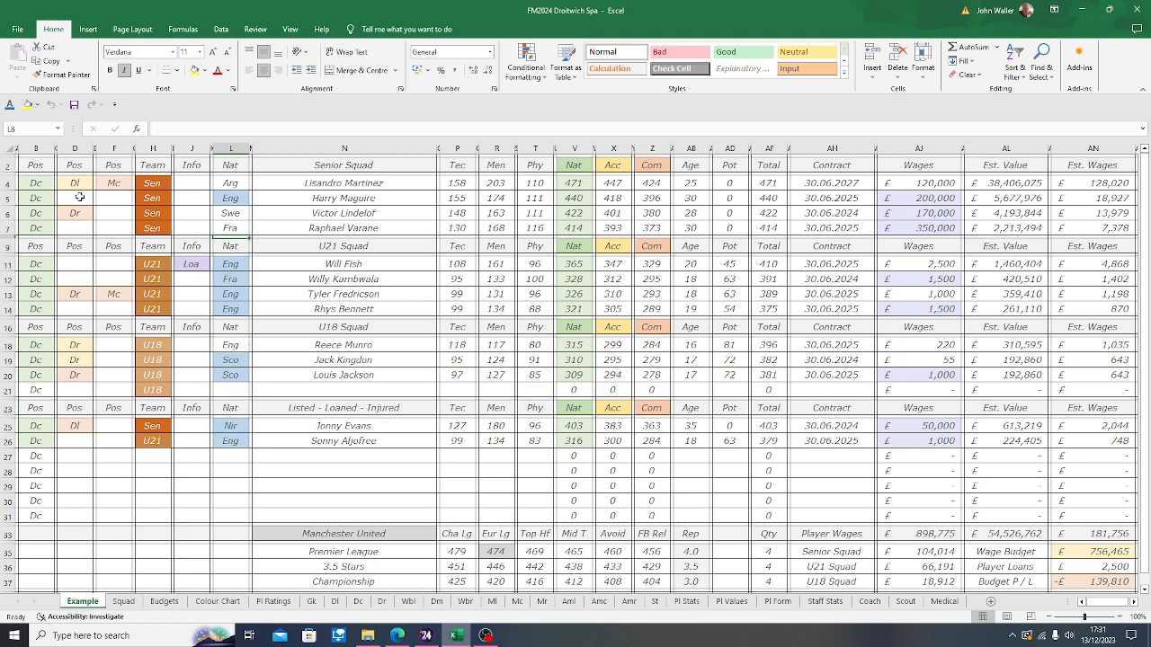
left_click(343, 227)
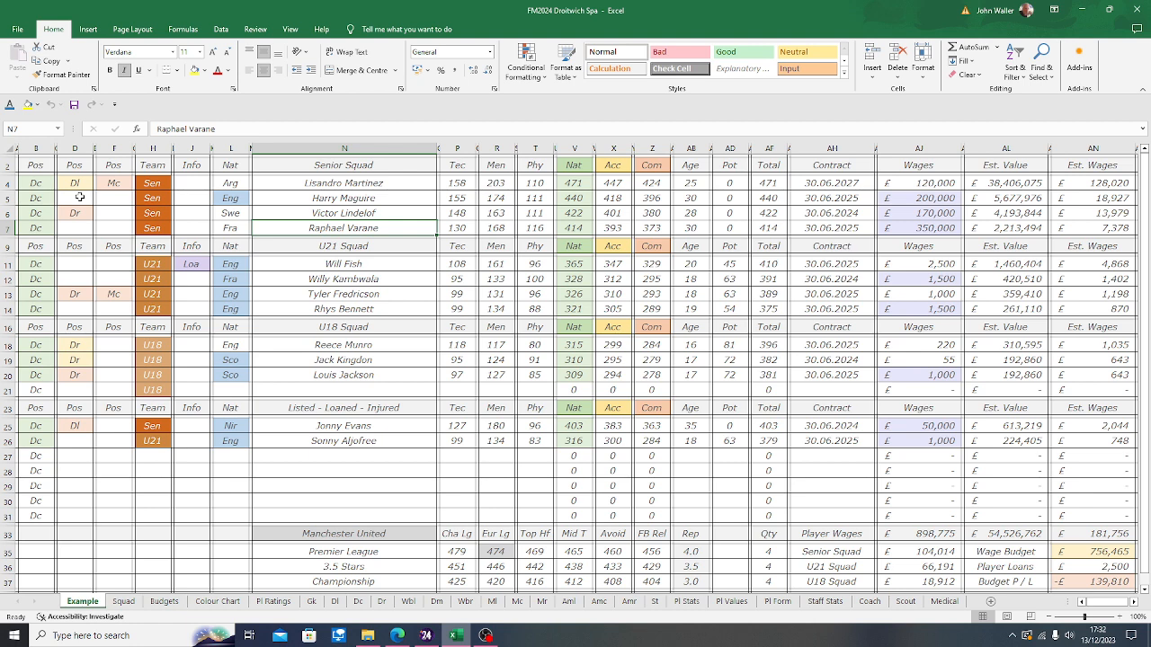
left_click(231, 227)
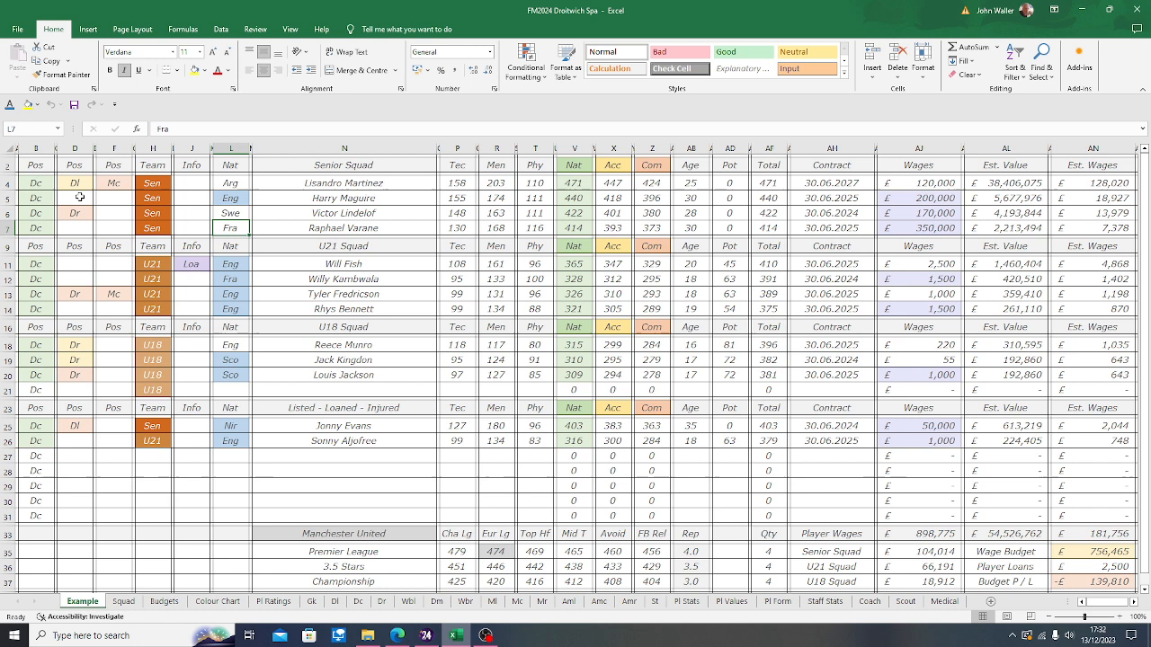
left_click(231, 197)
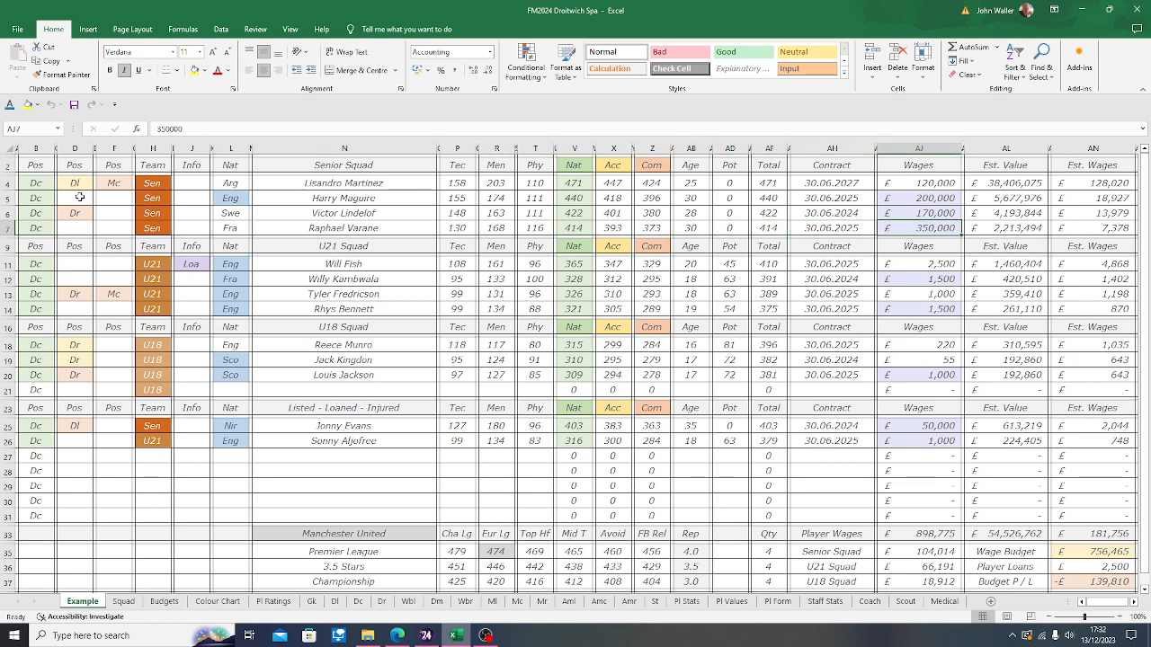
- Review Will Fish's 2,500 and Jonny Evans's 50,000 wages, plus Evans's Tec rating of 127
left_click(918, 198)
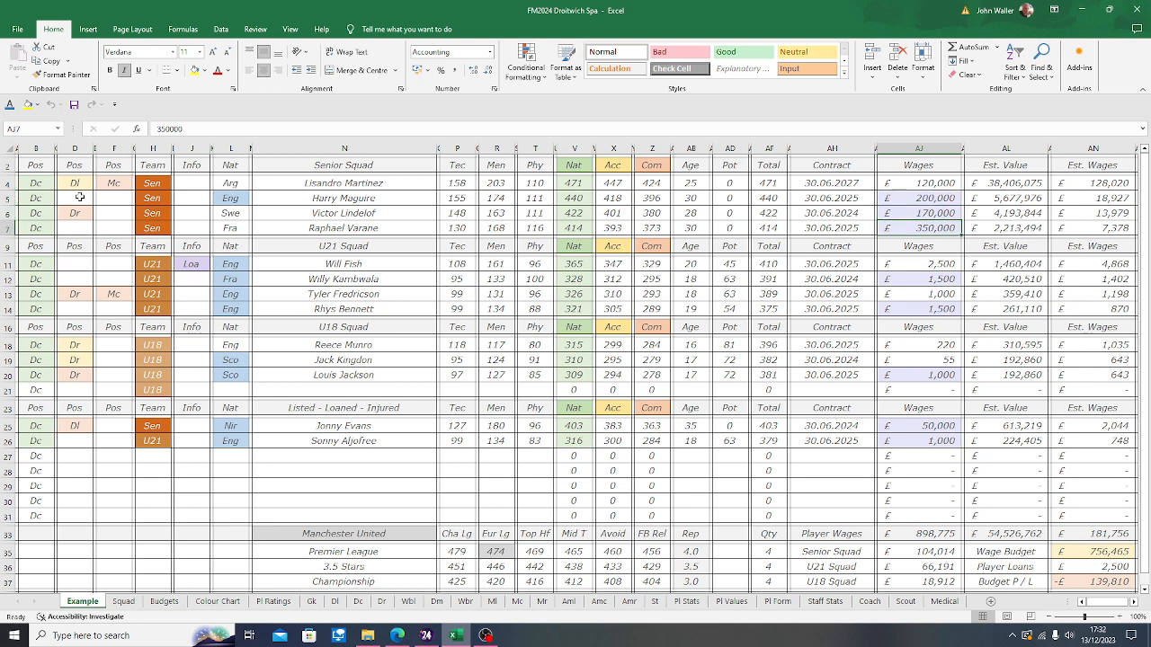
left_click(917, 264)
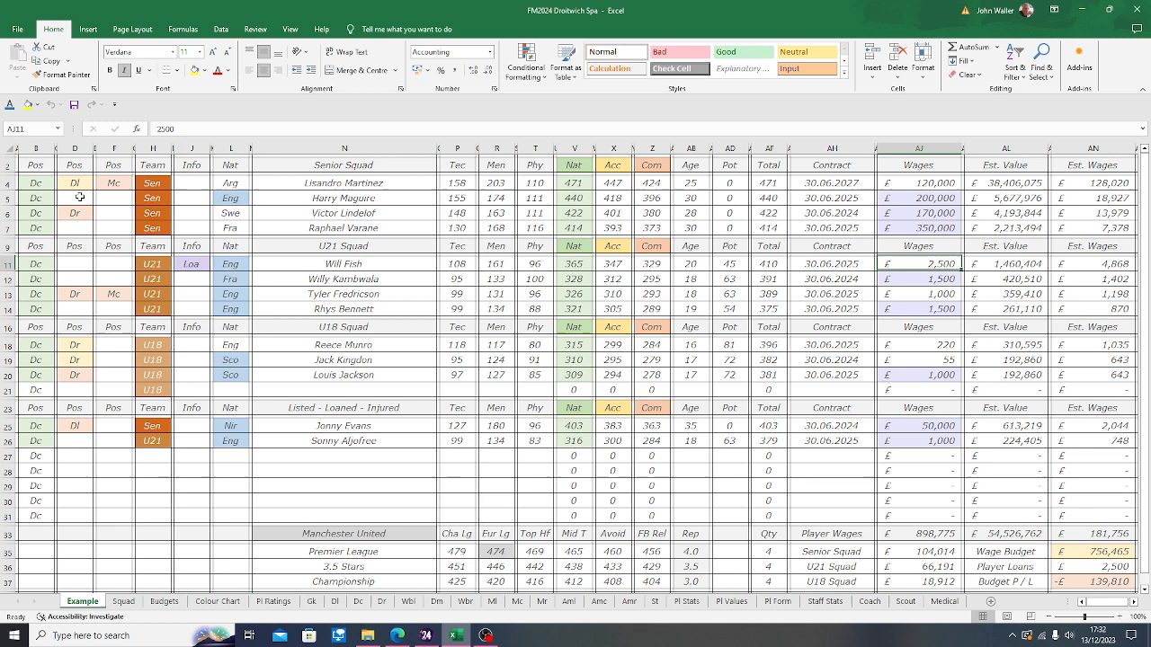
left_click(918, 309)
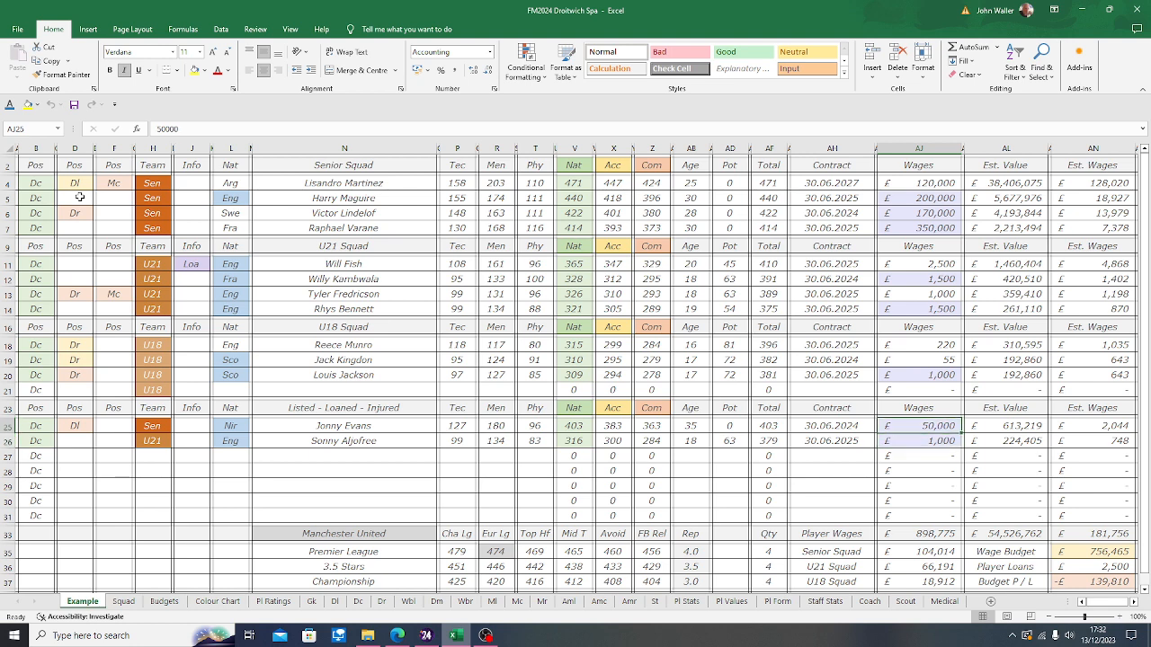
left_click(455, 425)
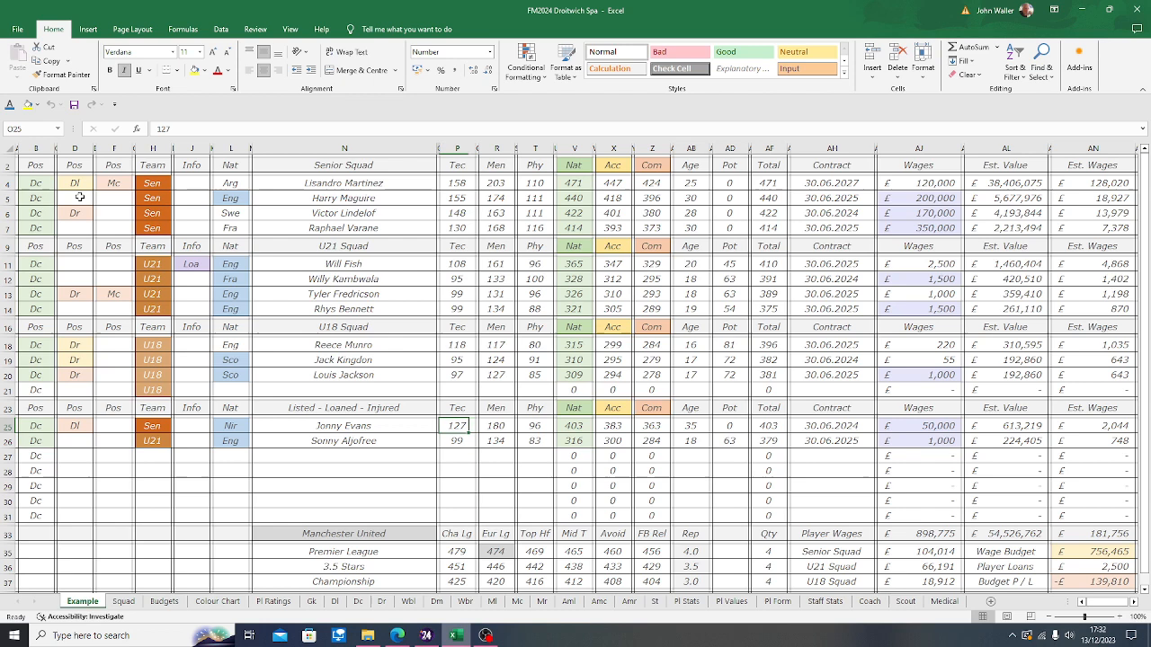
left_click(343, 425)
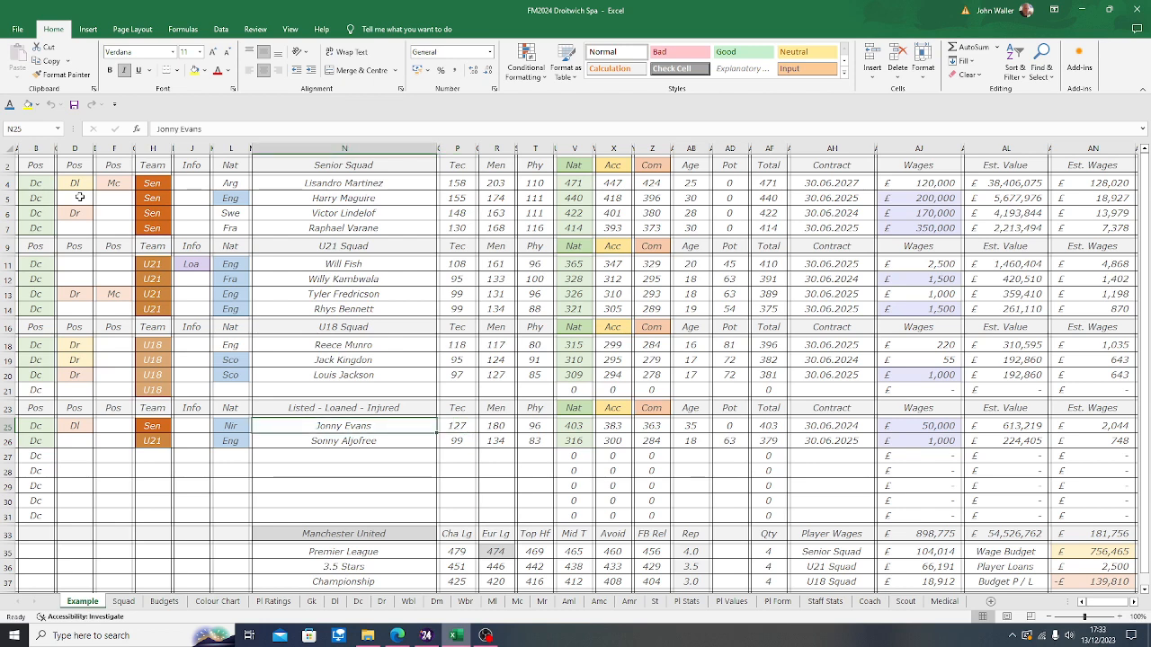
left_click(344, 440)
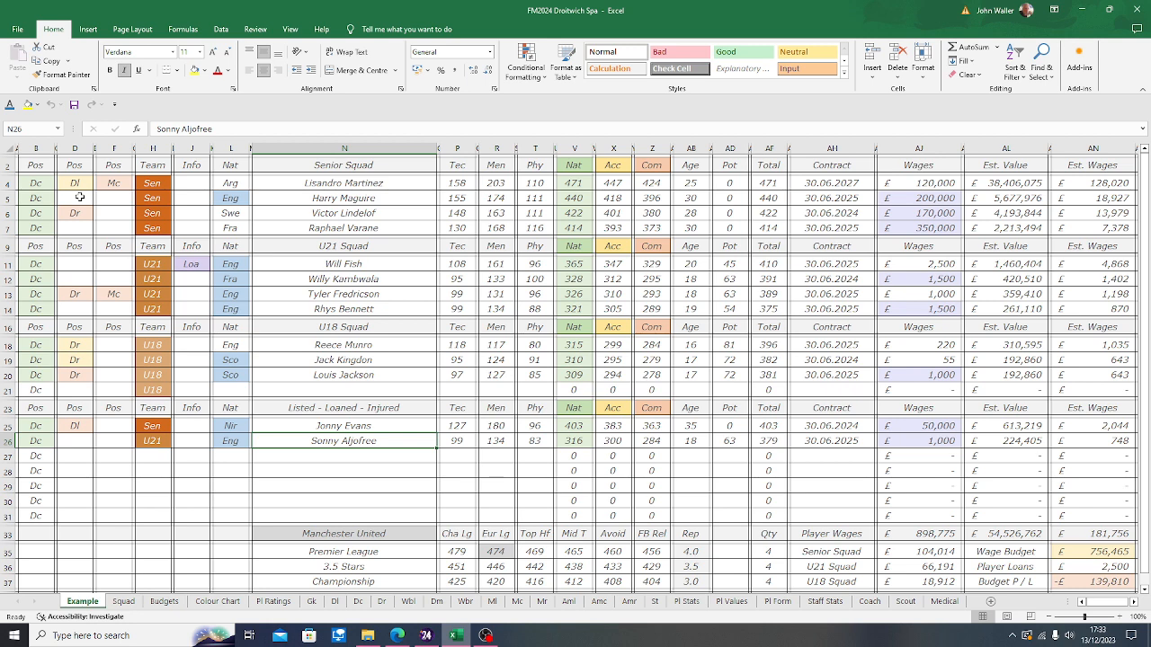
left_click(345, 425)
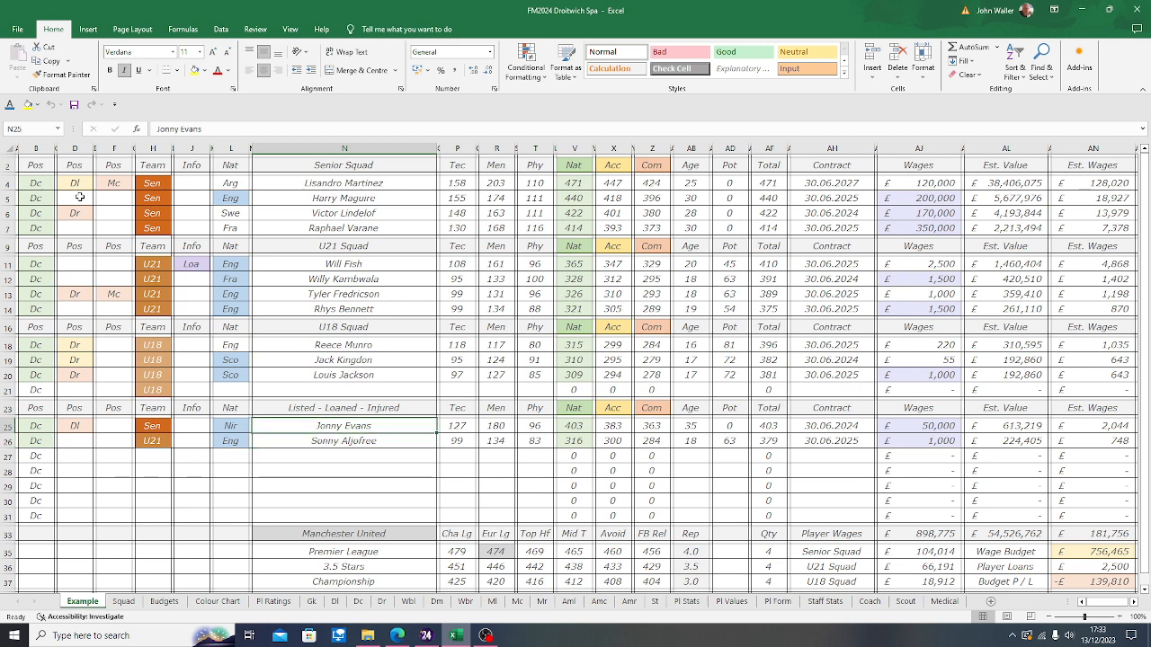
left_click(345, 326)
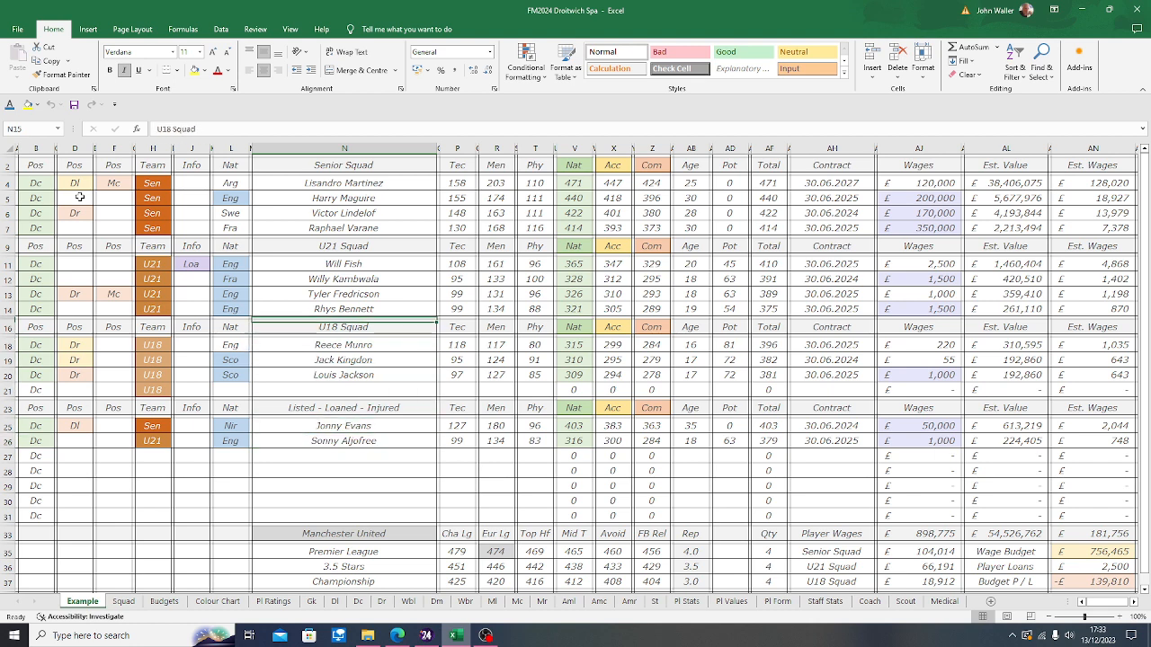
- Show how Harry Maguire's Nat score is summed and check Lisandro Martinez's age 25
left_click(231, 182)
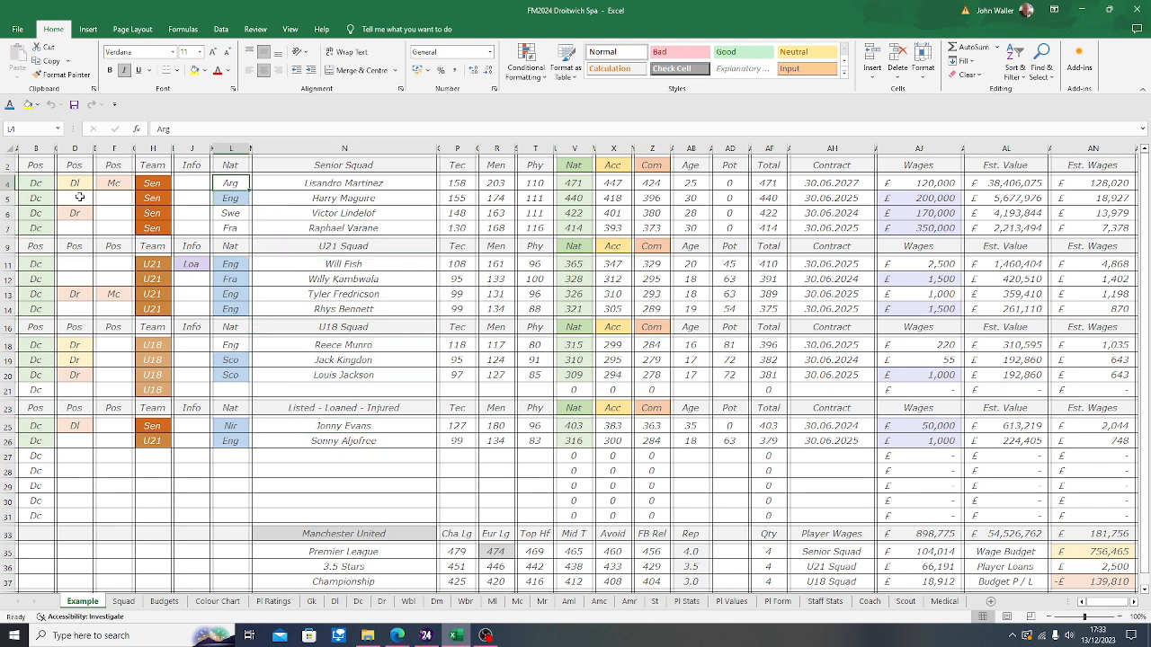
left_click(344, 227)
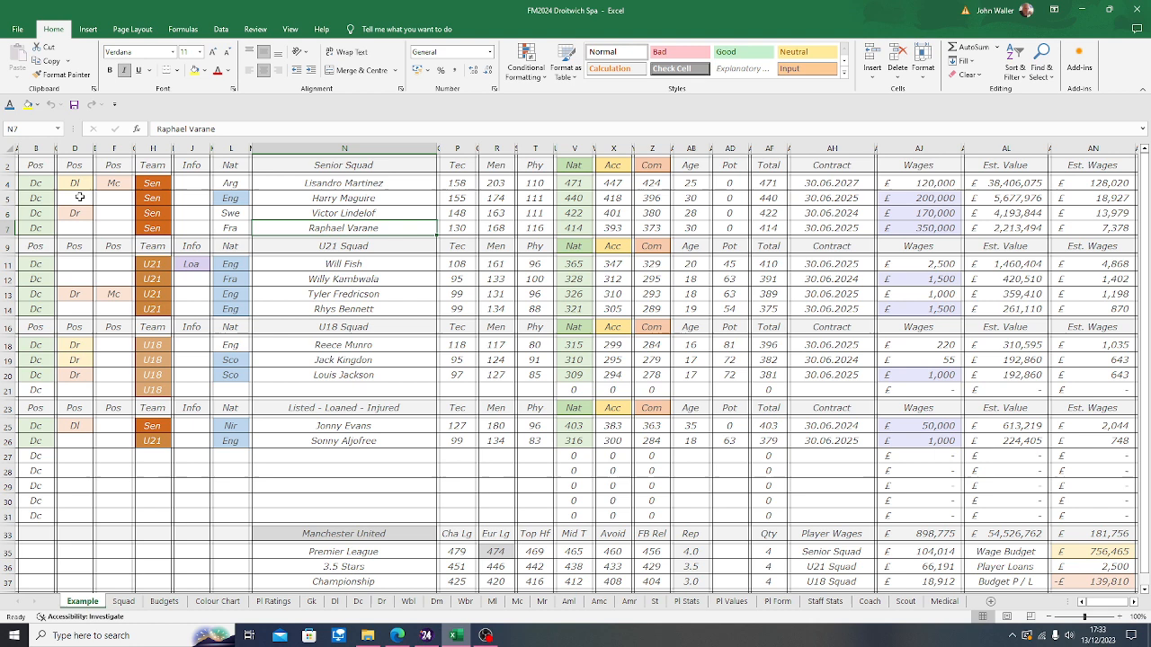
left_click(345, 197)
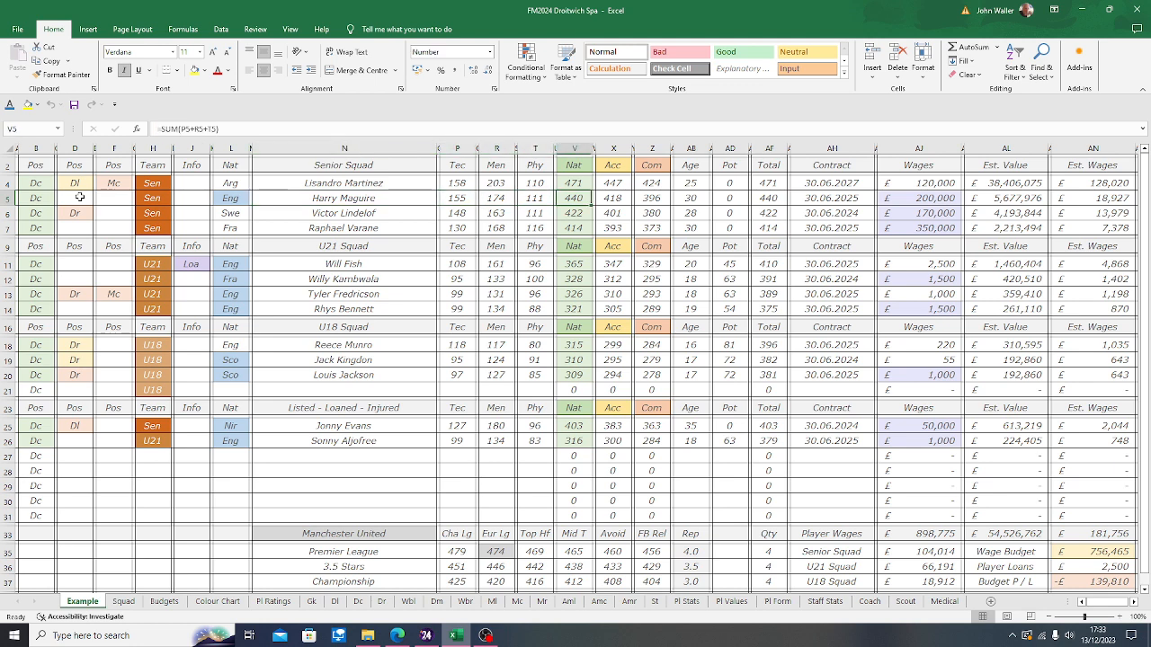
left_click(573, 165)
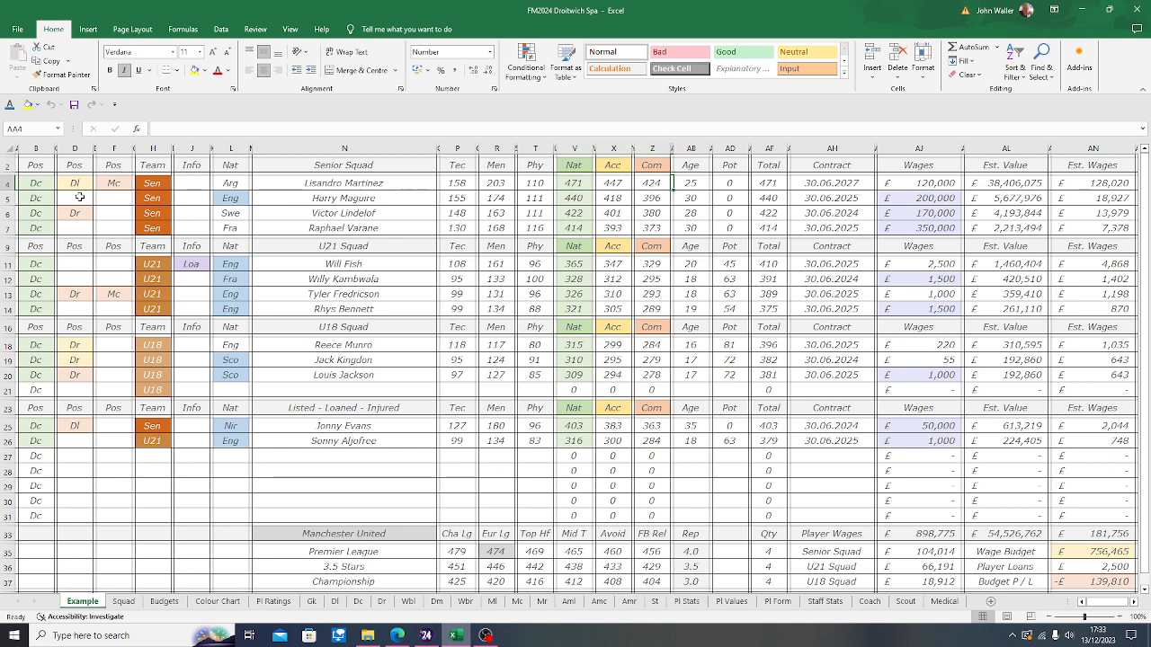
left_click(691, 182)
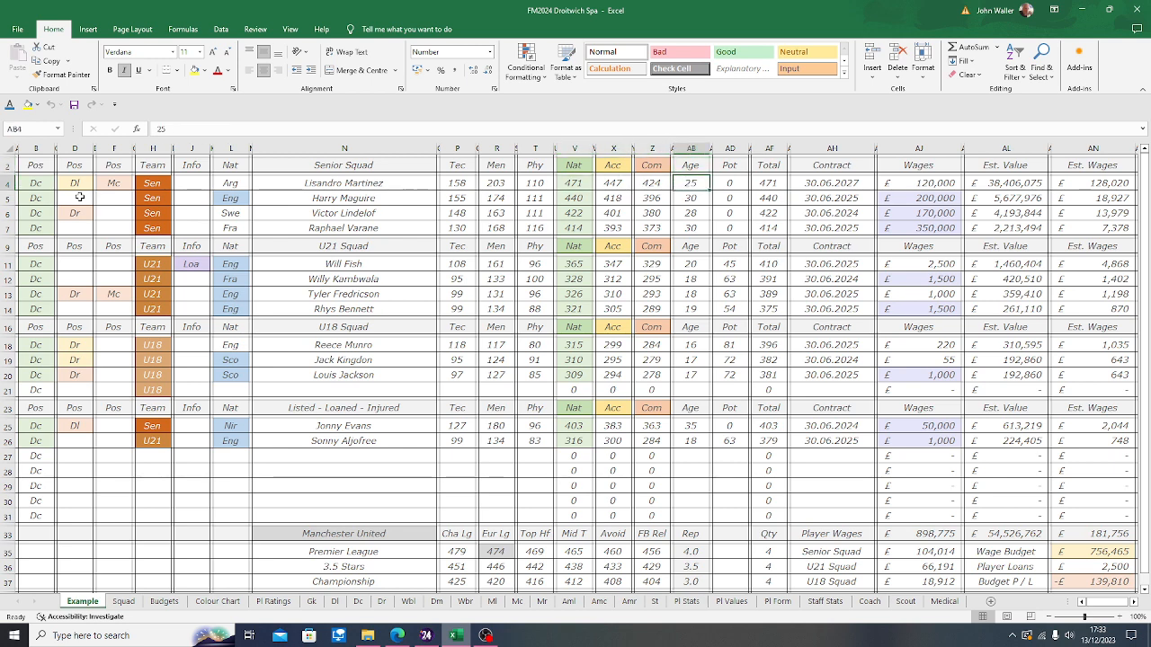
left_click(729, 164)
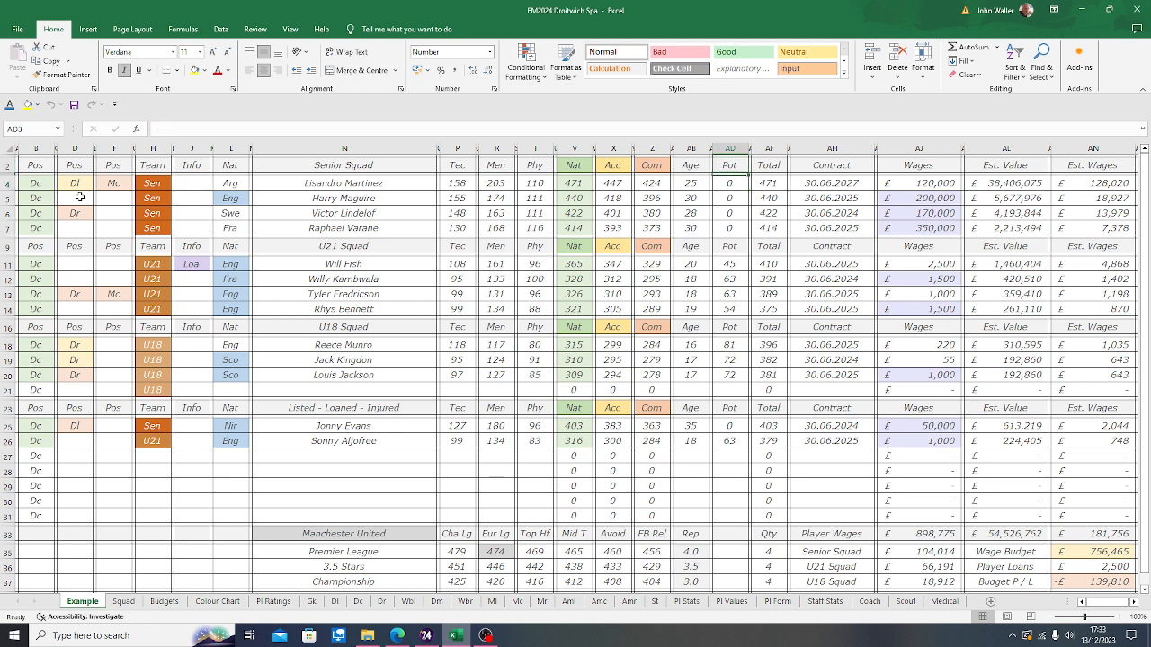
left_click(730, 182)
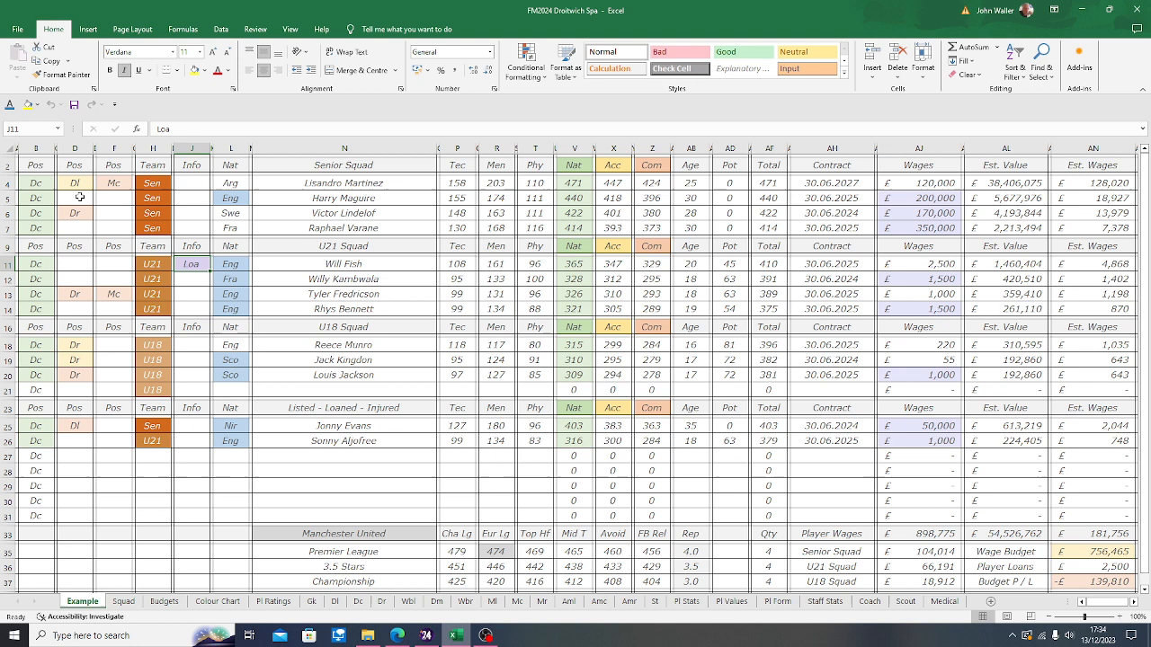
- Explain Will Fish's Nat score, Acc at 95% of Nat, age 20 and potential 45
left_click(191, 263)
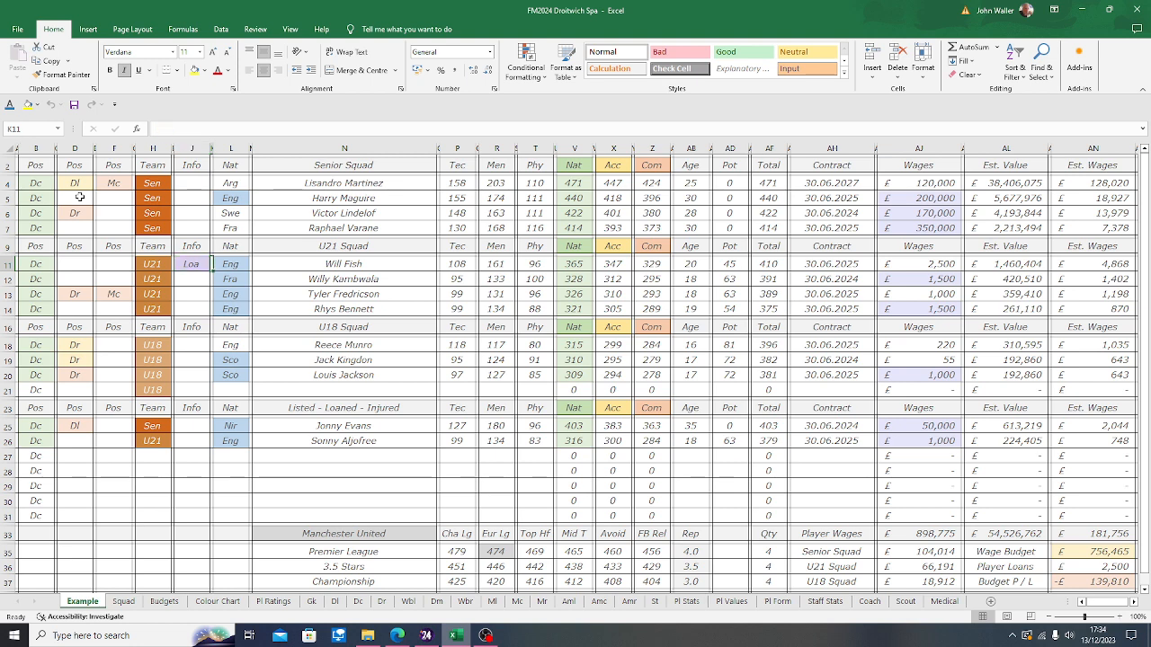
left_click(344, 264)
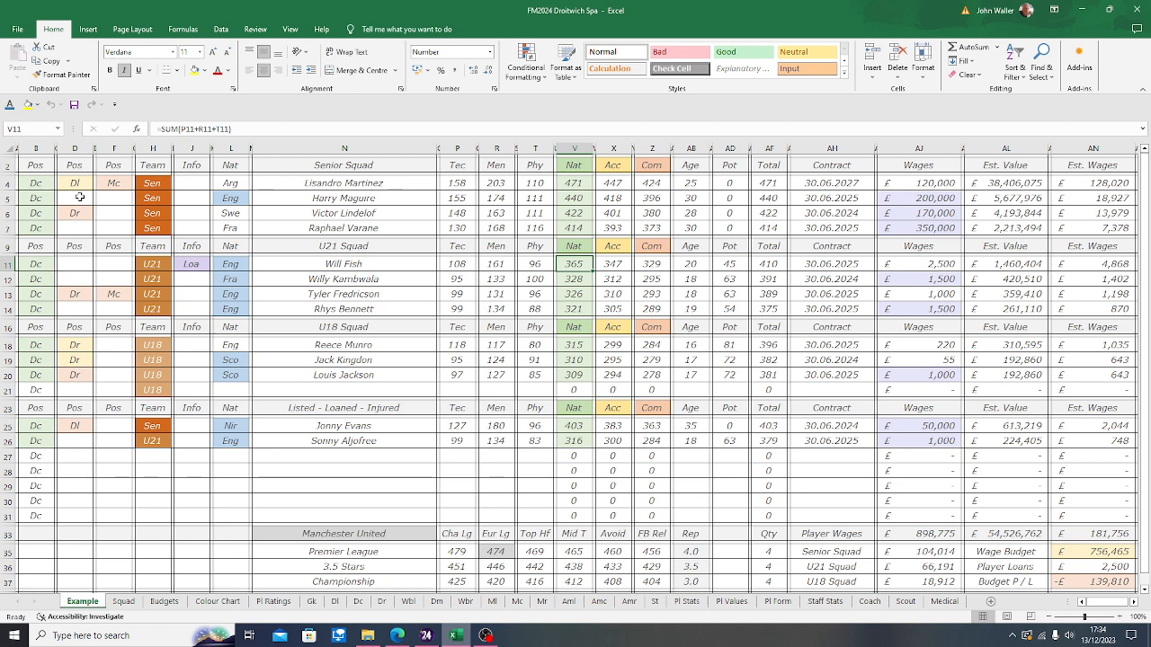
left_click(613, 263)
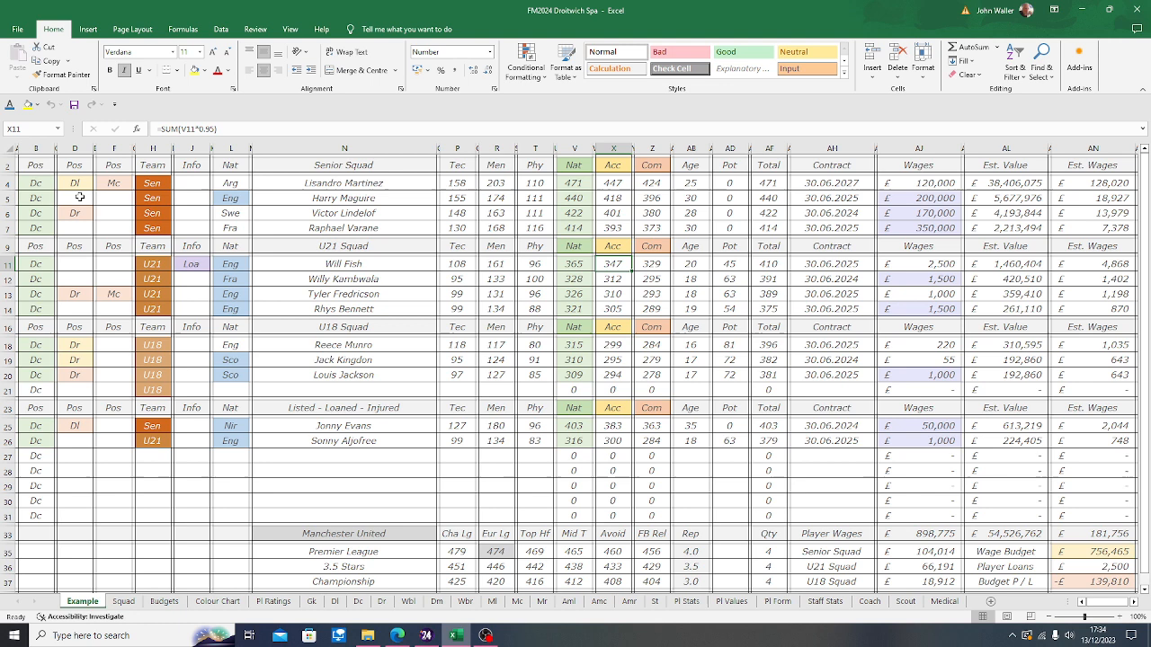
left_click(691, 263)
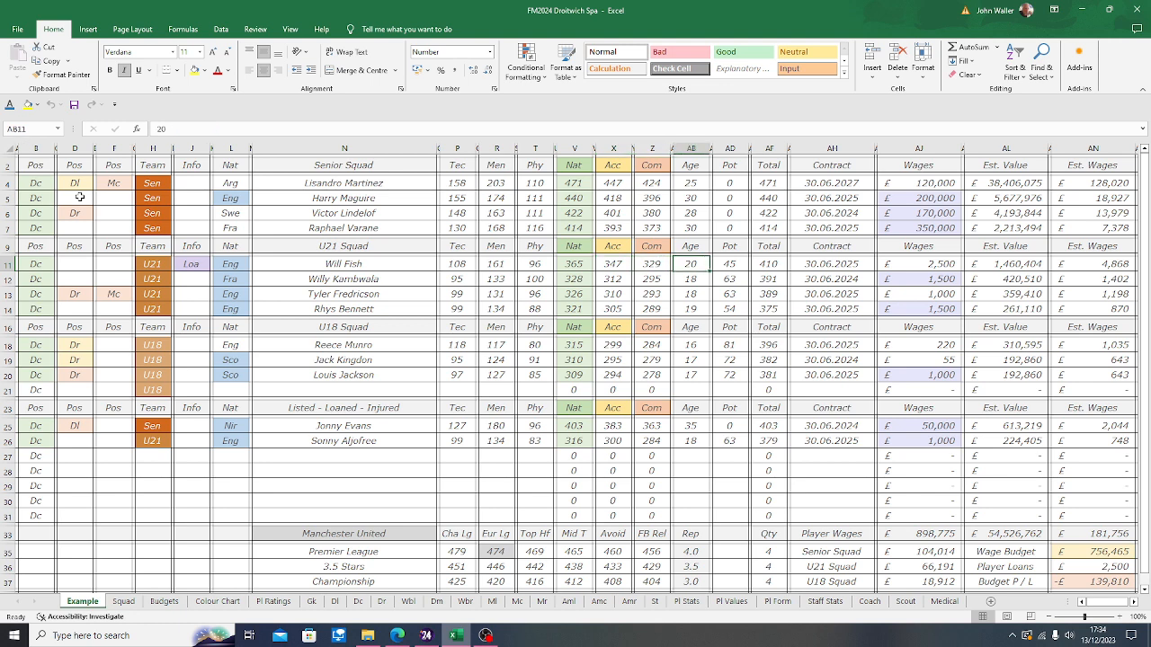
left_click(729, 263)
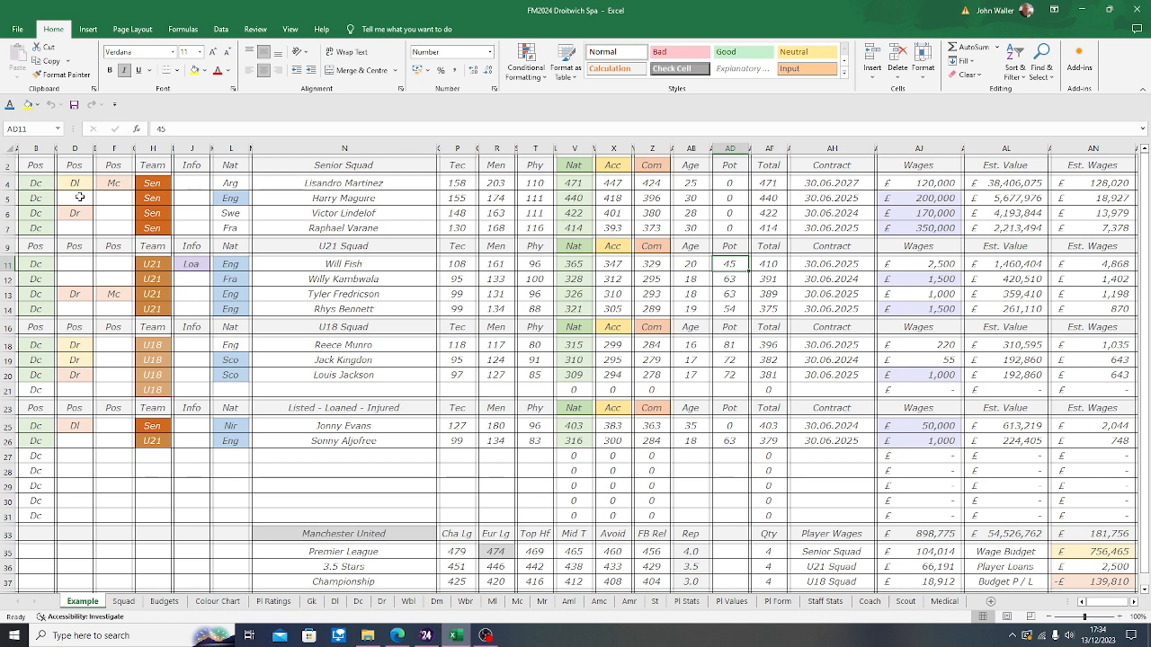
left_click(768, 263)
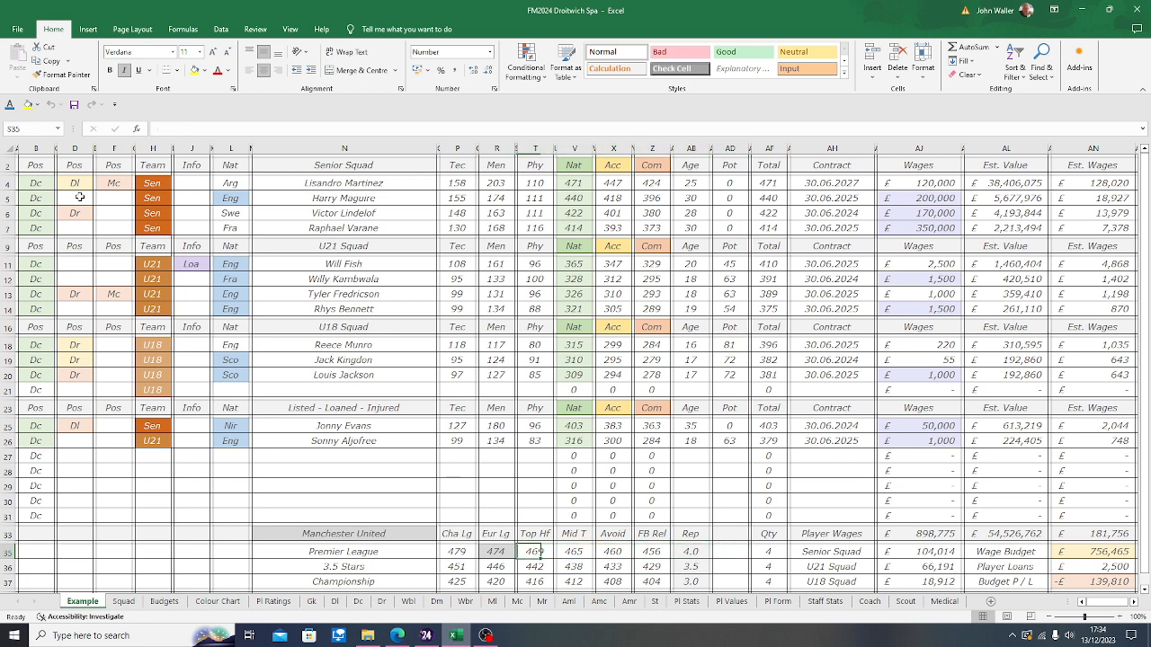
- Point out the 3.5 Stars, Championship and Premier League benchmark rows
left_click(344, 551)
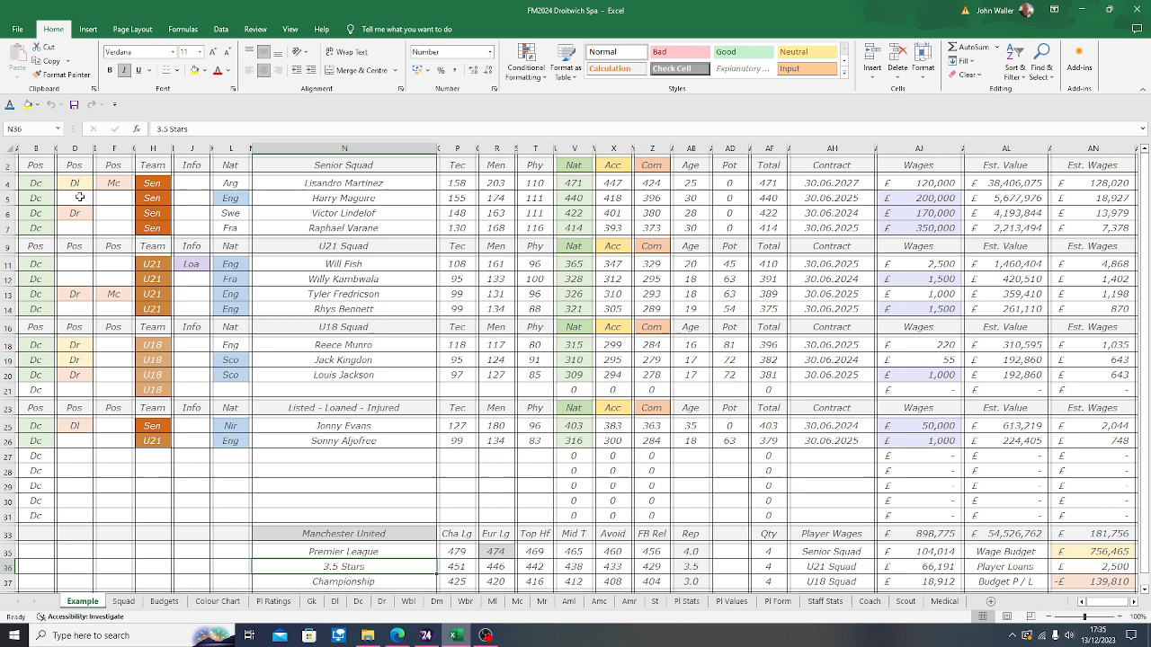
left_click(344, 551)
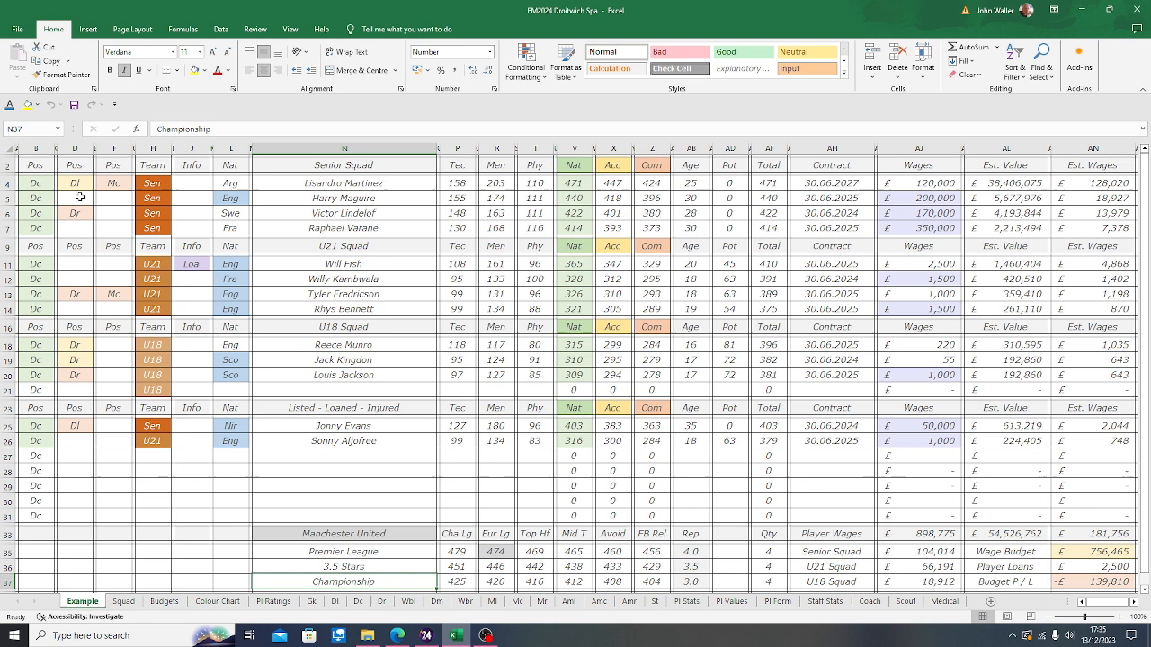
left_click(343, 551)
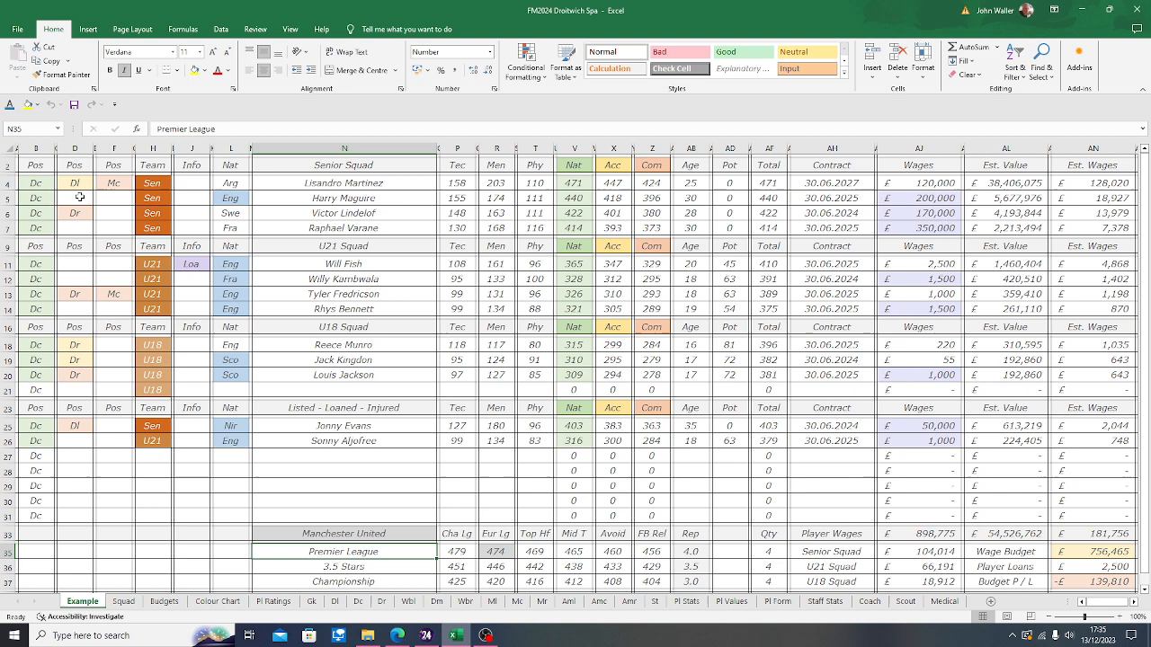
left_click(342, 582)
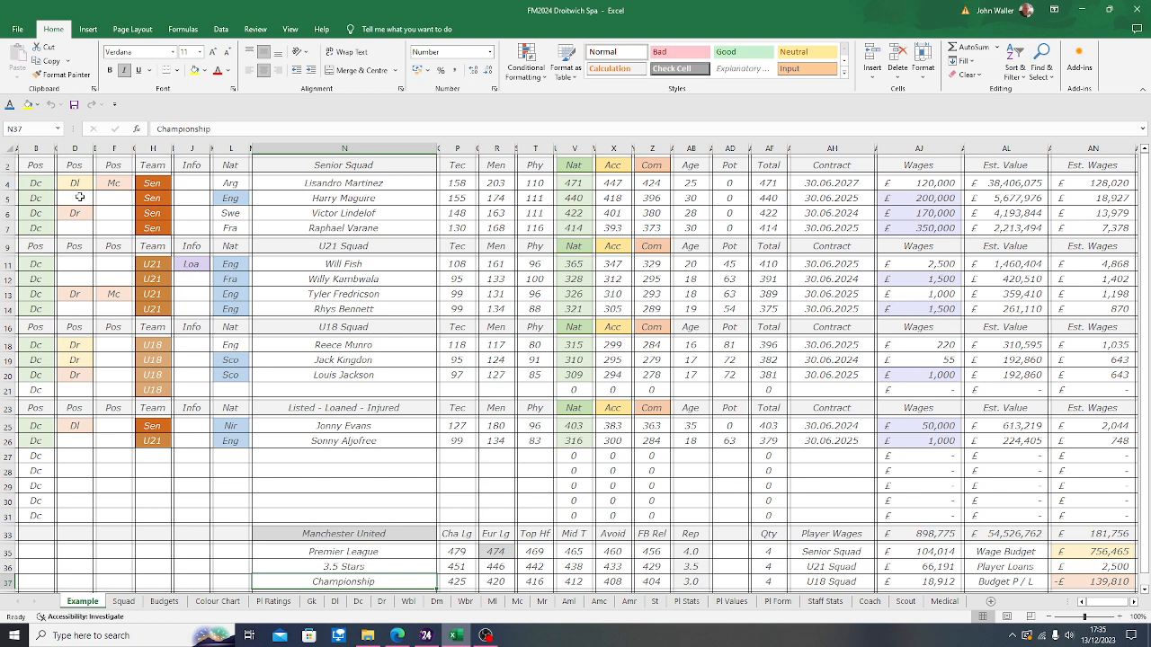
left_click(343, 566)
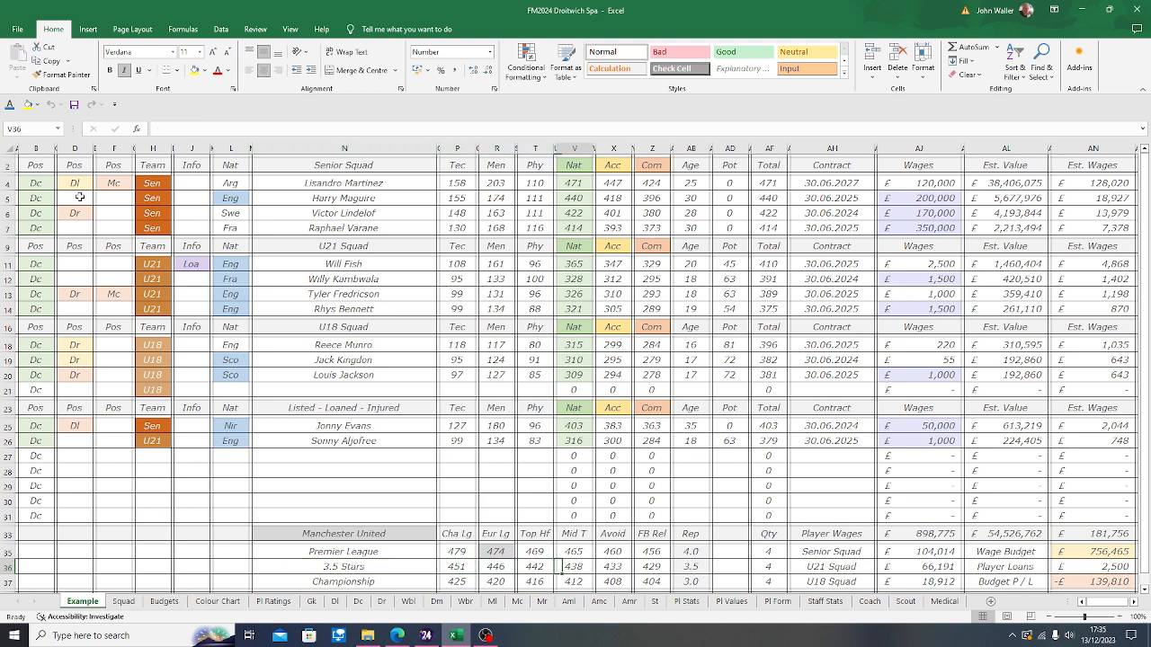
left_click(830, 566)
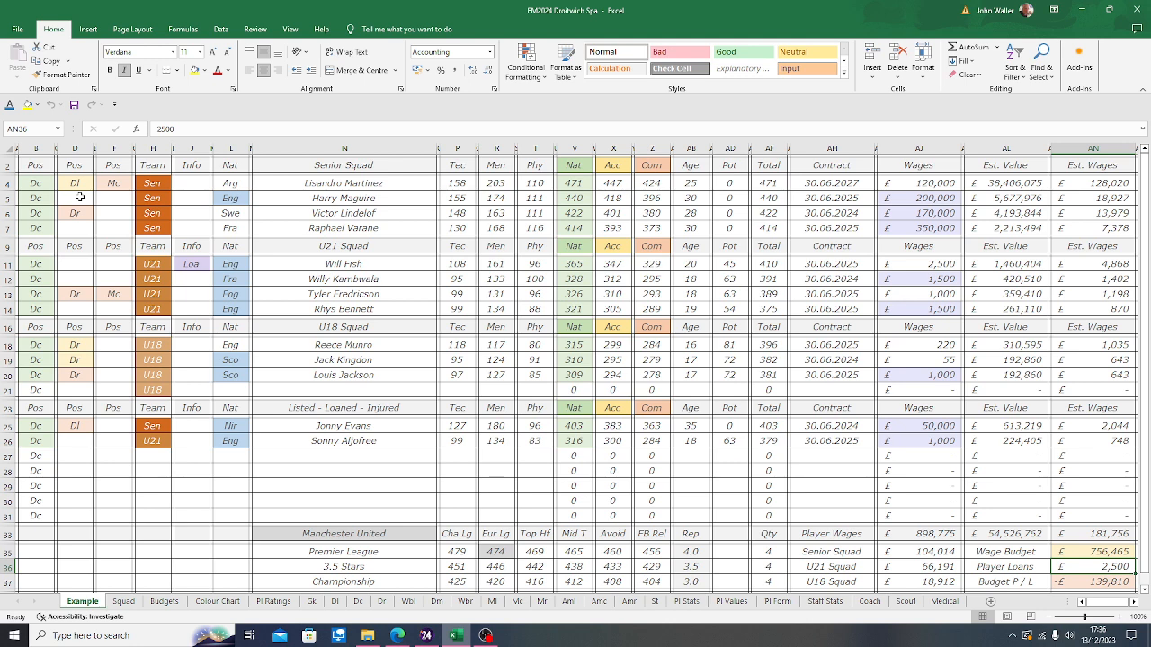
mouse_move(299, 259)
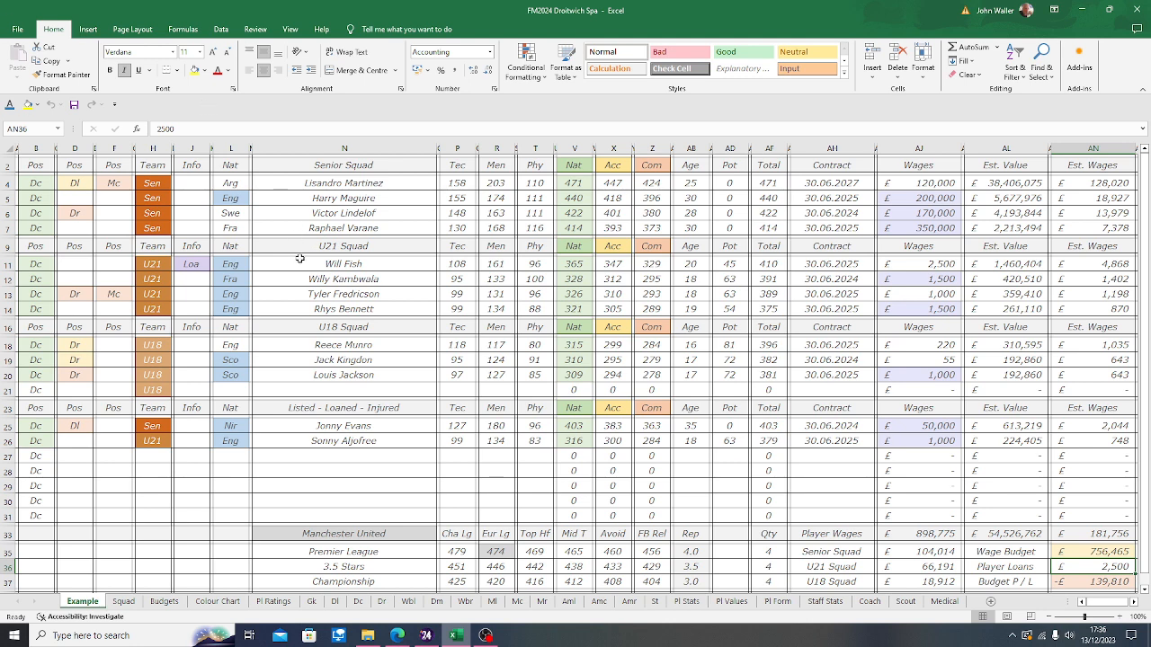
- Inspect the Player Loans, total wages and Budget P/L formulas, then open the Gk sheet
left_click(344, 263)
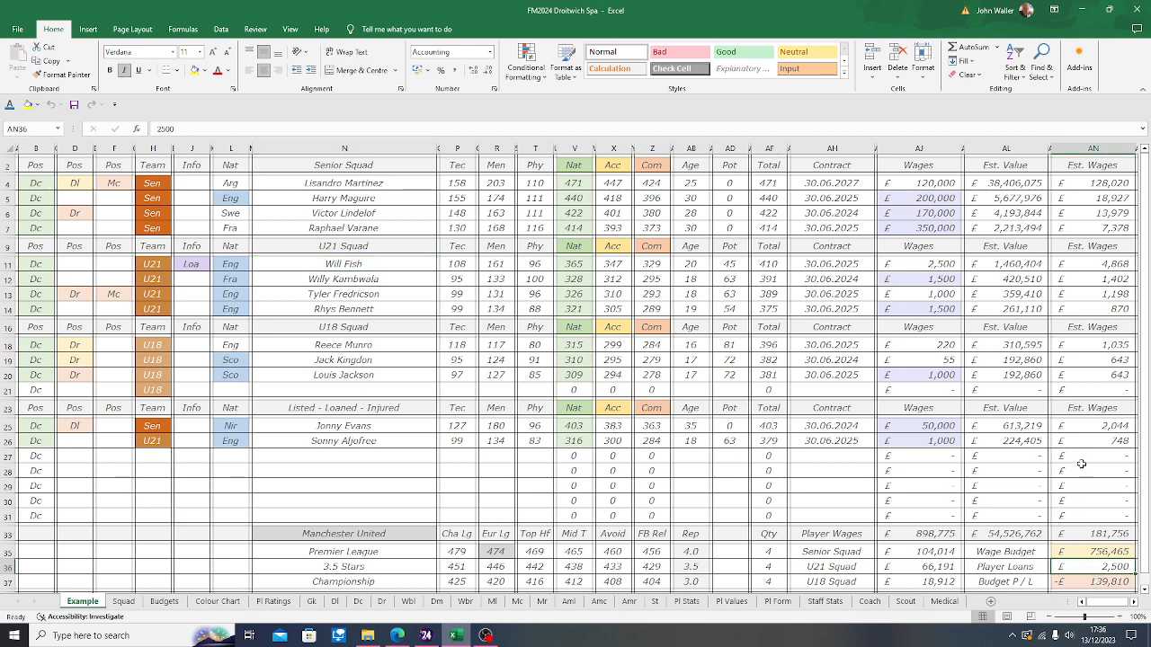
mouse_move(1082, 469)
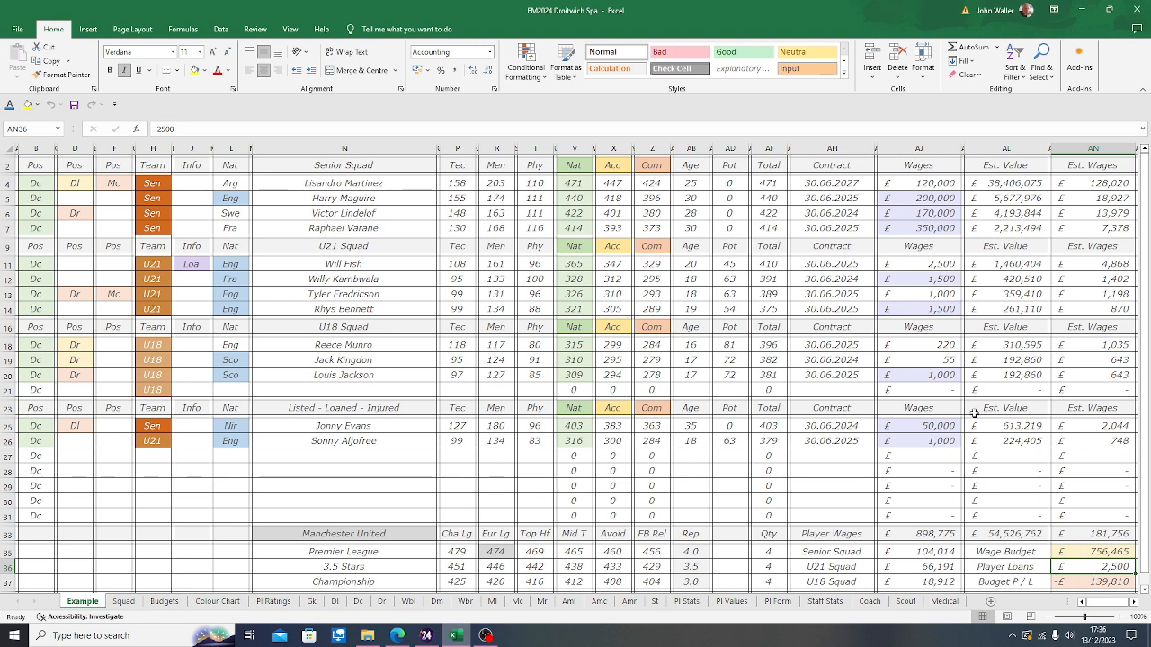
mouse_move(930, 296)
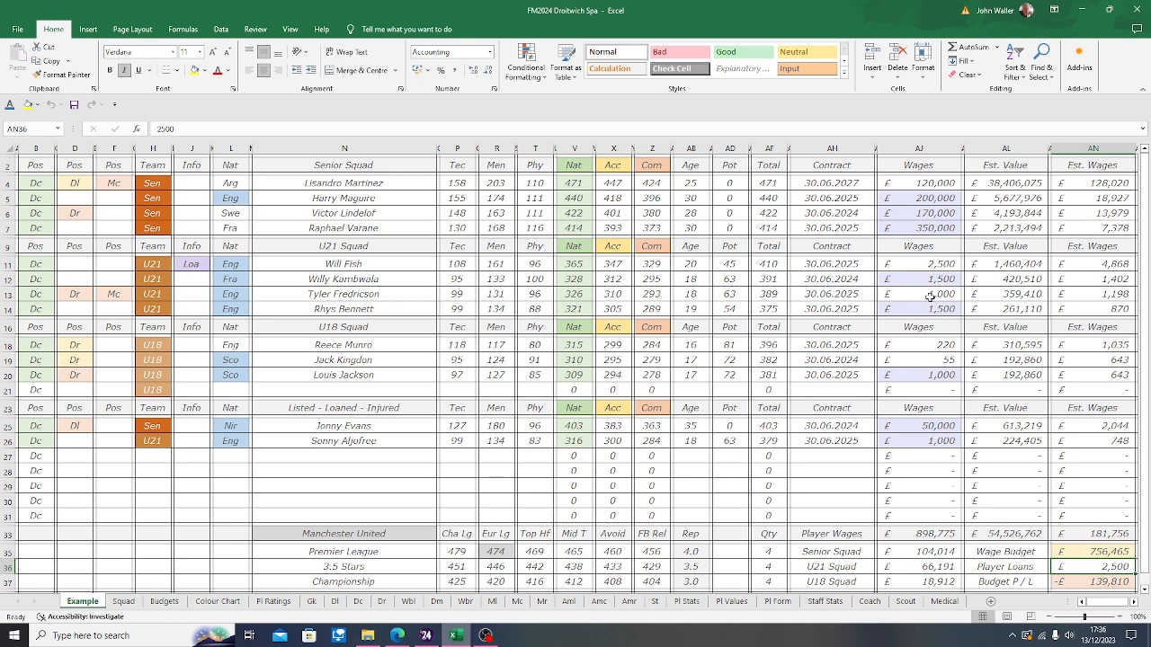
mouse_move(900, 536)
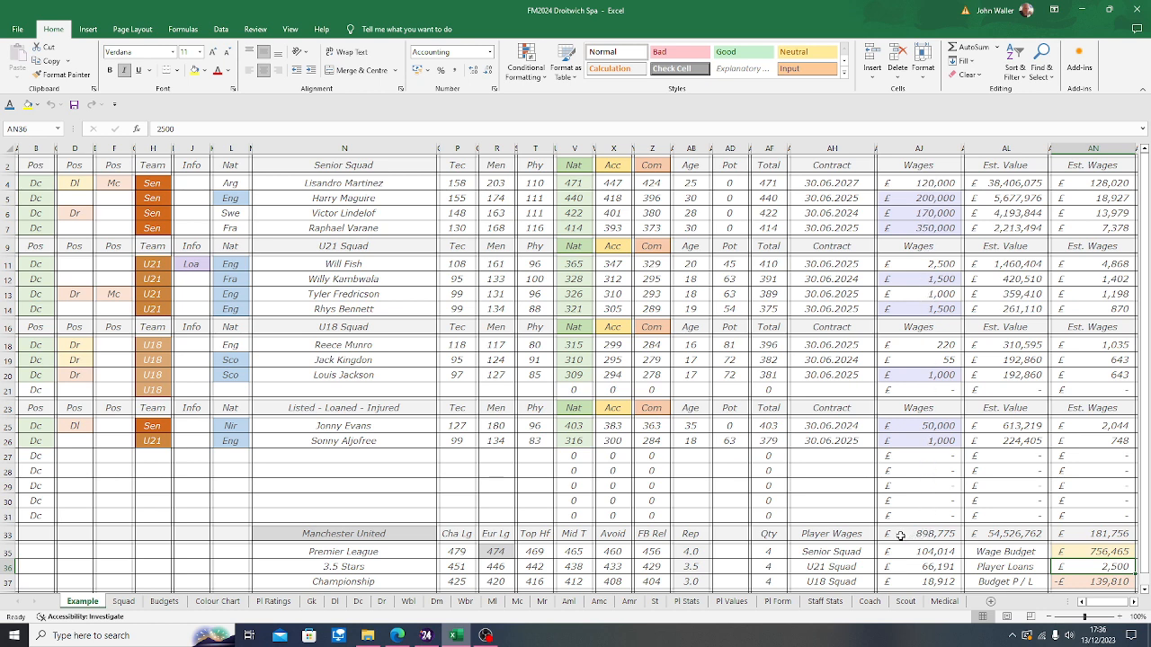
left_click(919, 533)
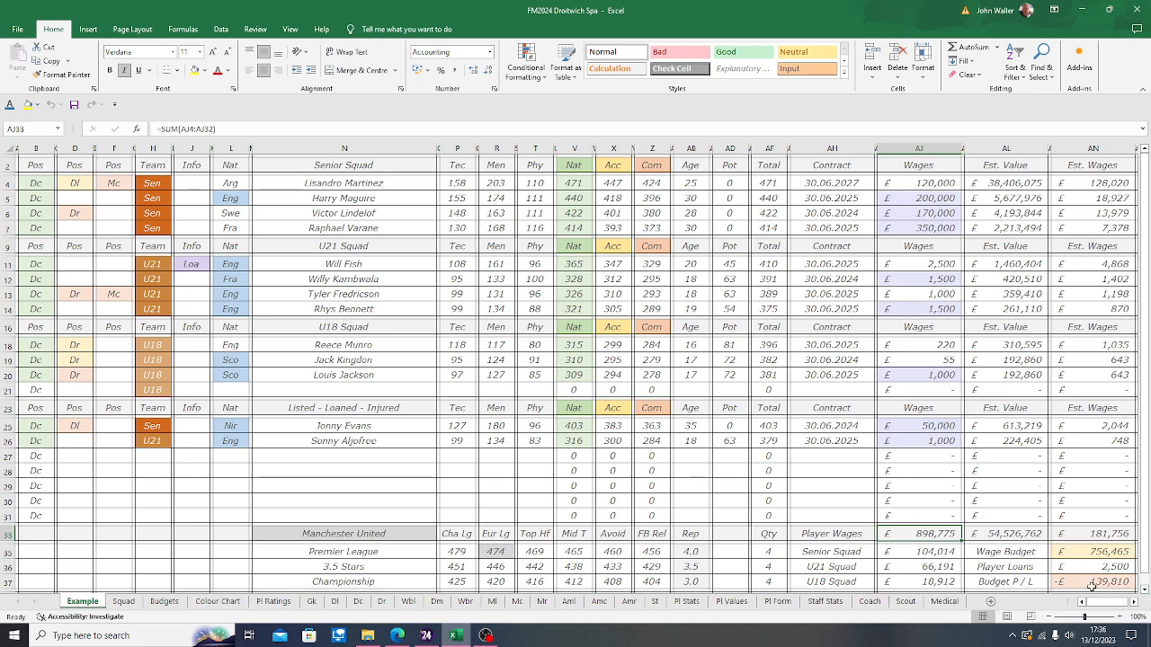
left_click(1091, 582)
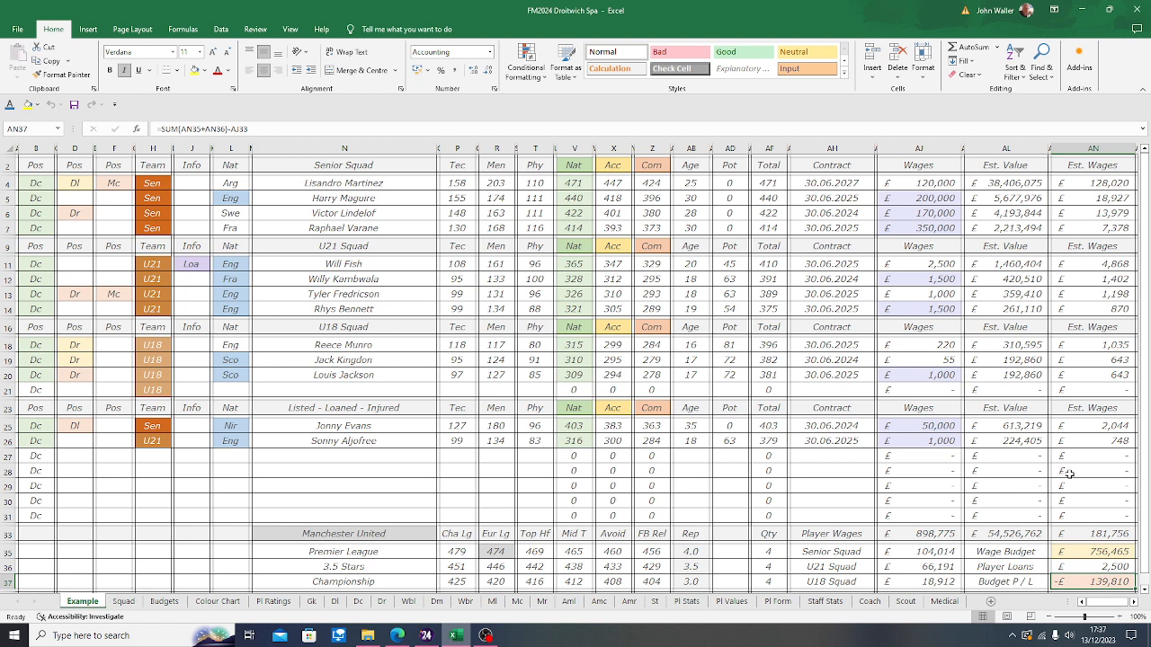
left_click(919, 227)
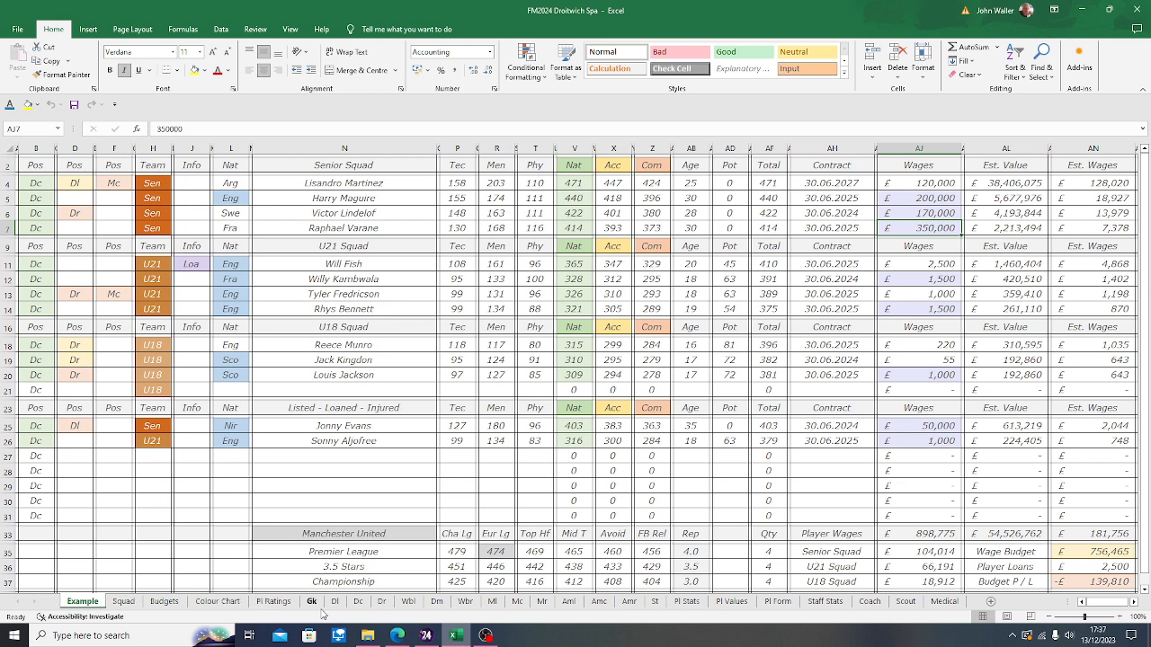
left_click(311, 601)
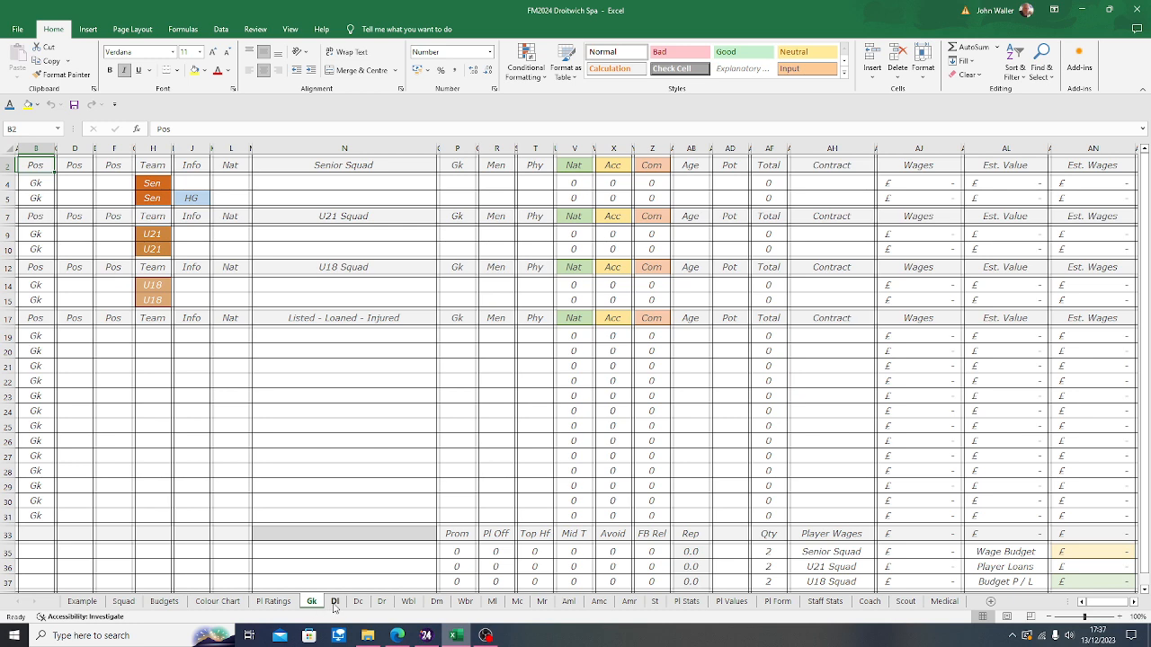
- Step through the Dl, Wbl, Wbr, Mc, Mr and St position sheets, ending on Pl Stats
left_click(335, 601)
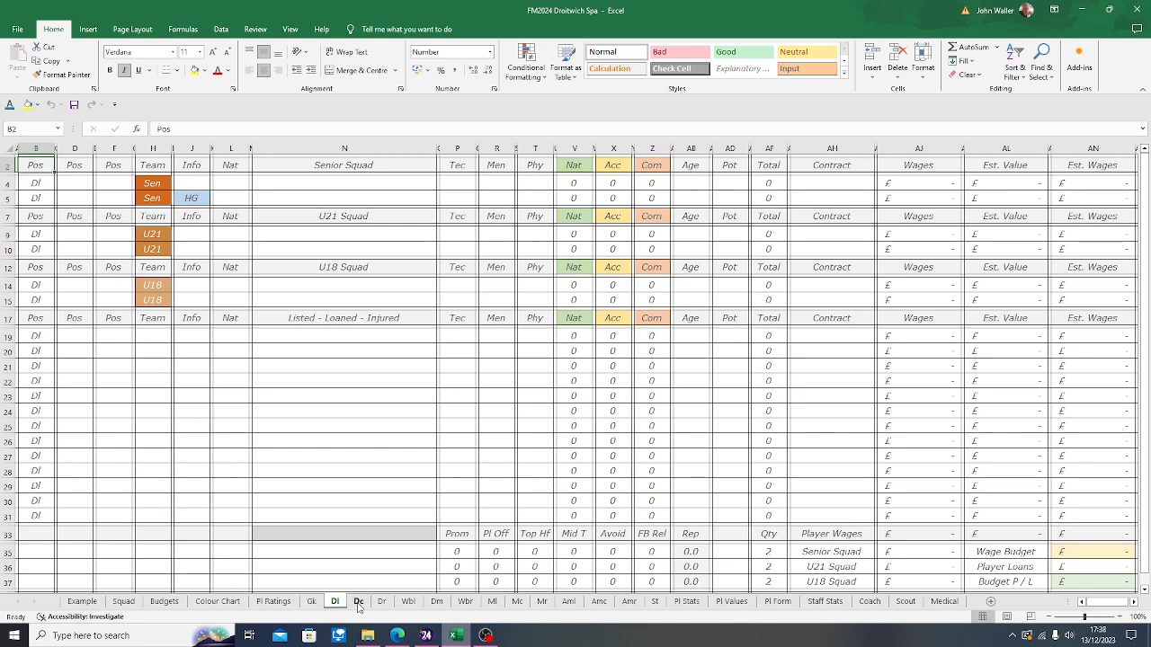
left_click(407, 600)
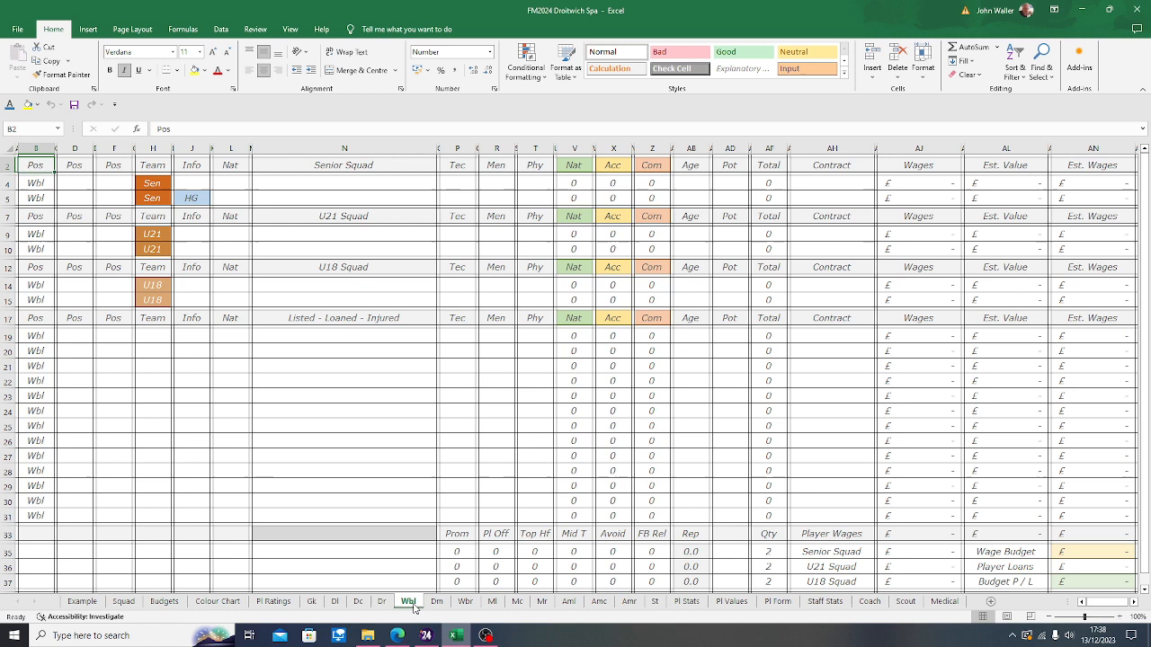
left_click(466, 600)
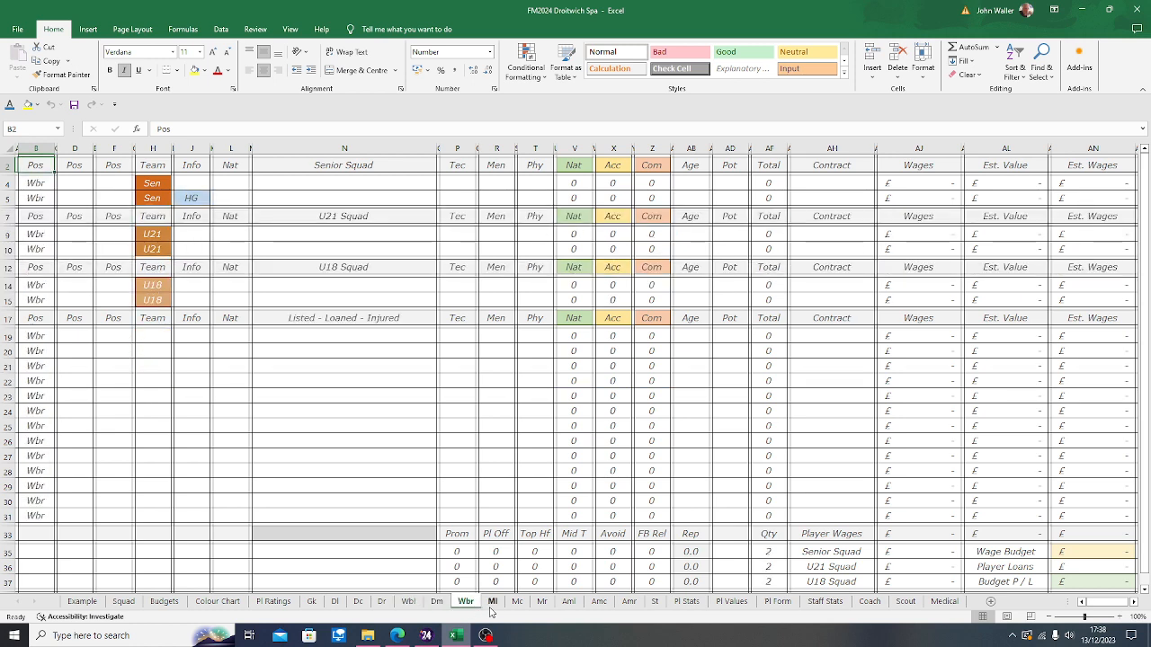
left_click(517, 601)
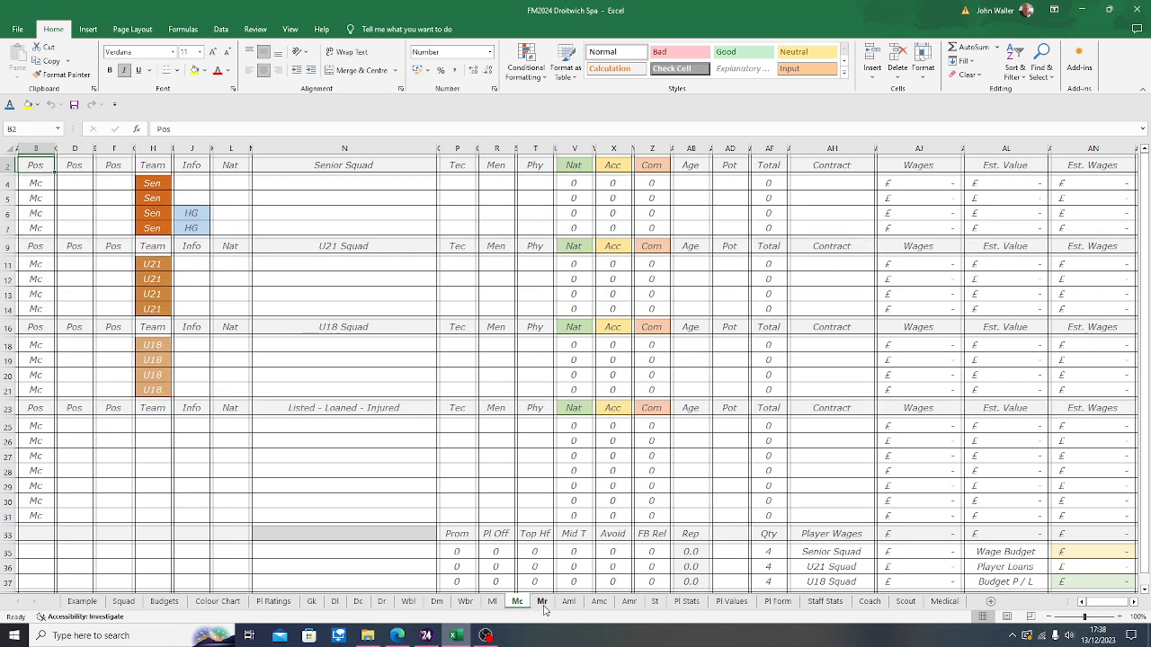
left_click(599, 602)
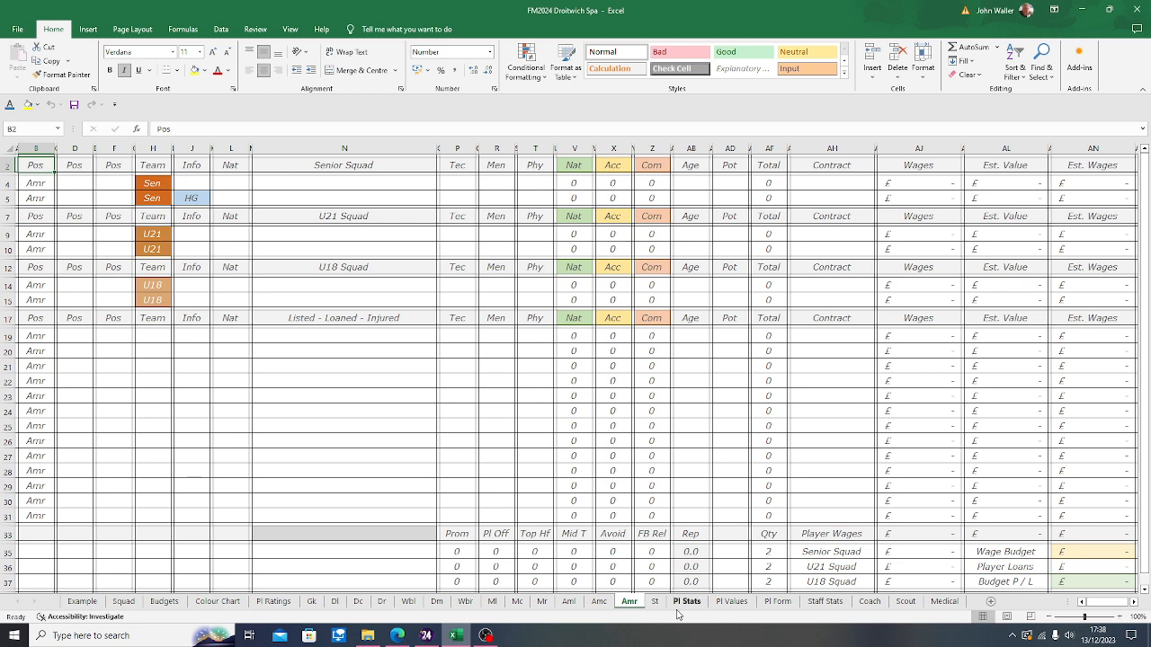
left_click(654, 601)
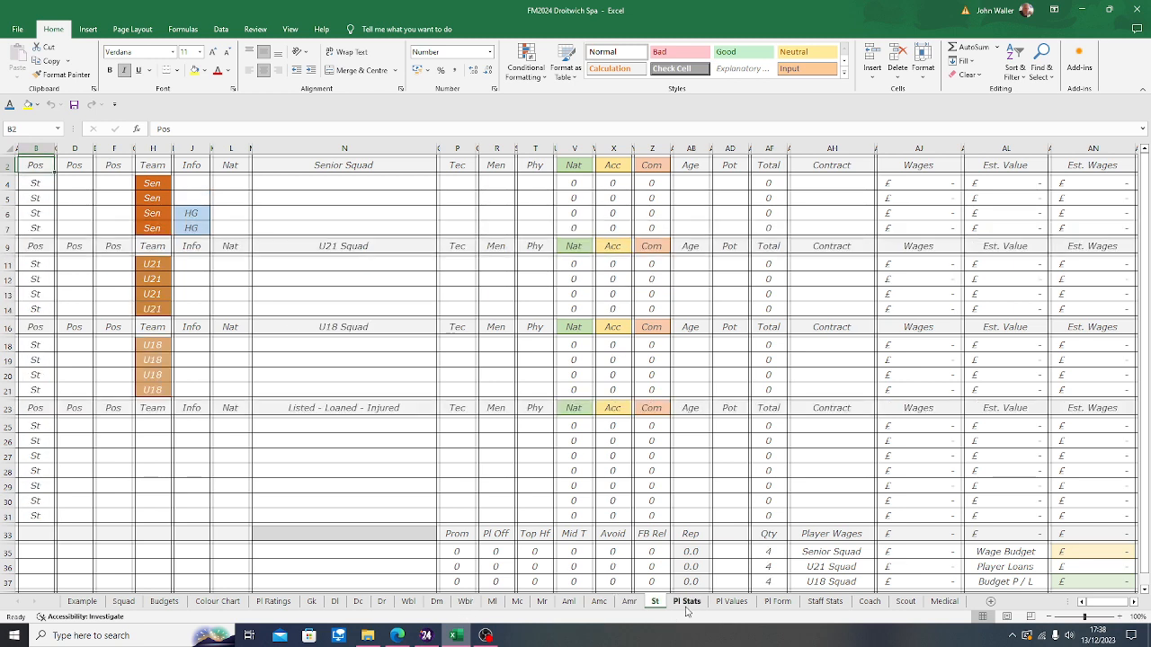
left_click(686, 601)
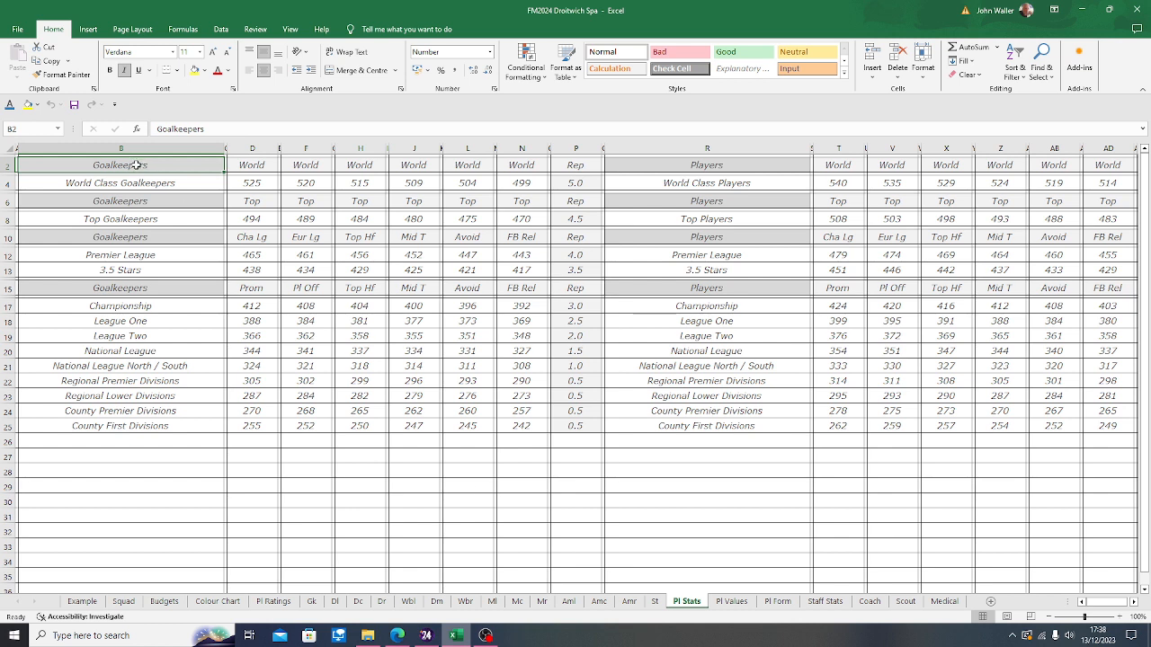
mouse_move(689, 180)
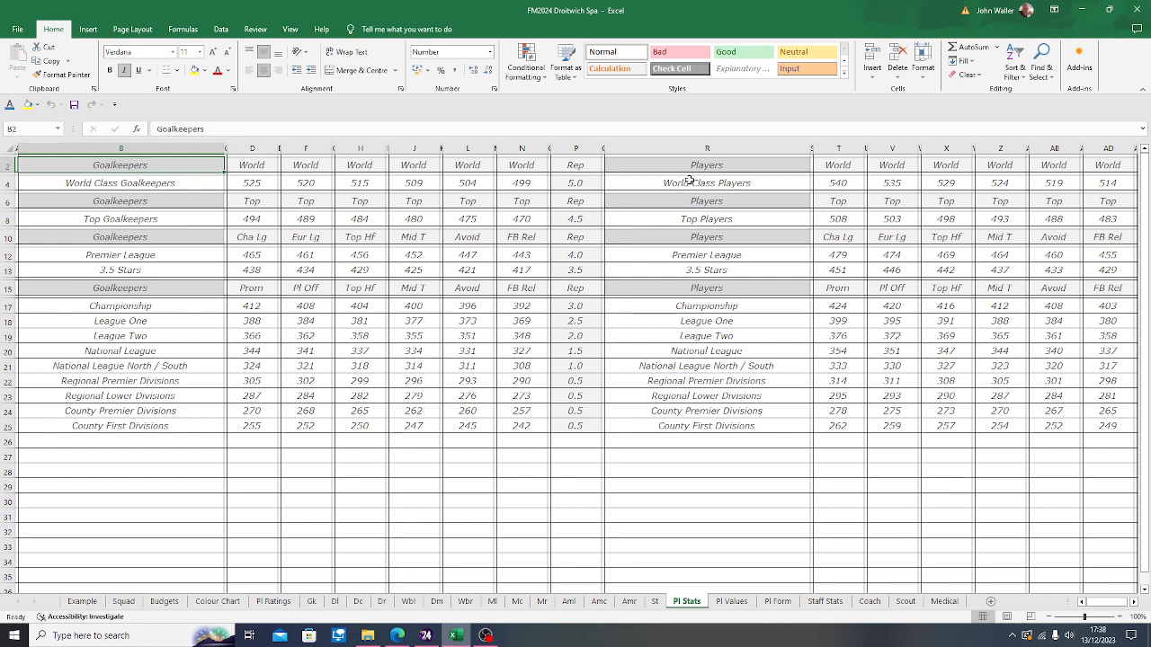
left_click(707, 165)
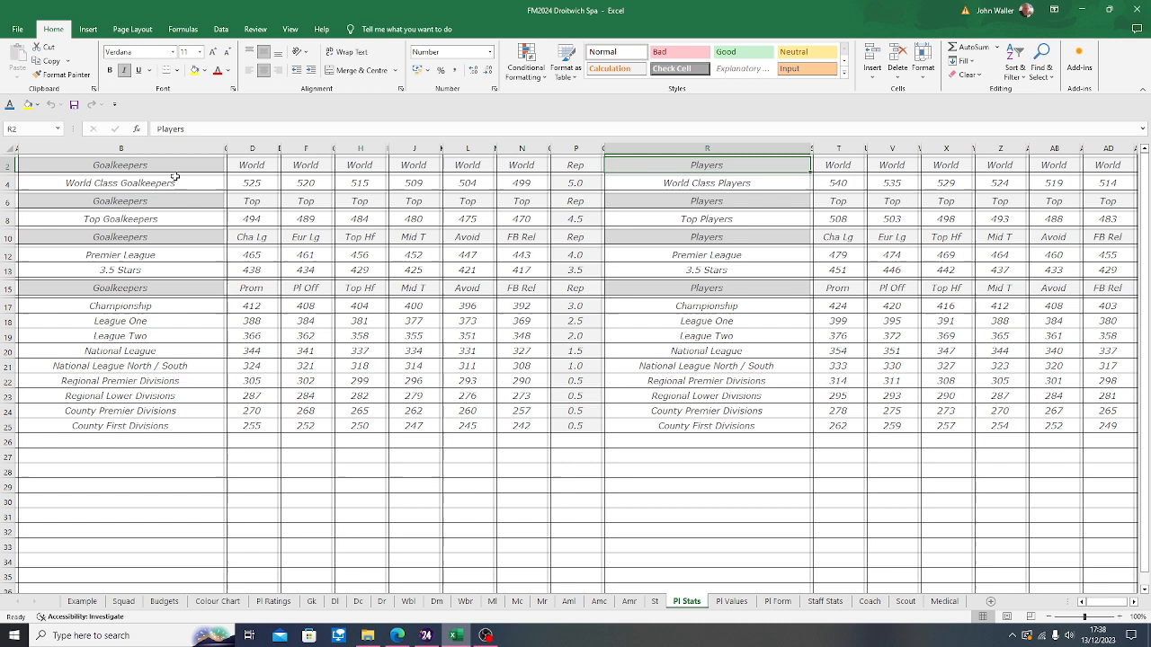
mouse_move(178, 307)
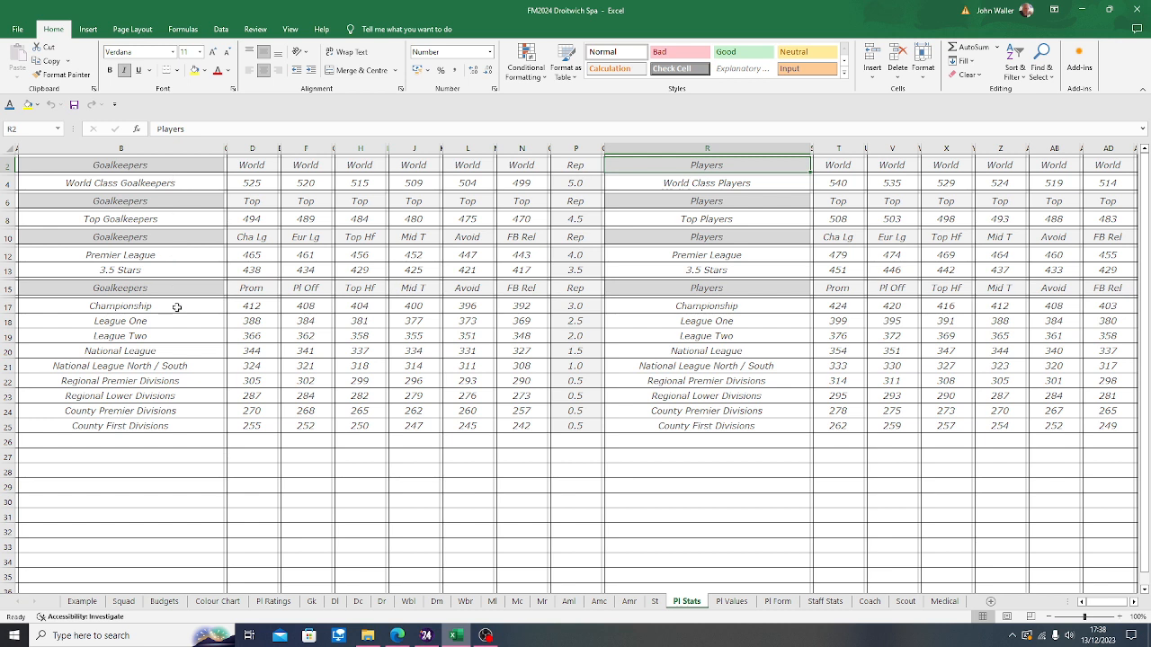
mouse_move(176, 336)
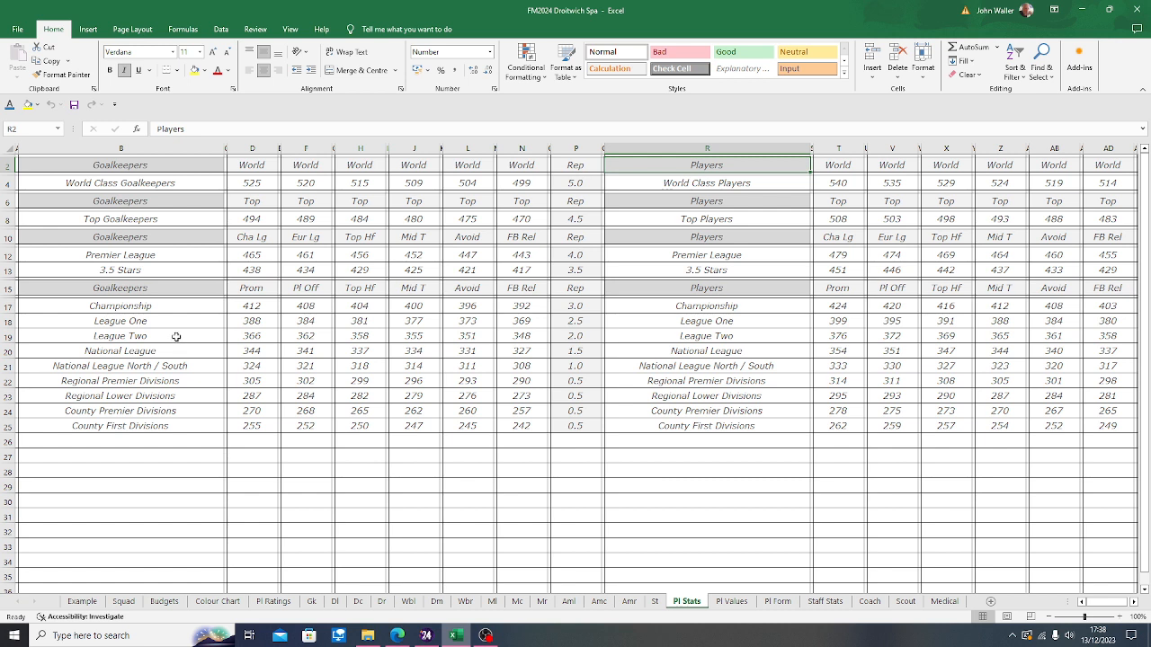
left_click(120, 336)
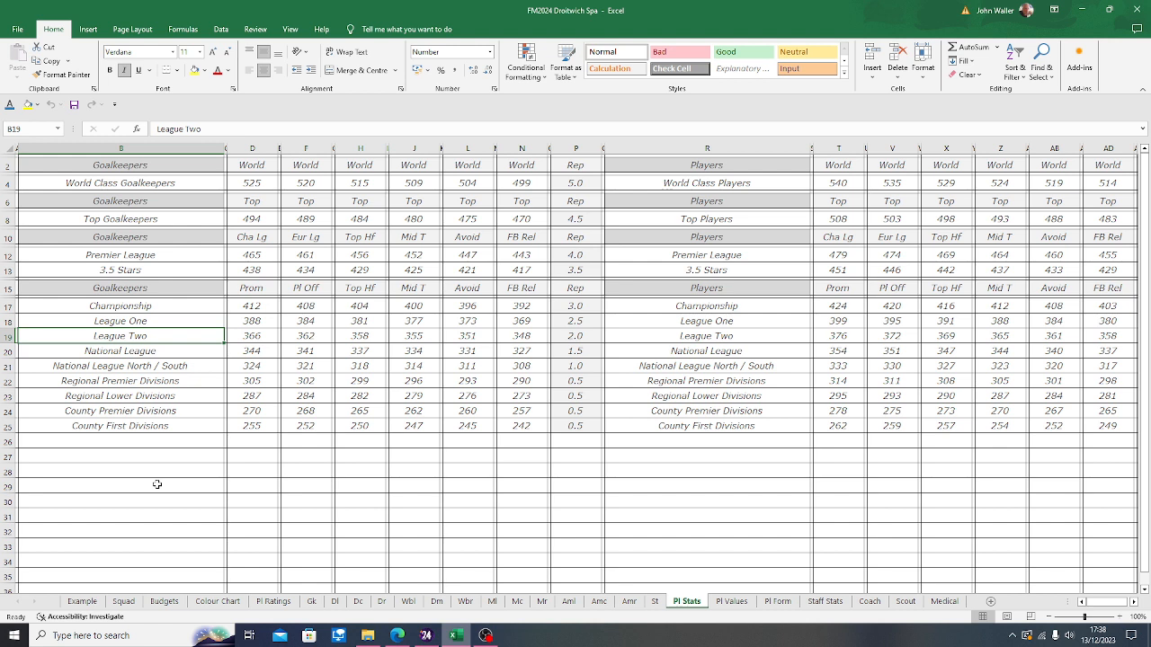
left_click(278, 336)
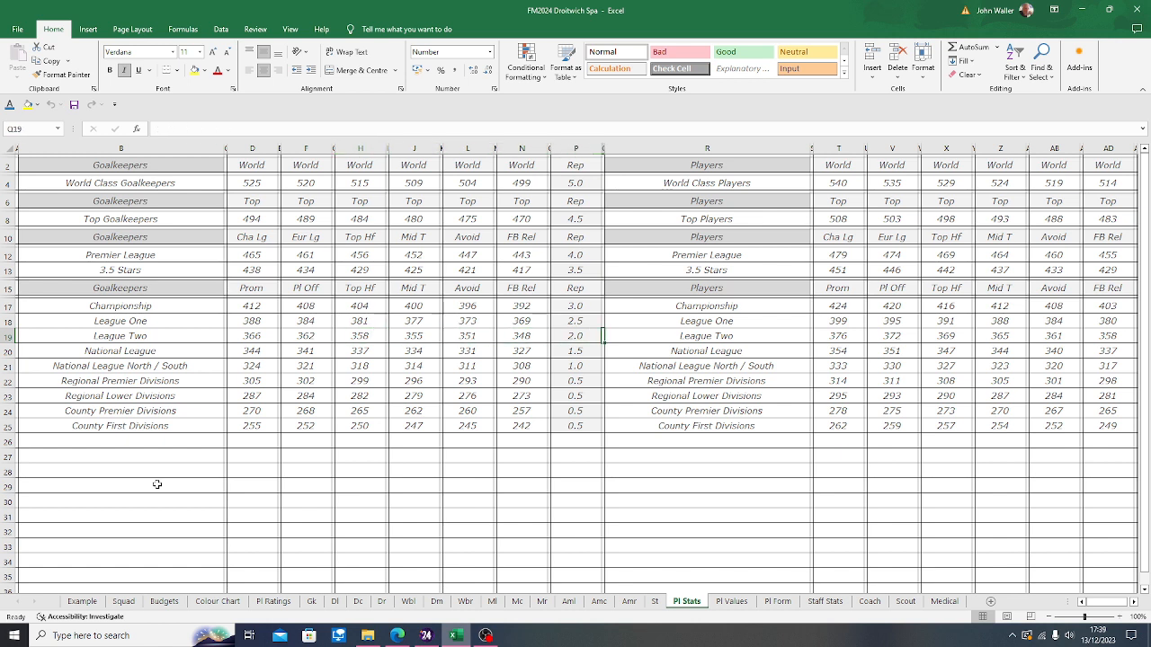
left_click(707, 336)
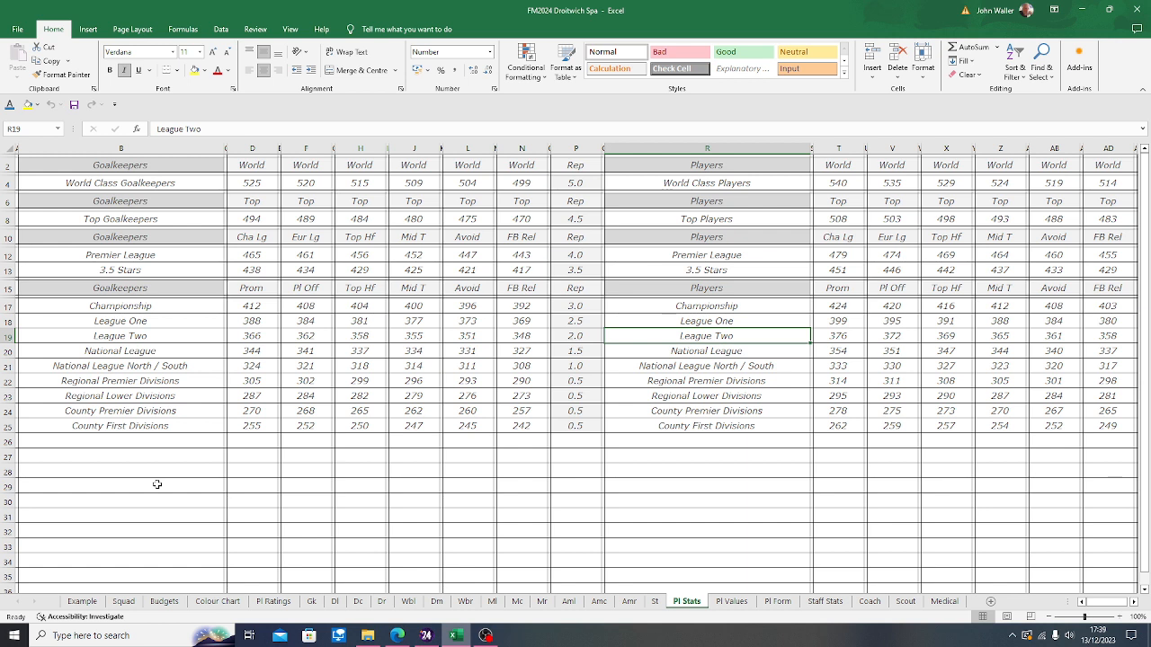
- Examine the League Two Pl Off and Top Hf formulas and the World Class benchmark, then return to Example
left_click(891, 336)
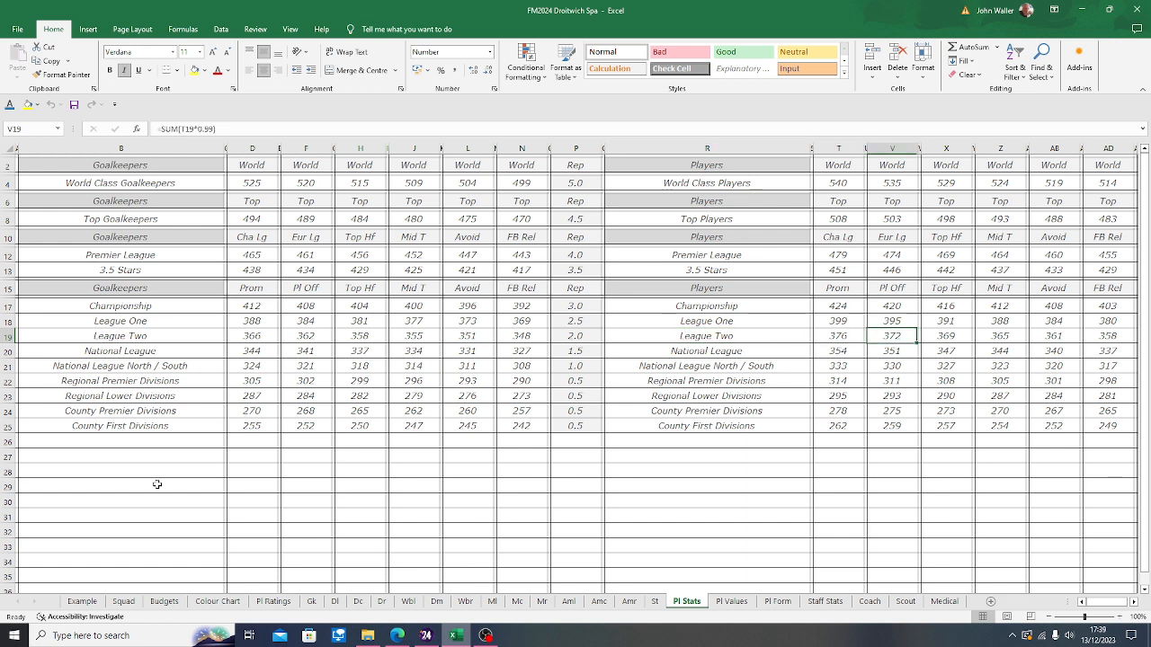
left_click(945, 336)
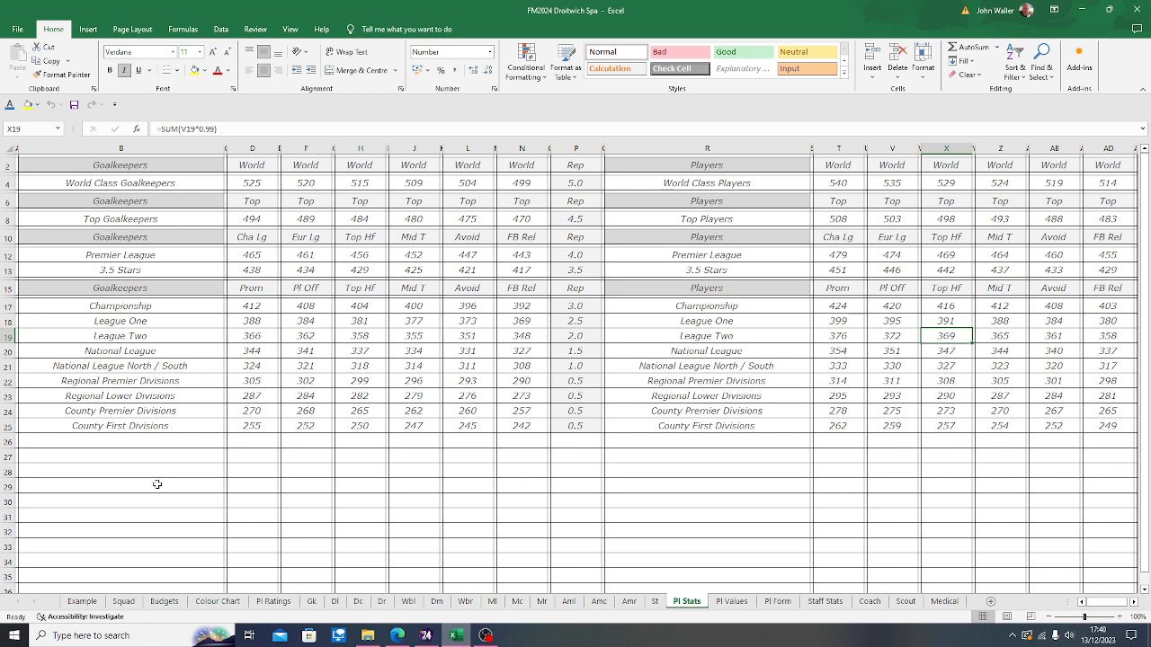
left_click(944, 236)
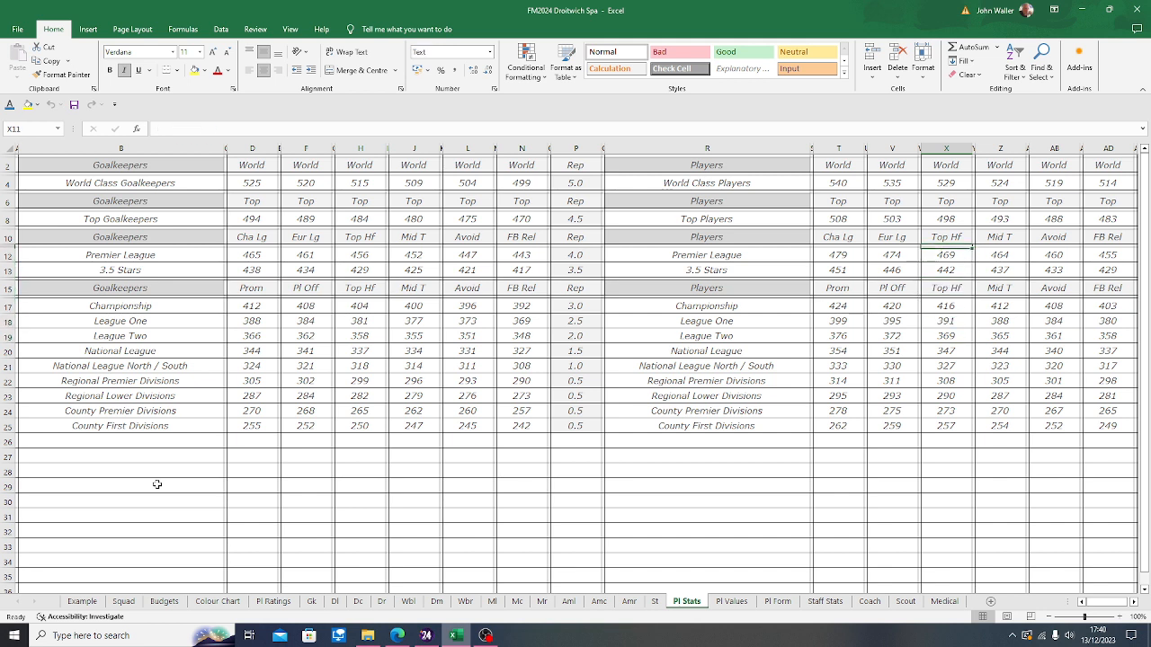
left_click(891, 182)
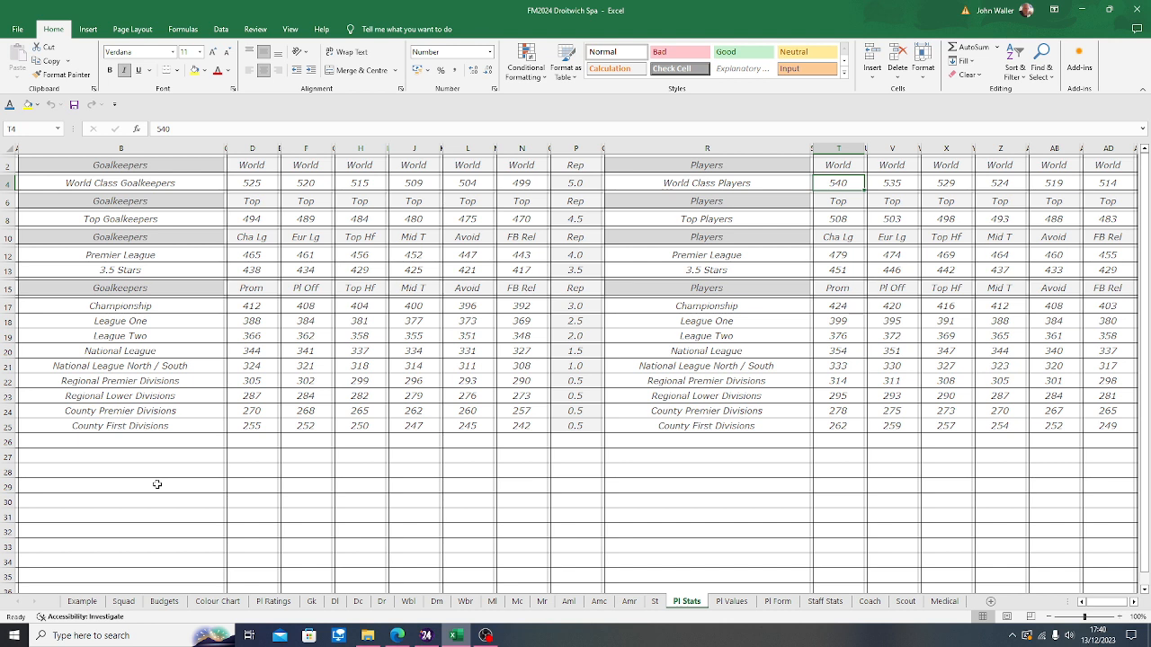
left_click(467, 183)
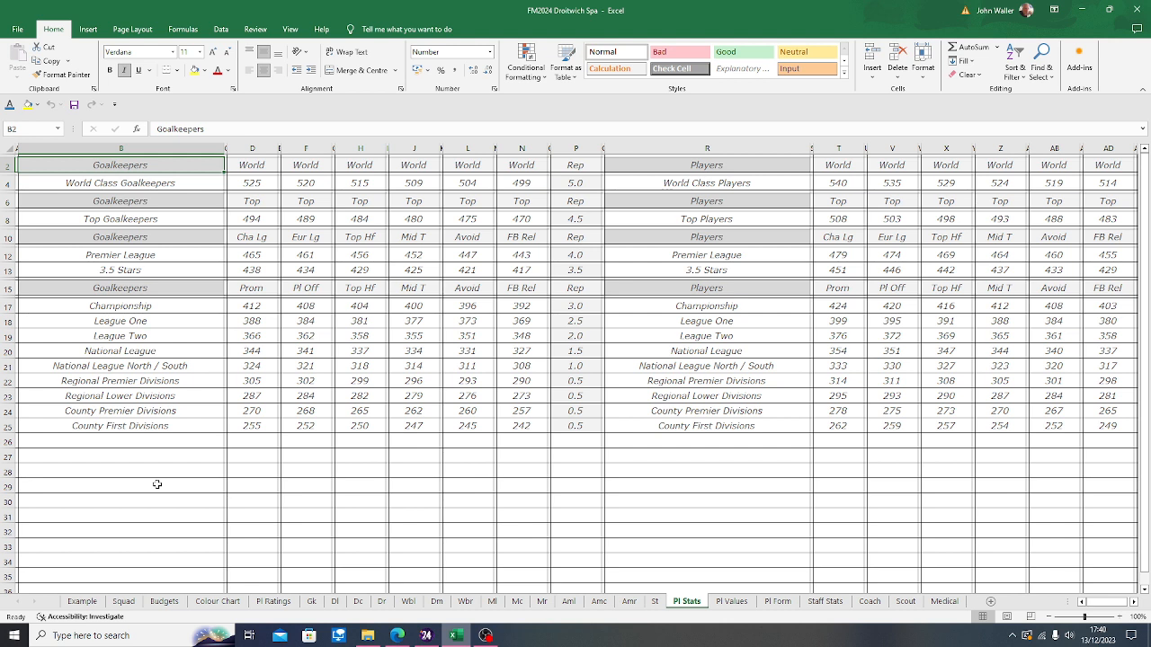
mouse_move(747, 591)
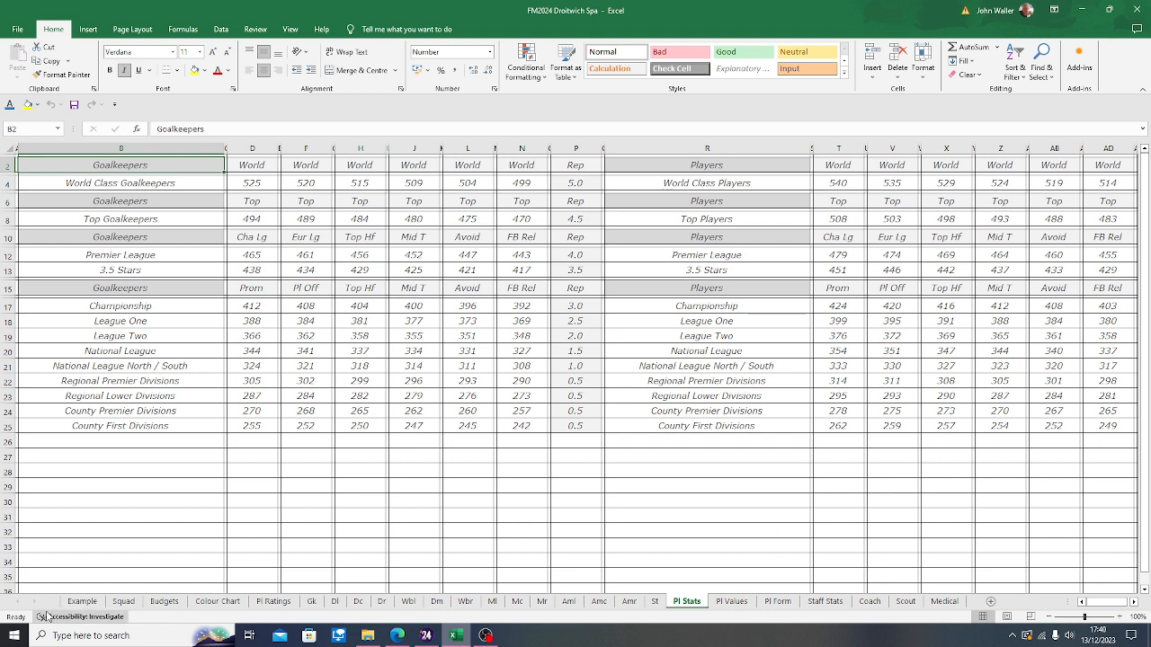
left_click(82, 600)
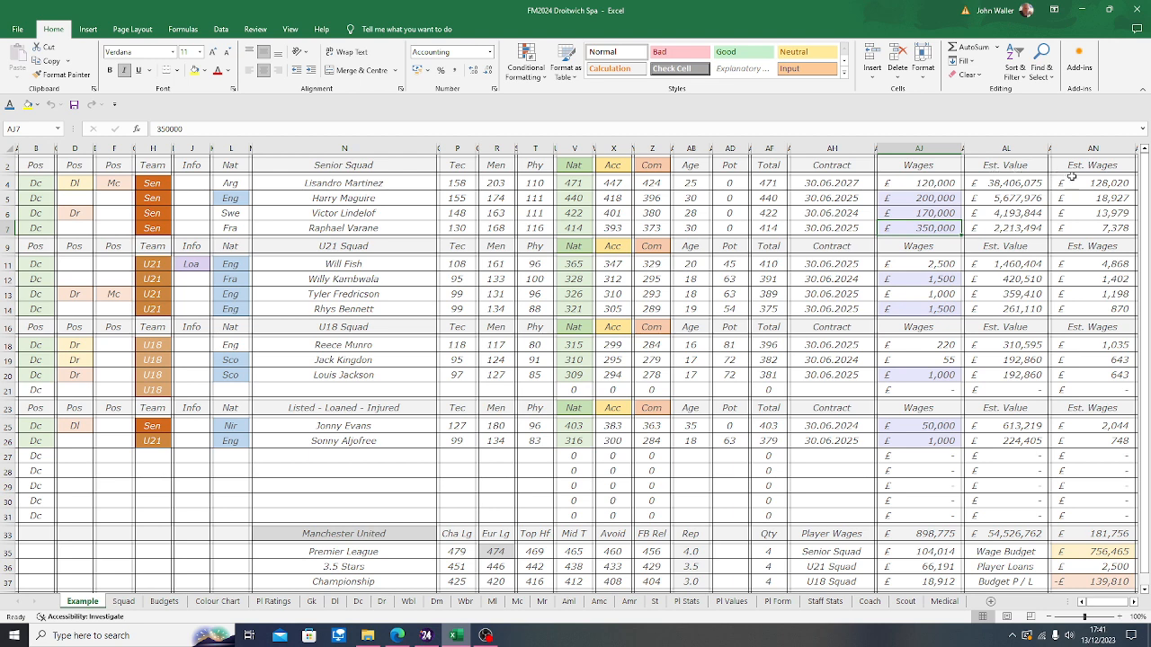
mouse_move(404, 183)
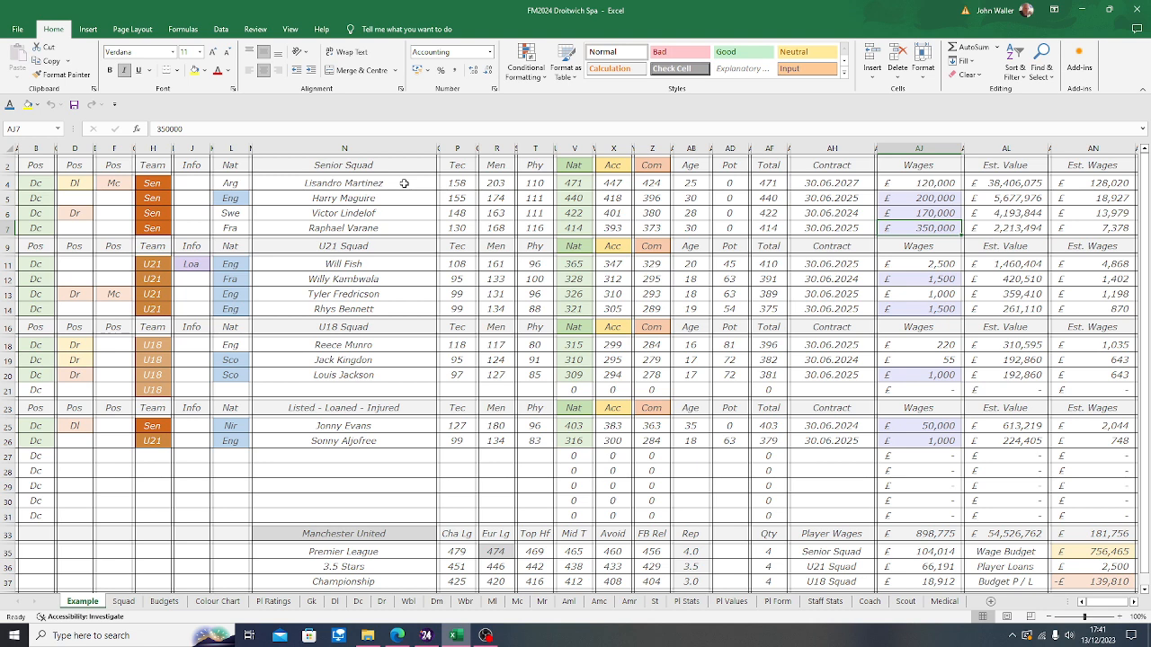
mouse_move(1030, 184)
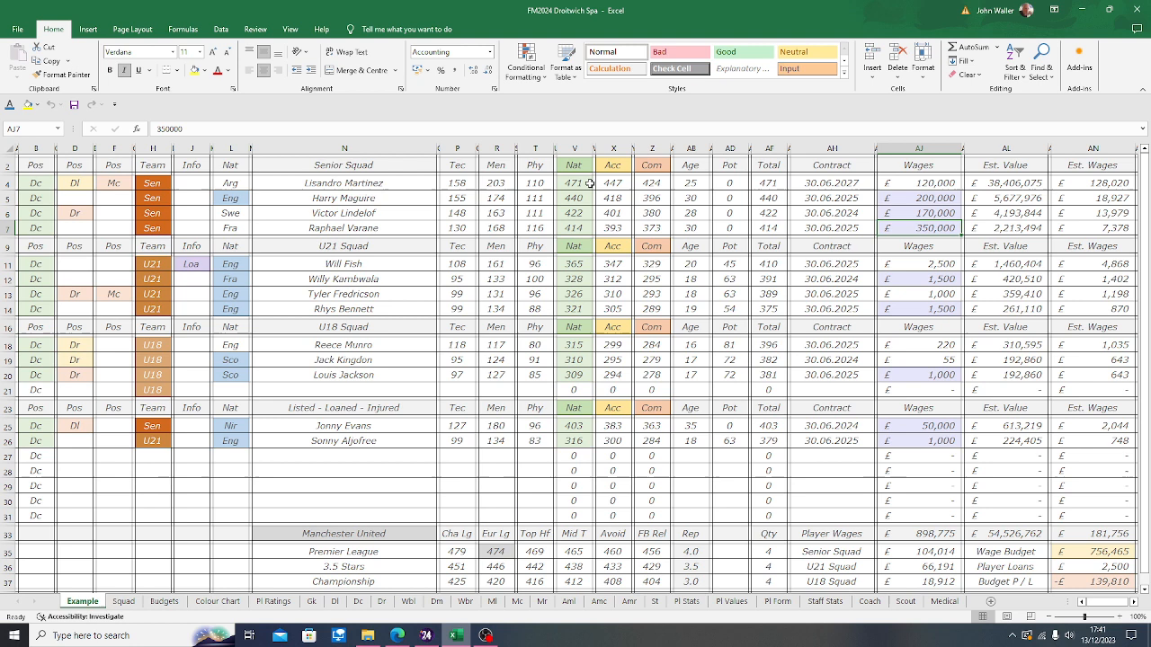
- Check Lisandro Martinez's Nat total =SUM(P4+R4+T4) and his age, then view Pl Values bands
left_click(574, 183)
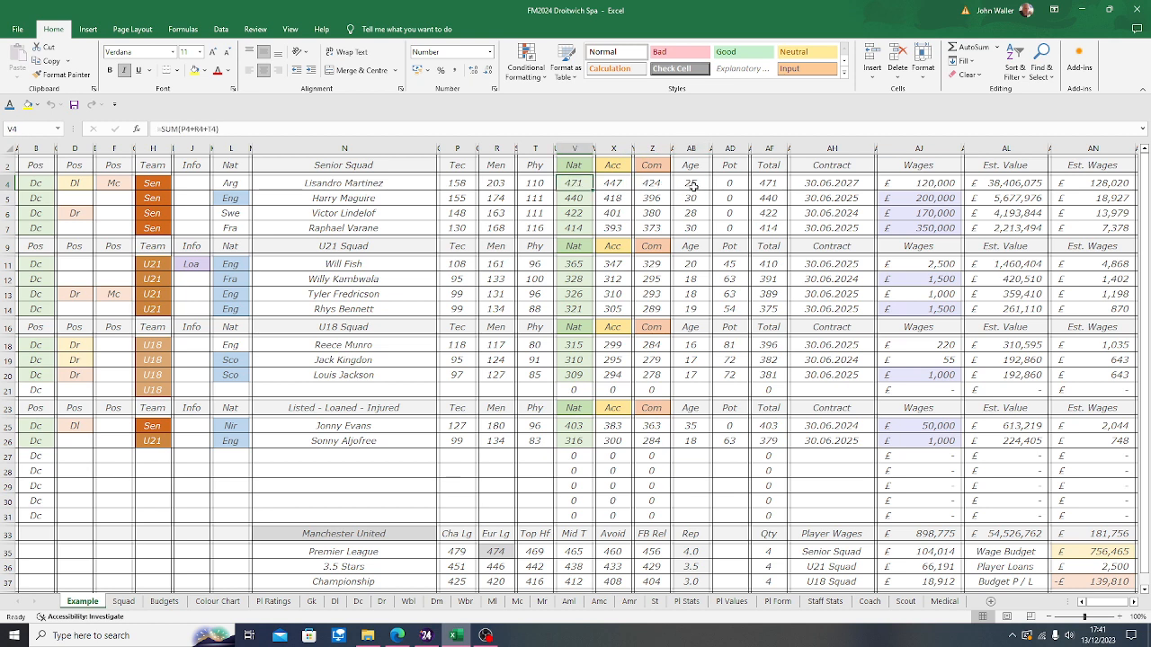
left_click(691, 182)
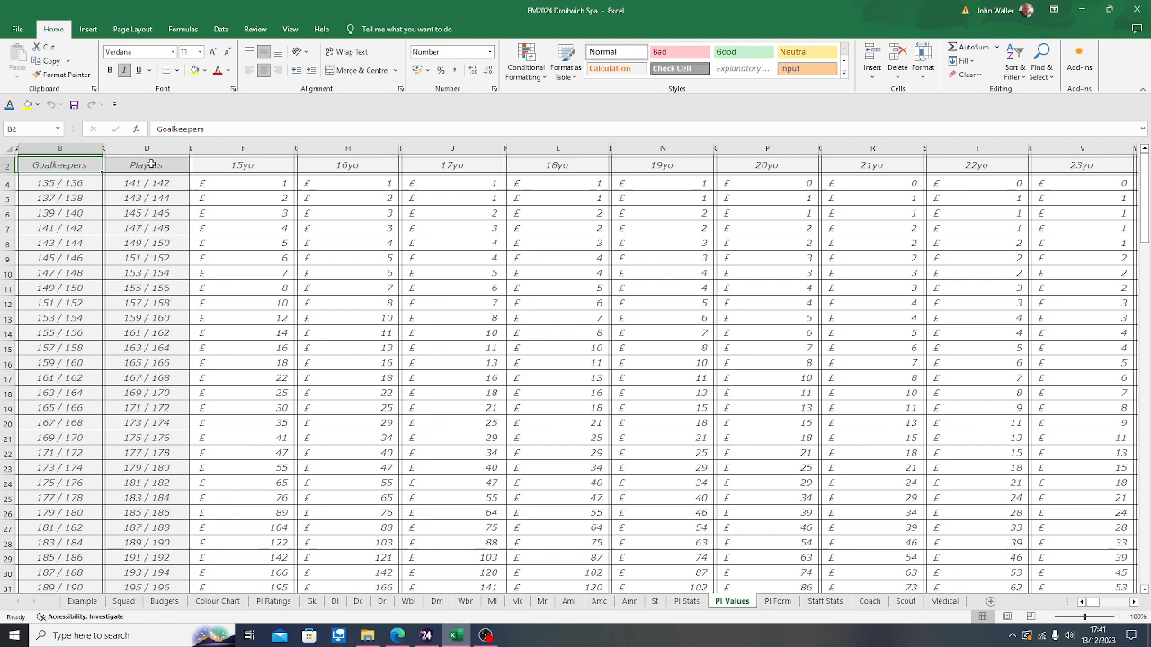
left_click(146, 165)
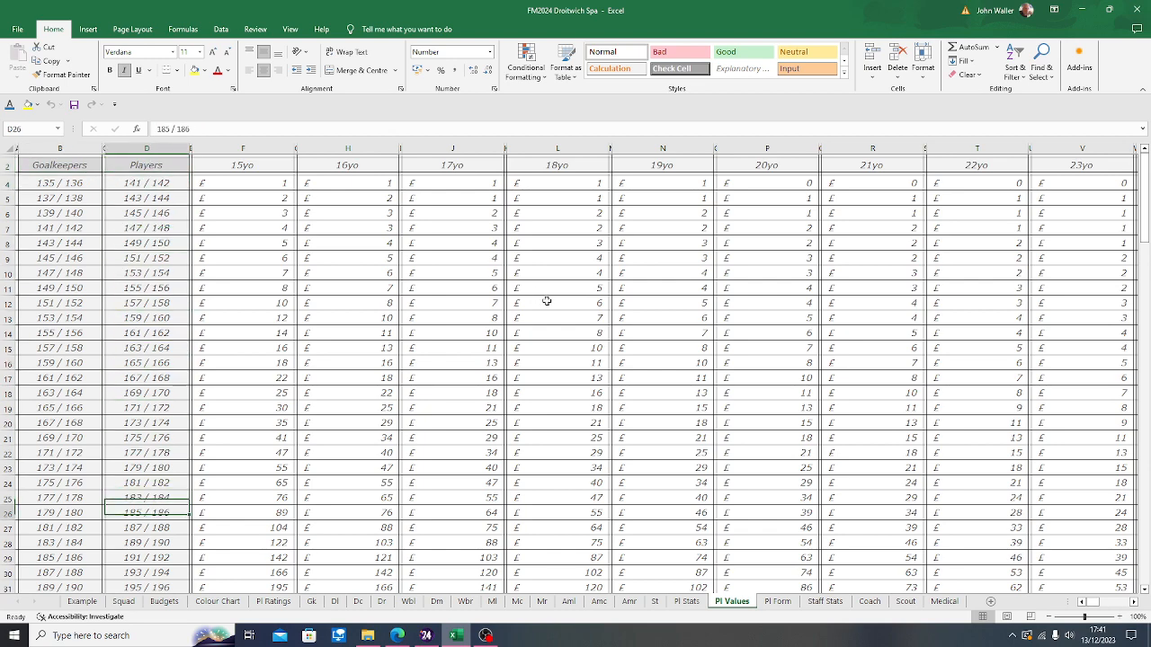
scroll("down", 3)
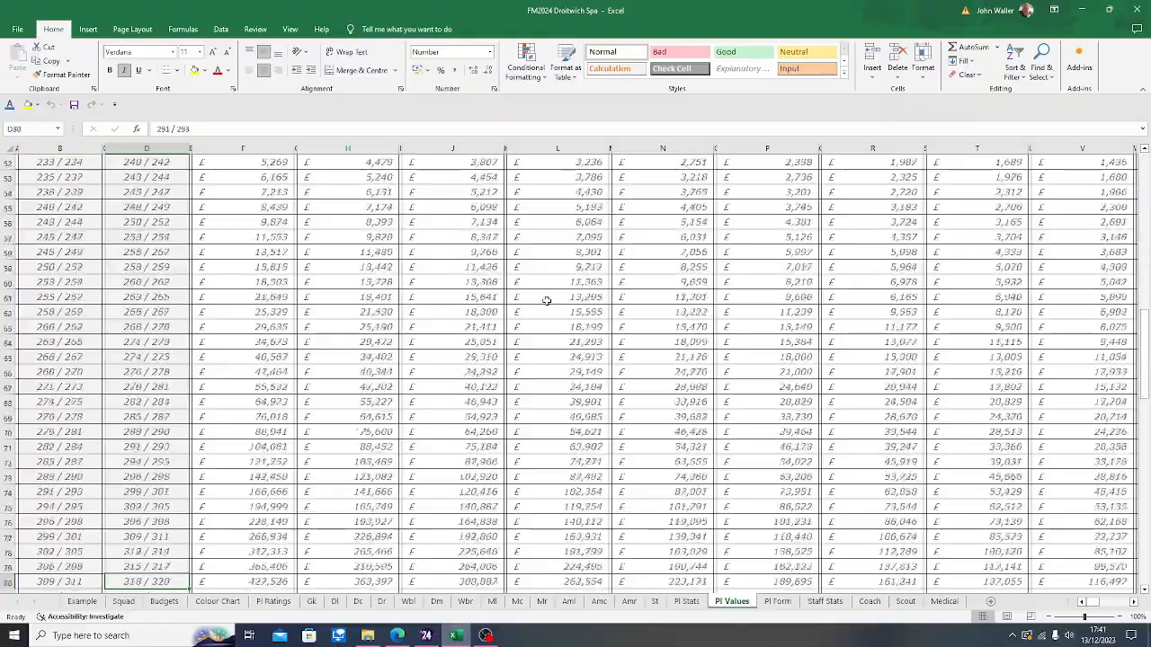
scroll("down", 3)
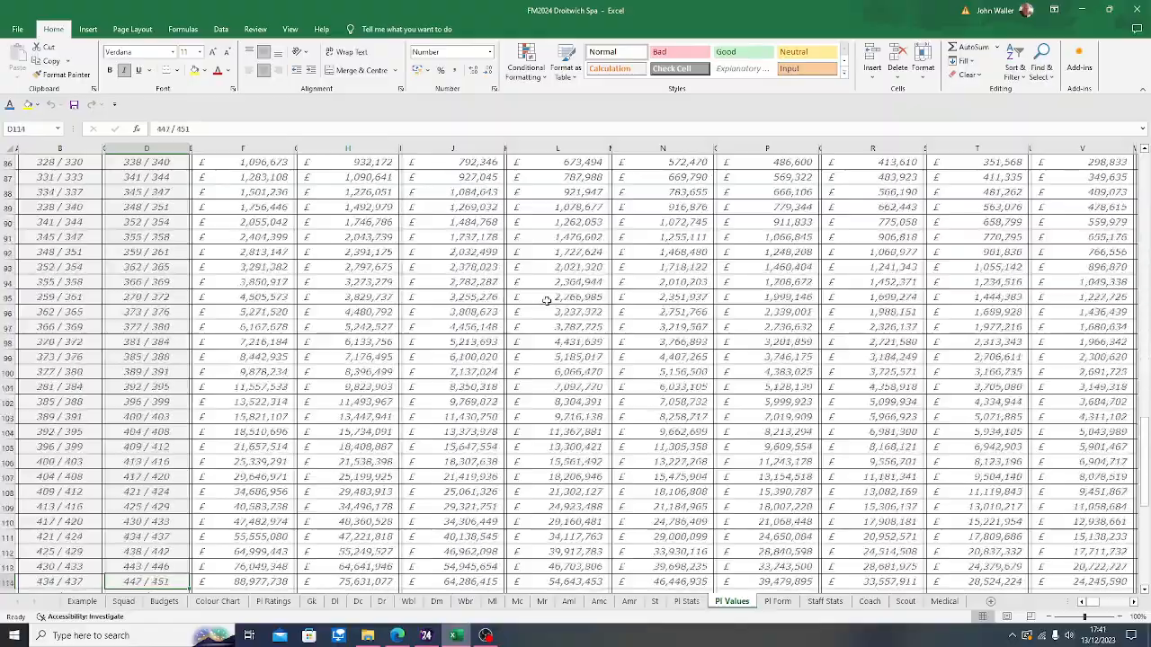
scroll("down", 3)
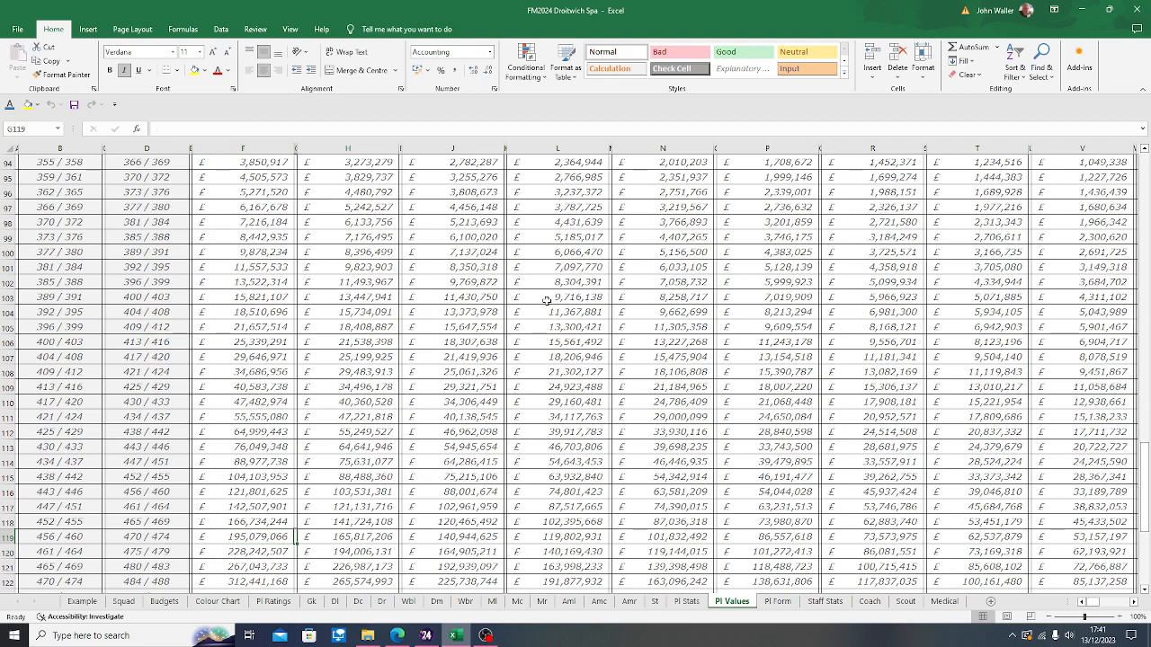
left_click(557, 536)
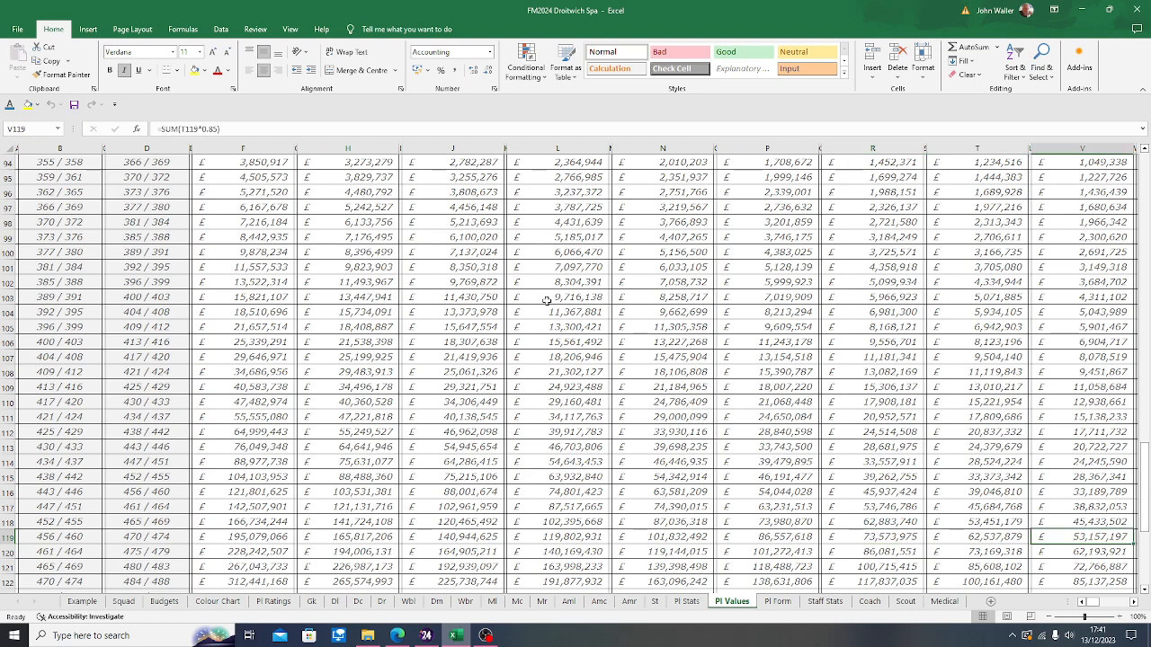
scroll("right", 3)
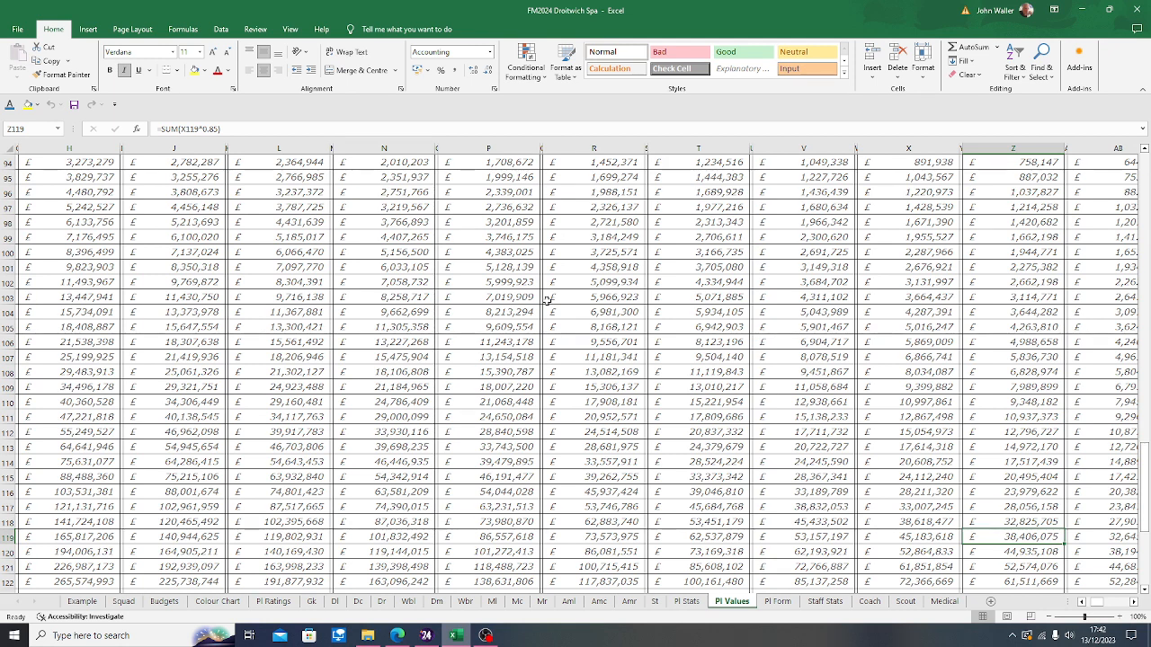
- On the Example sheet, check Lisandro Martinez's contract expiry date, then reopen Pl Values
left_click(82, 601)
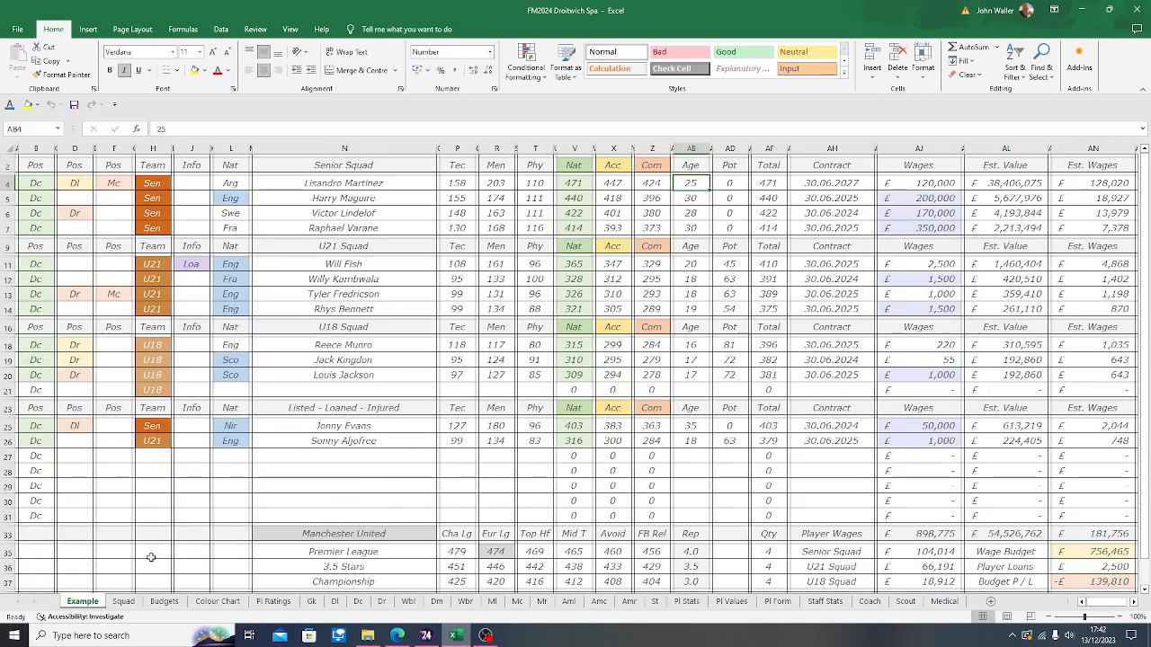
left_click(1005, 182)
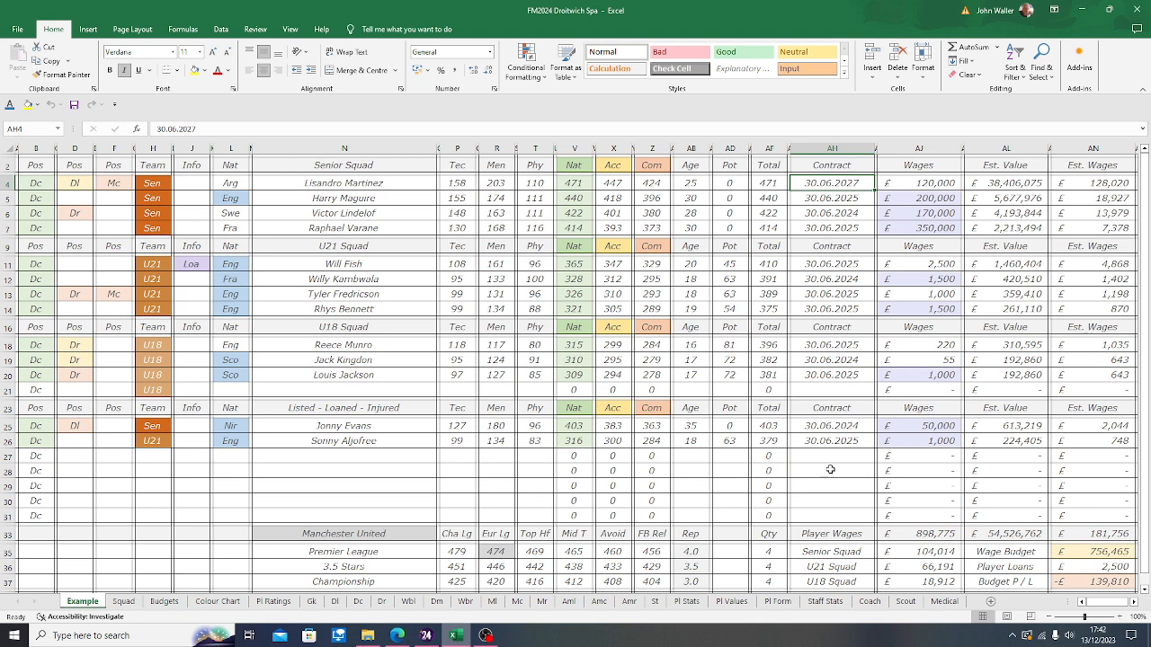
mouse_move(789, 559)
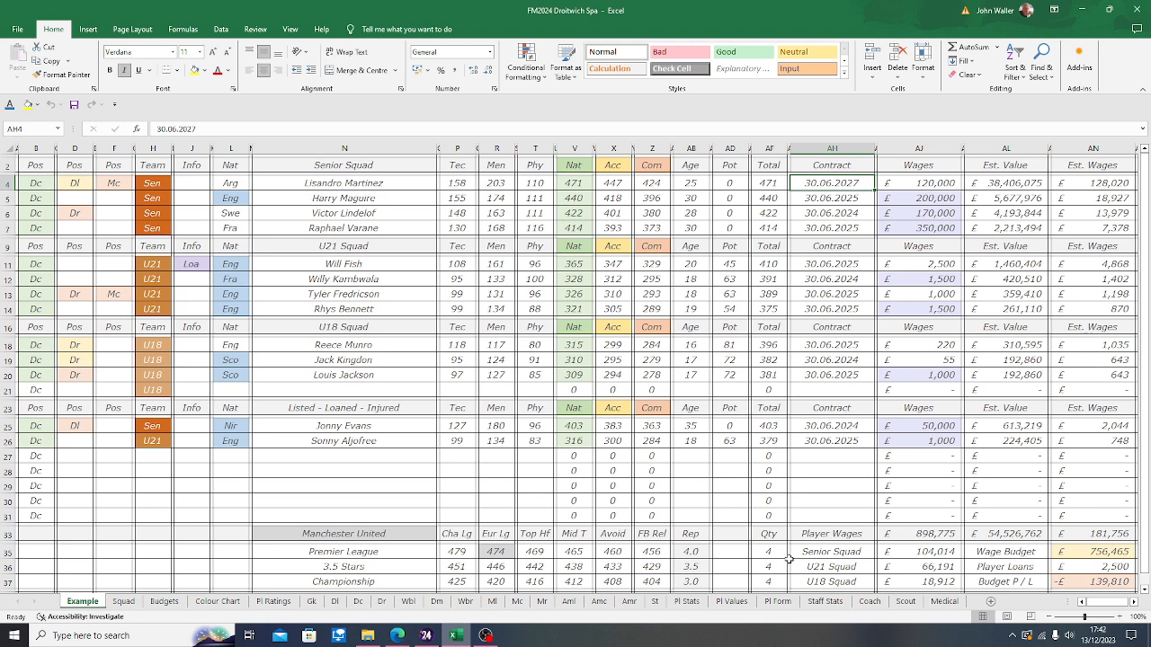
left_click(732, 601)
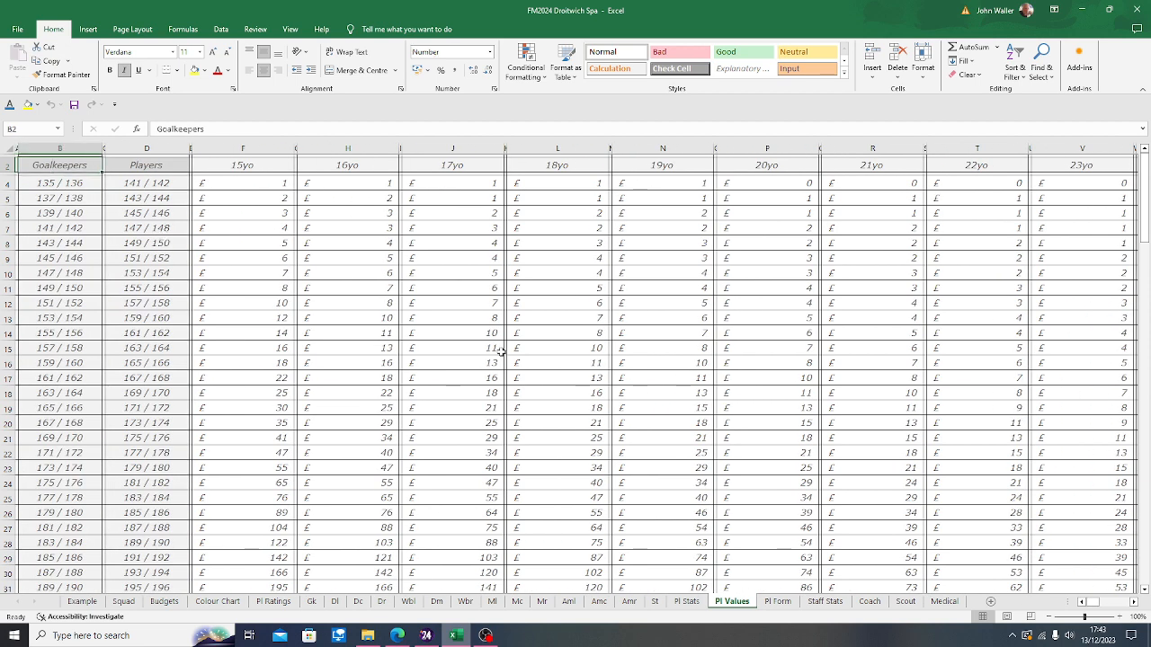
- Open the Pl Form sheet, then the Staff Stats benchmark sheet
left_click(777, 600)
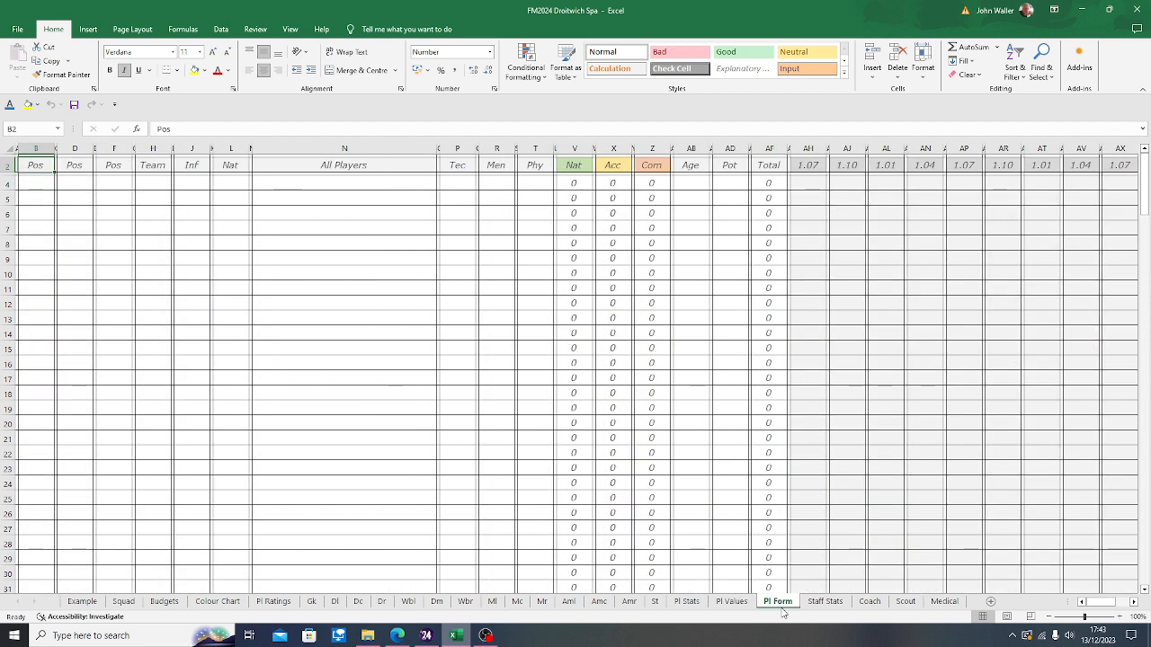
left_click(824, 601)
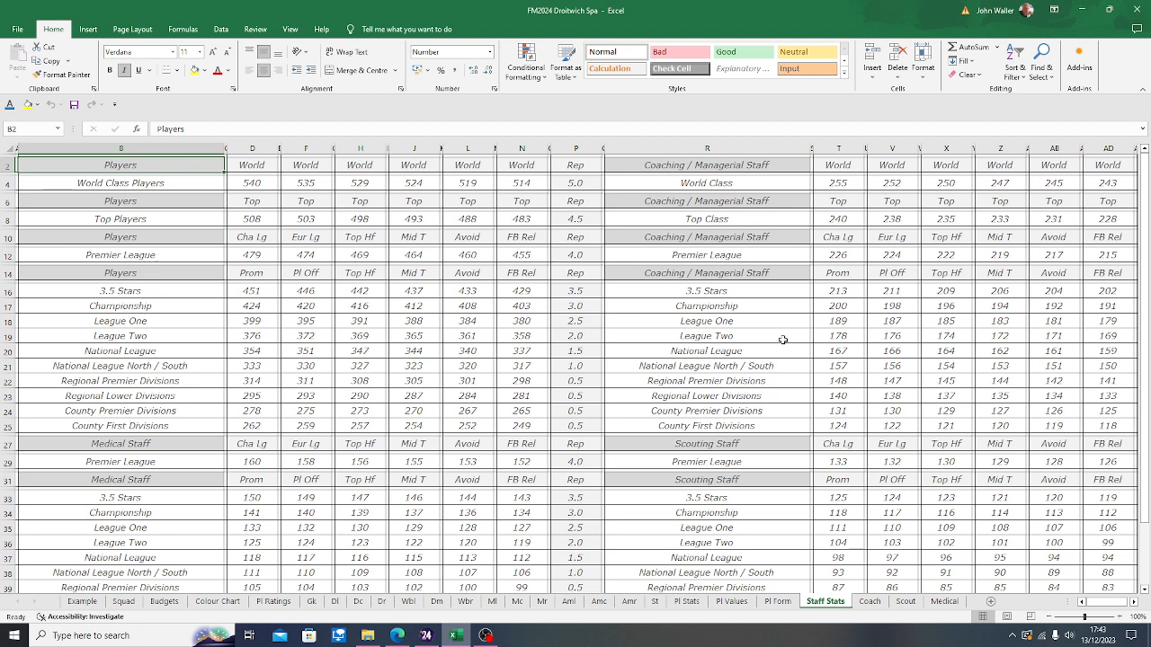
- Examine the League Two coaching, scouting Top Hf and medical benchmark formulas, then open Coach
left_click(706, 335)
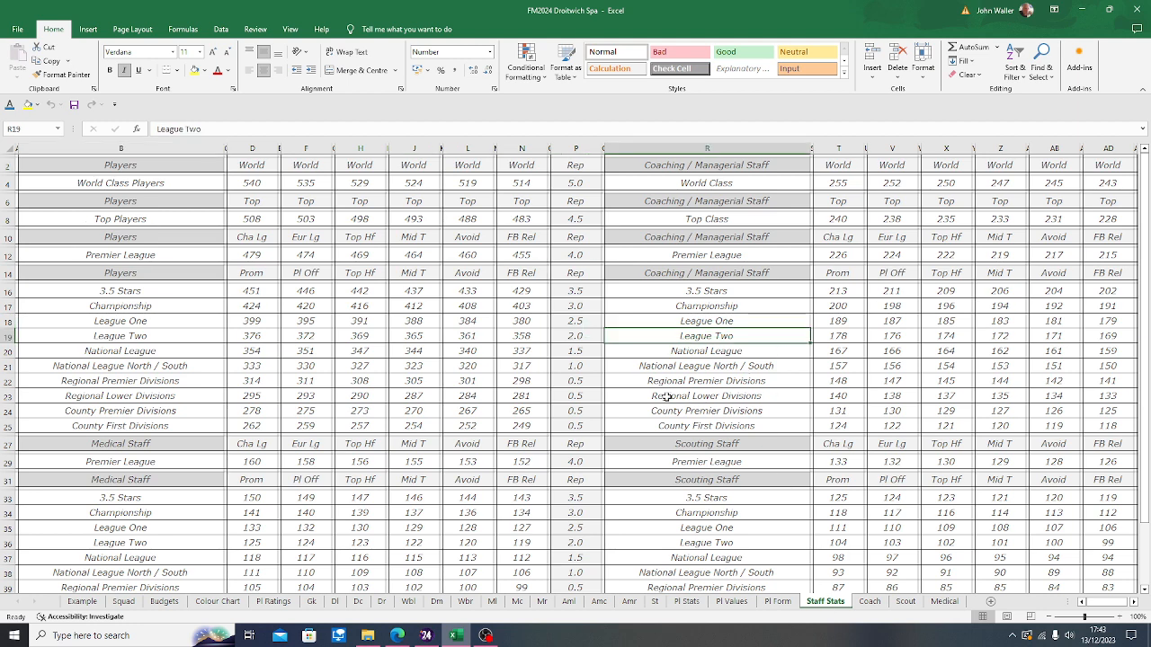
left_click(892, 335)
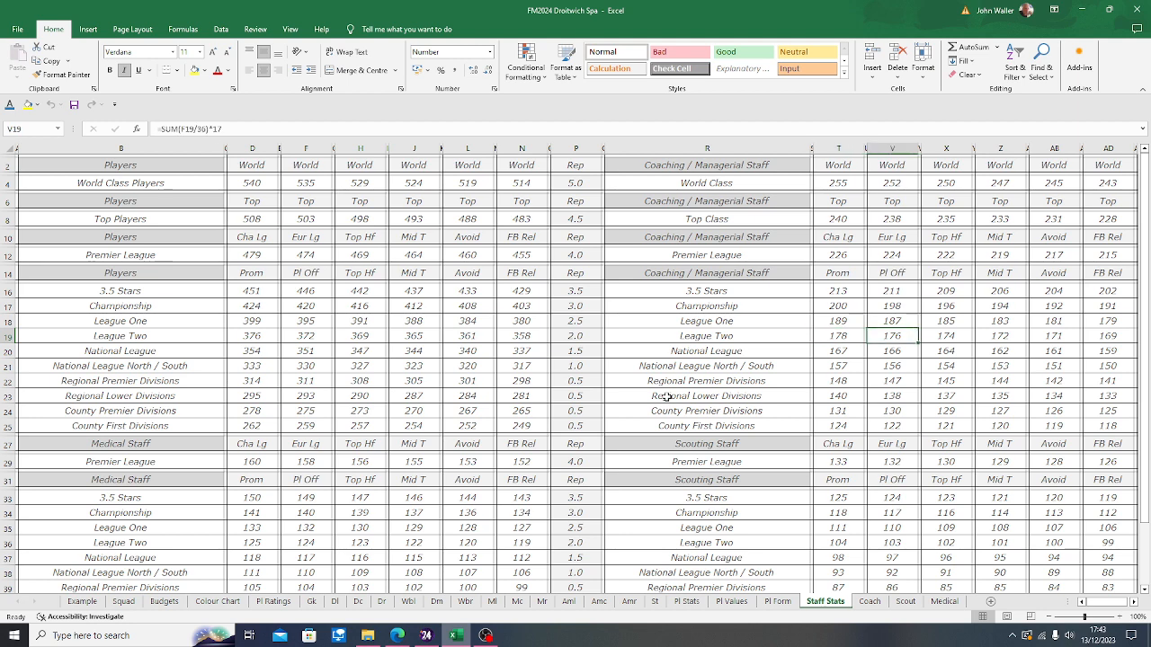
left_click(945, 335)
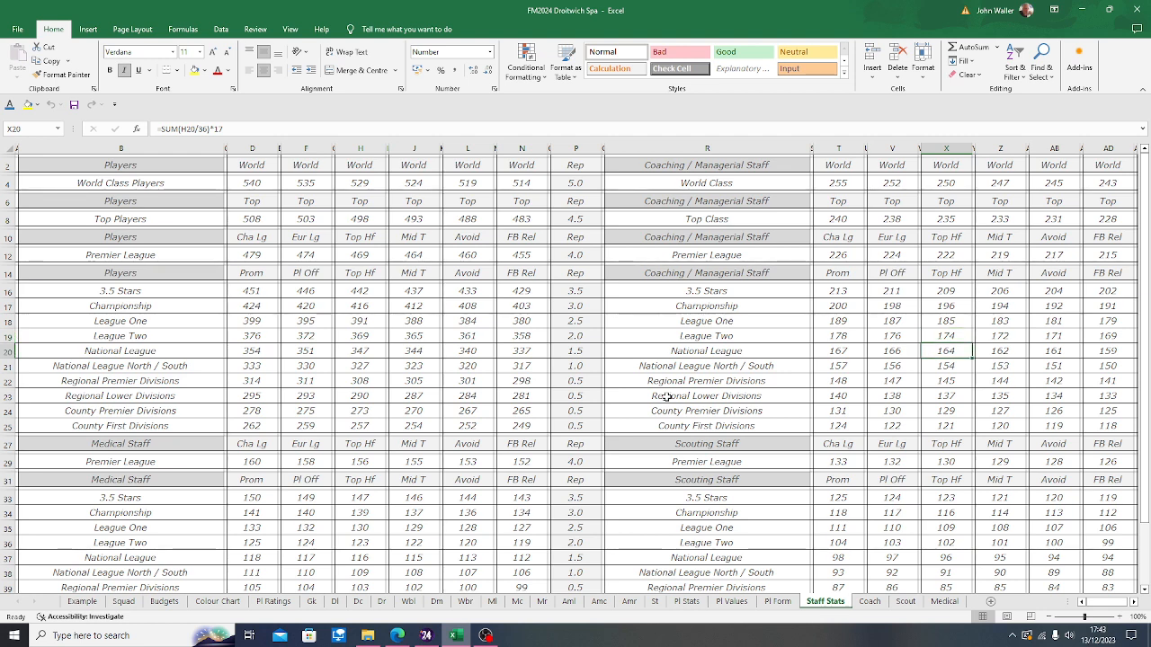
left_click(945, 335)
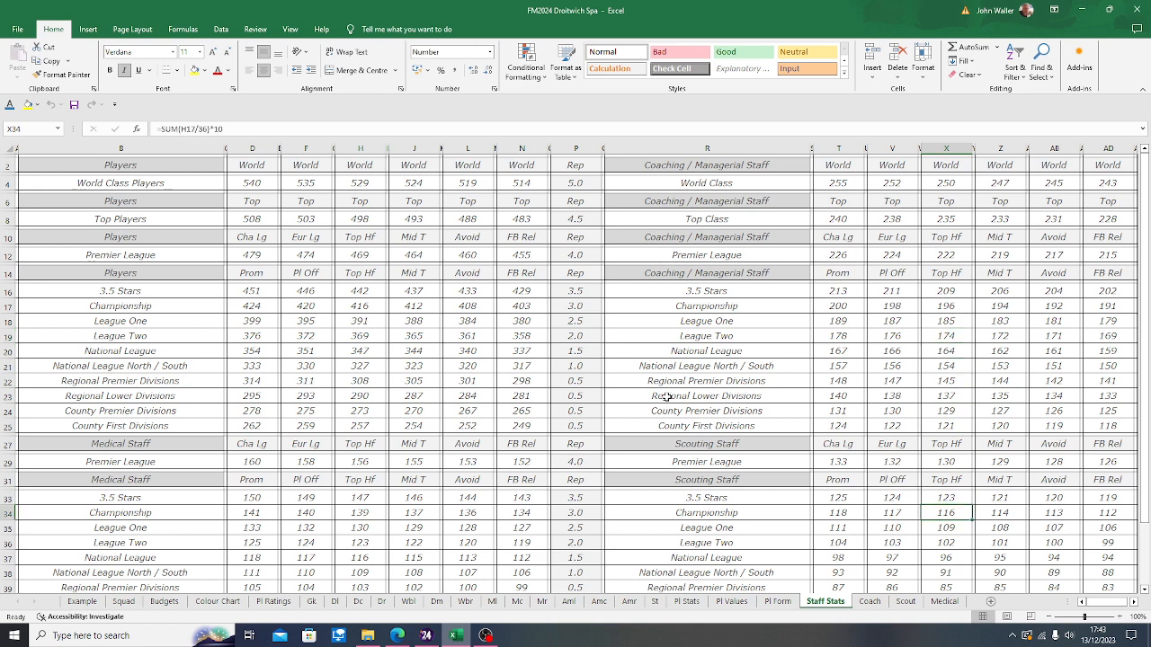
left_click(945, 528)
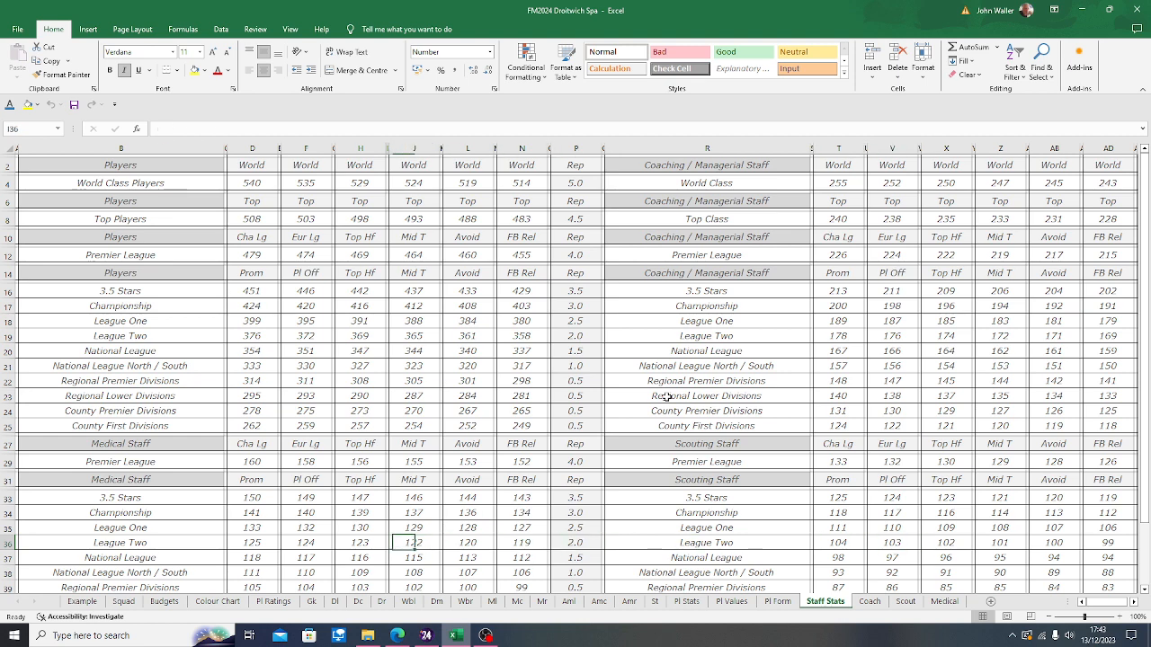
left_click(359, 542)
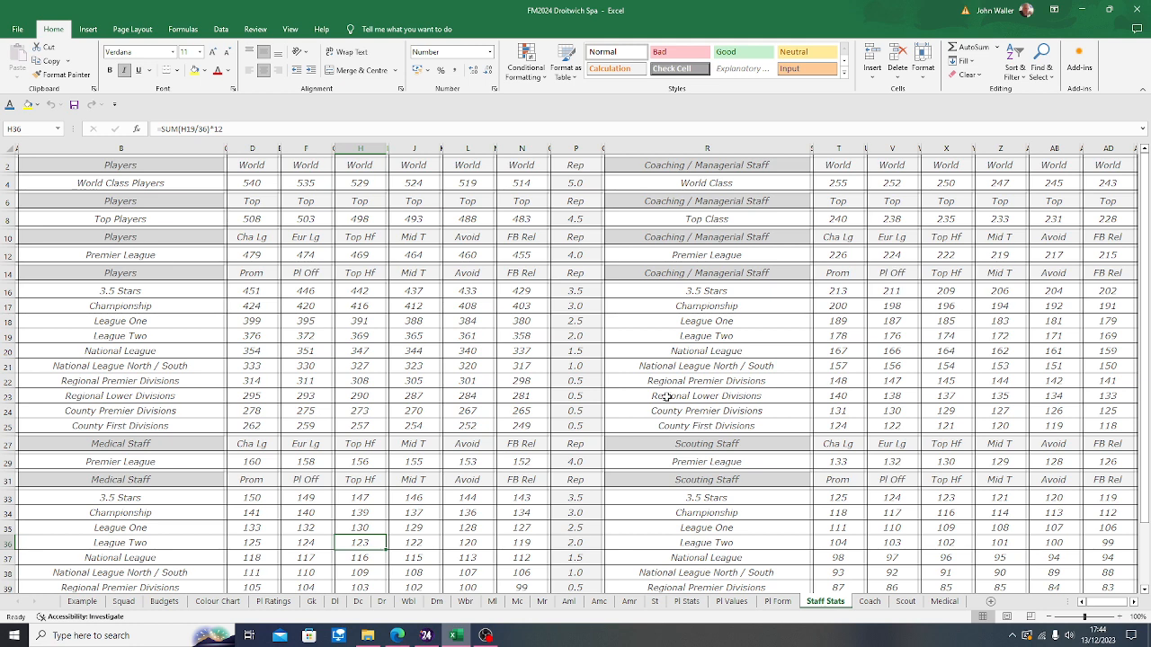
left_click(121, 164)
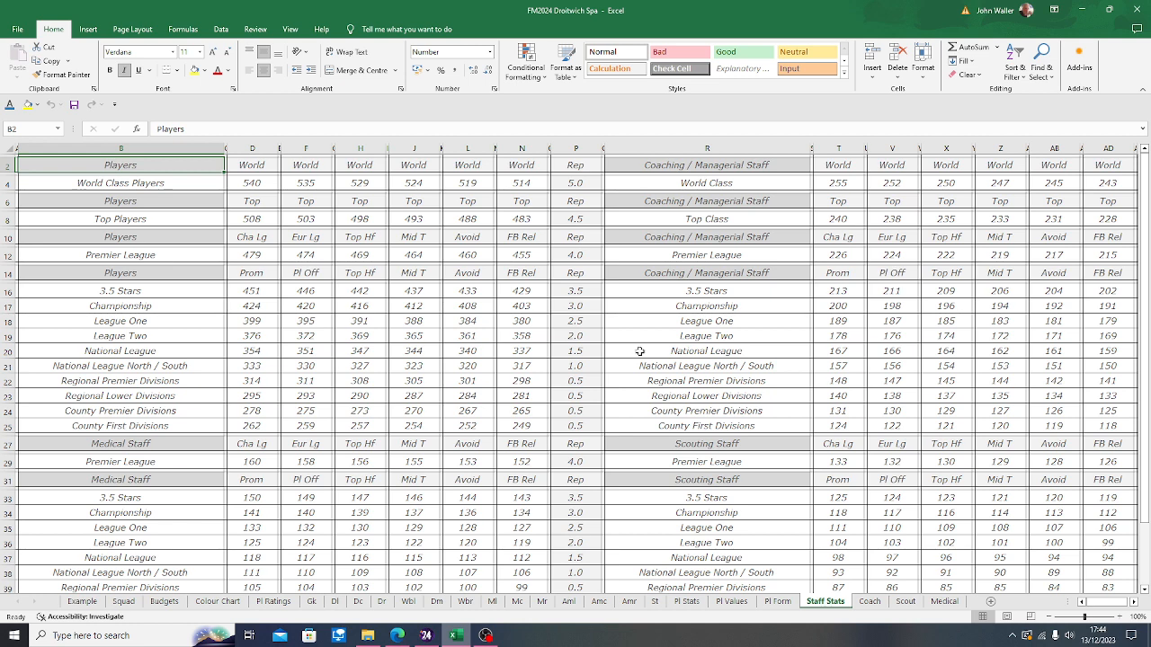
left_click(870, 601)
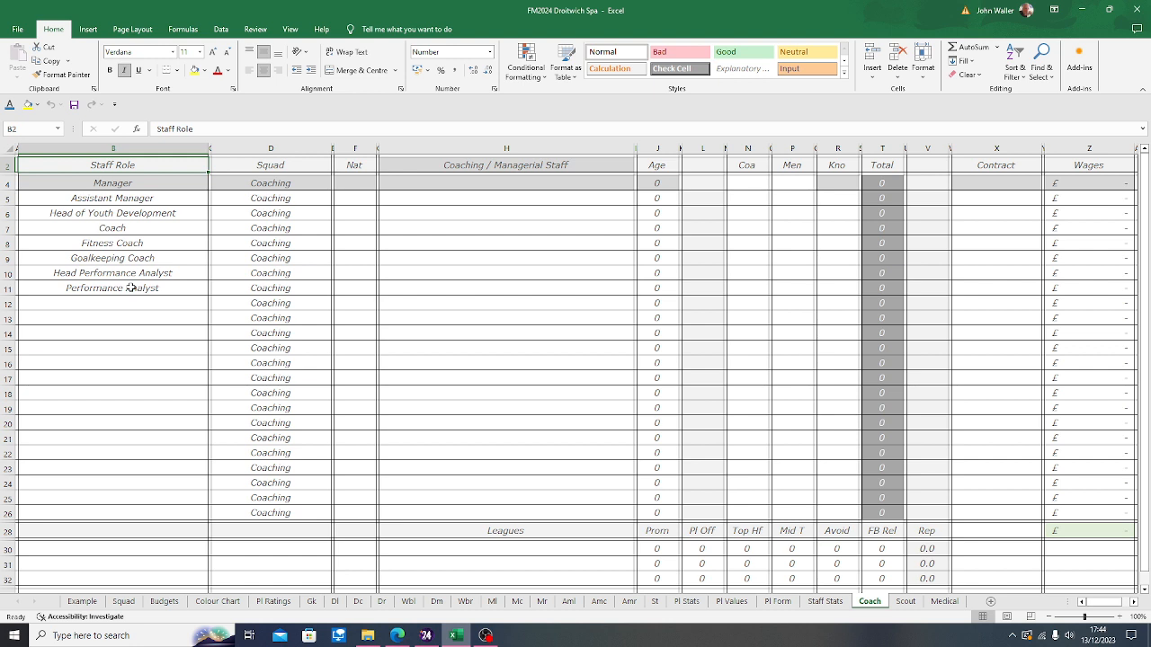
mouse_move(134, 331)
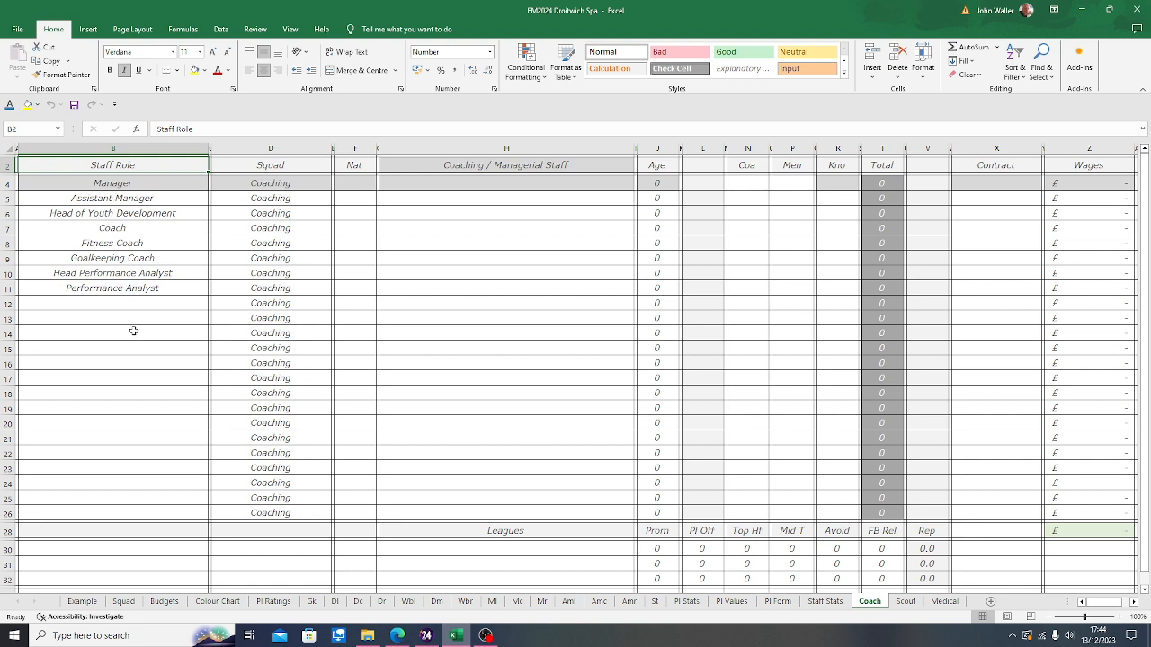
mouse_move(125, 358)
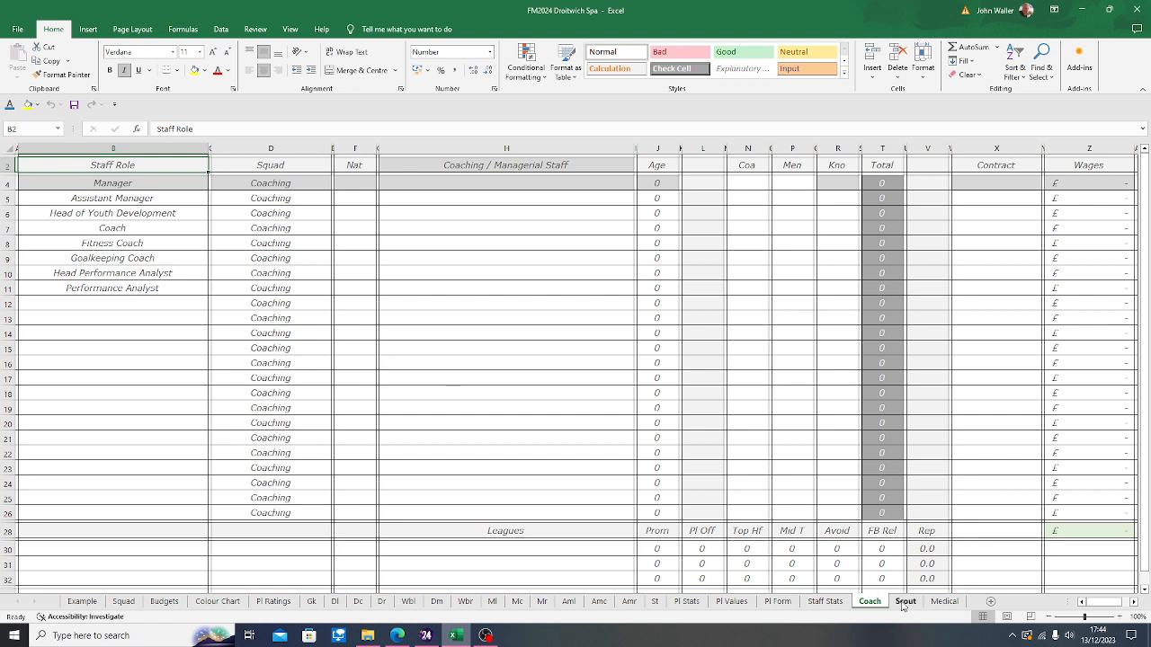
- View the Scout and Medical staff templates, then return to Staff Stats
left_click(906, 600)
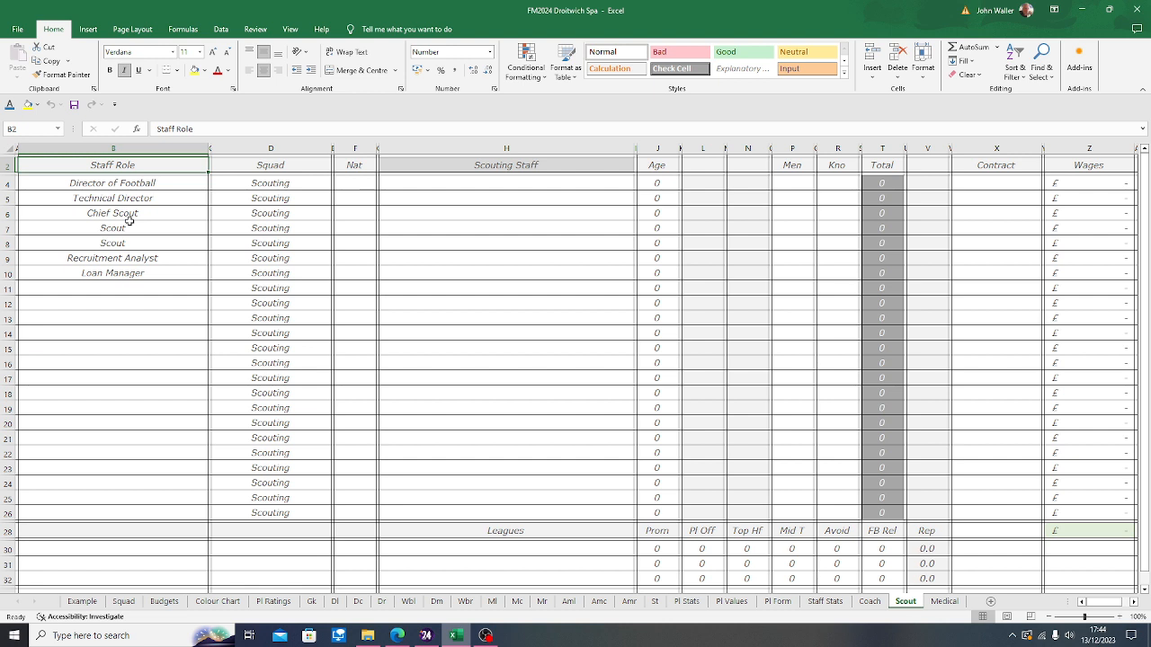
mouse_move(128, 216)
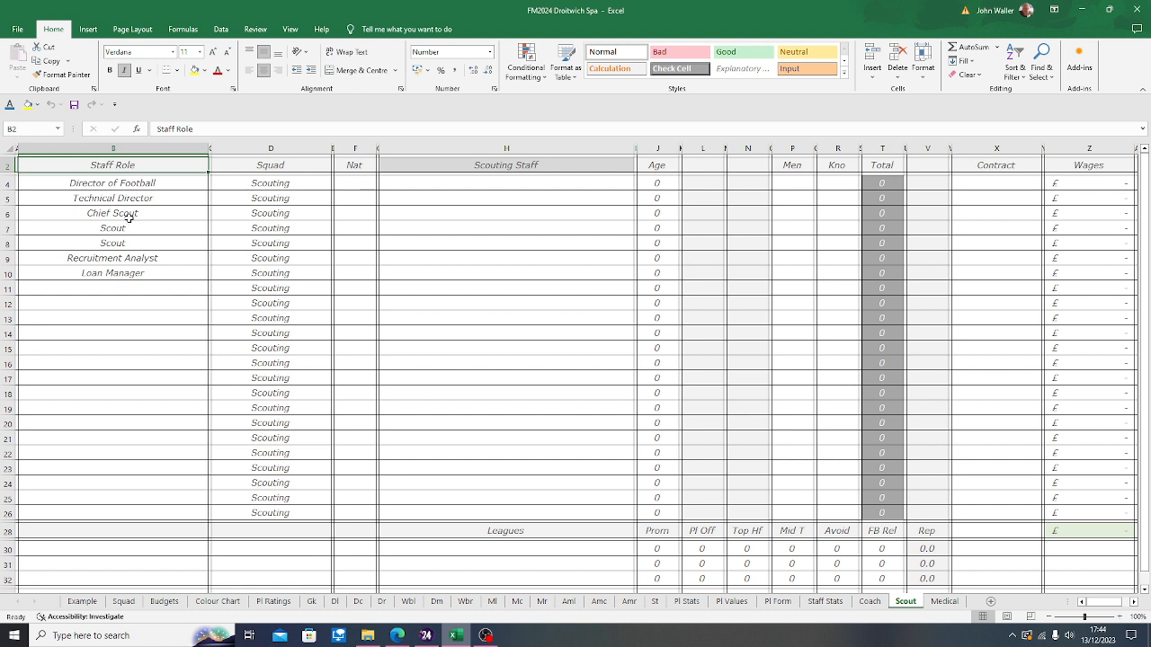
mouse_move(829, 458)
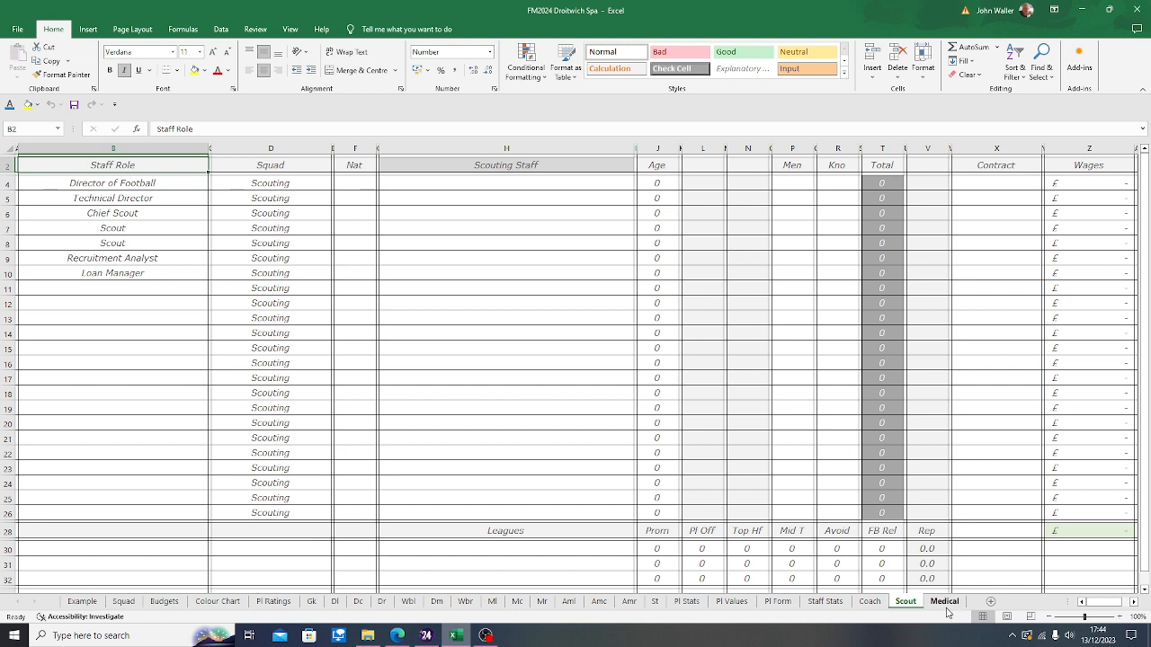
mouse_move(946, 612)
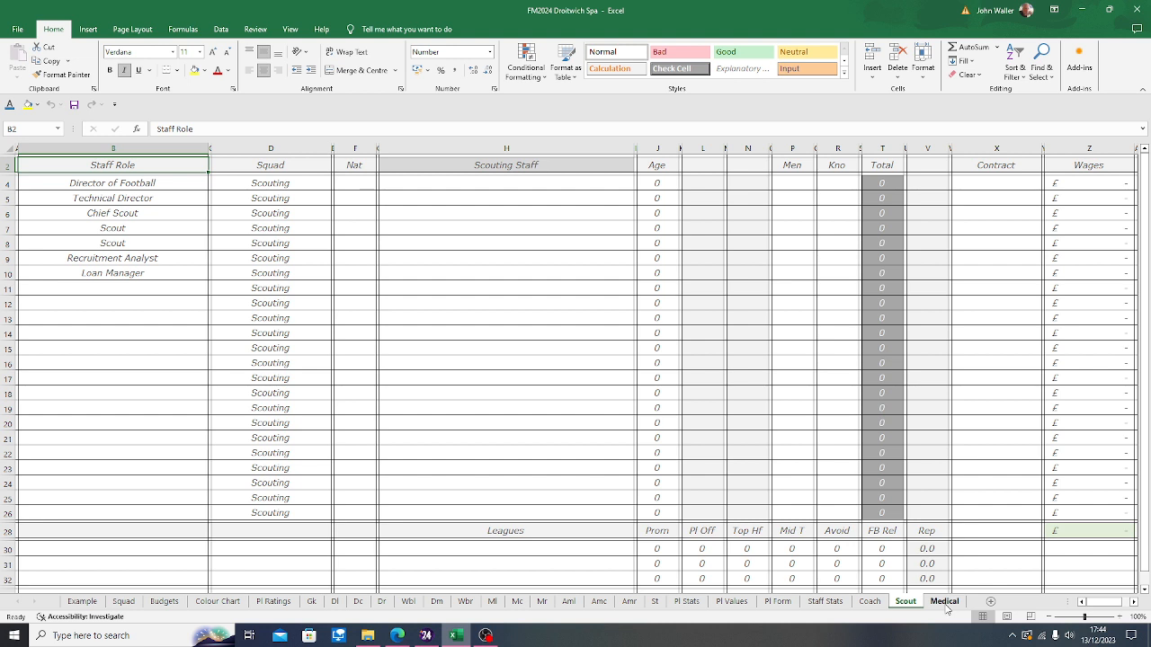
left_click(944, 601)
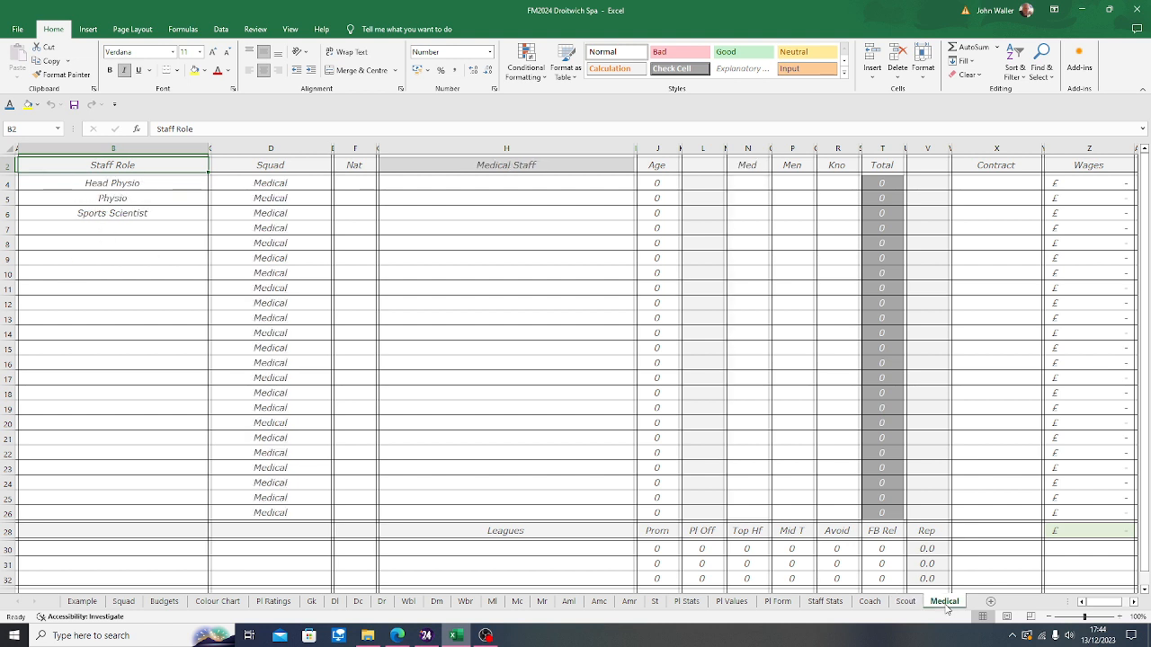
left_click(905, 601)
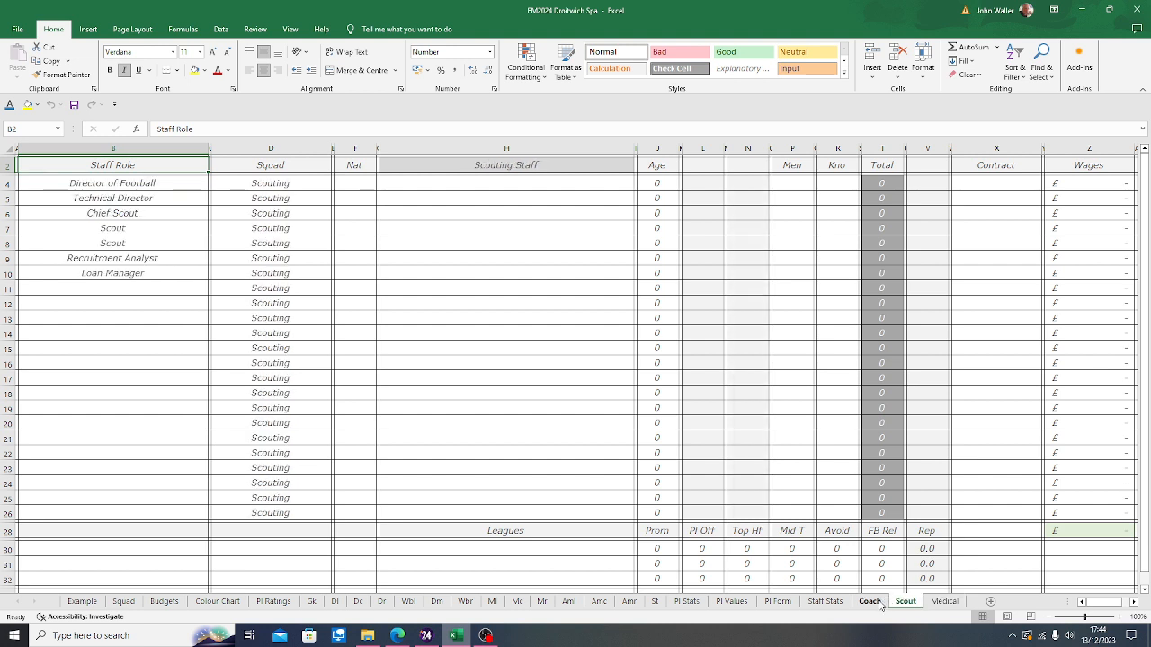
left_click(824, 601)
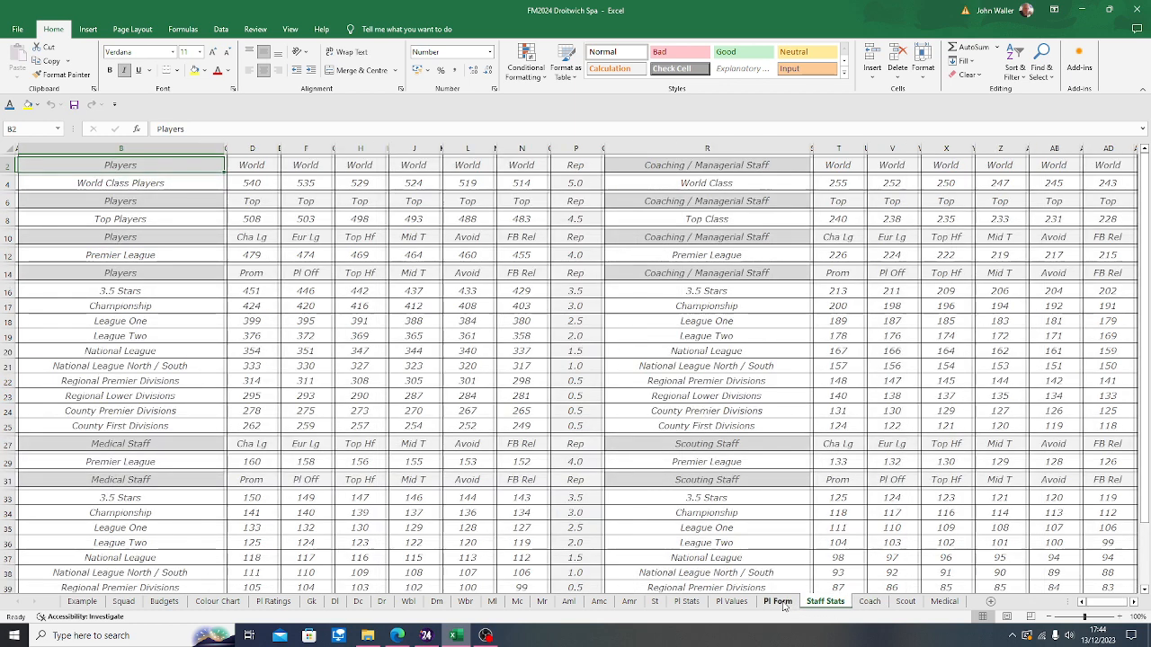
- Open the Pl Stats benchmarks, then switch to the blank St striker template
left_click(731, 602)
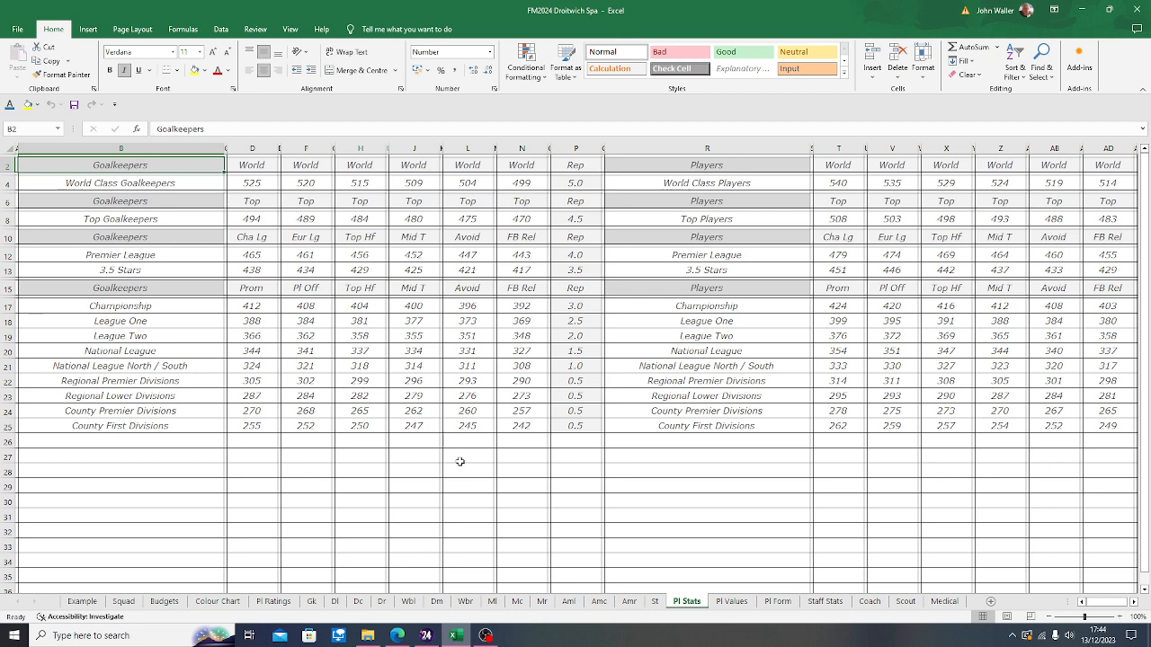
left_click(655, 601)
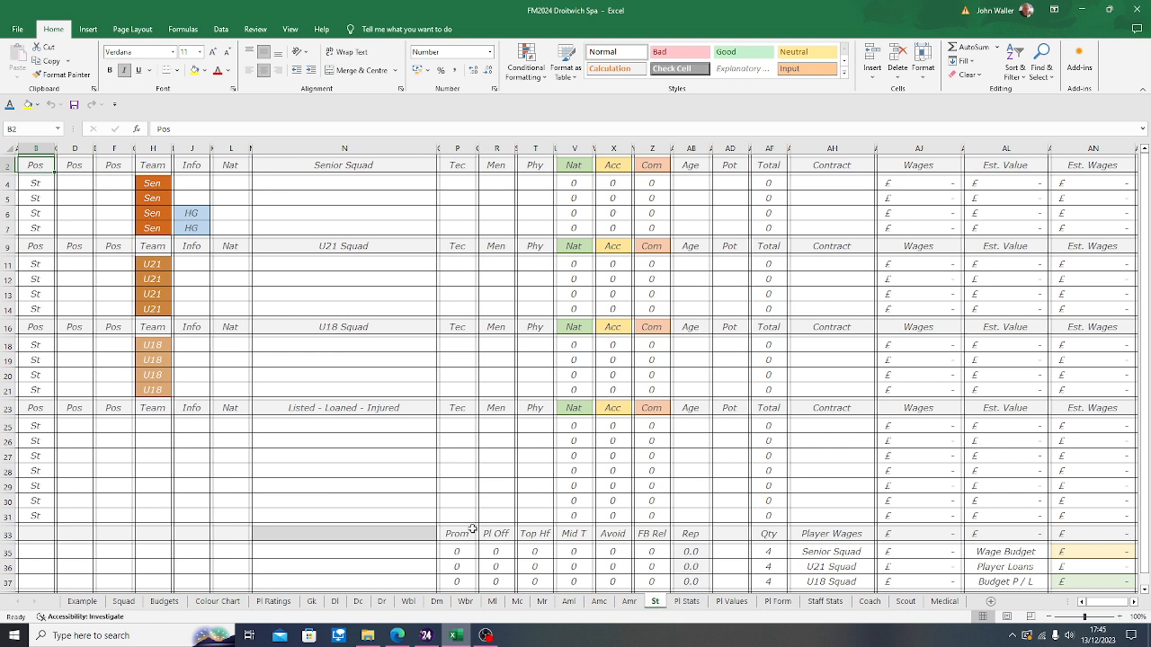
mouse_move(386, 448)
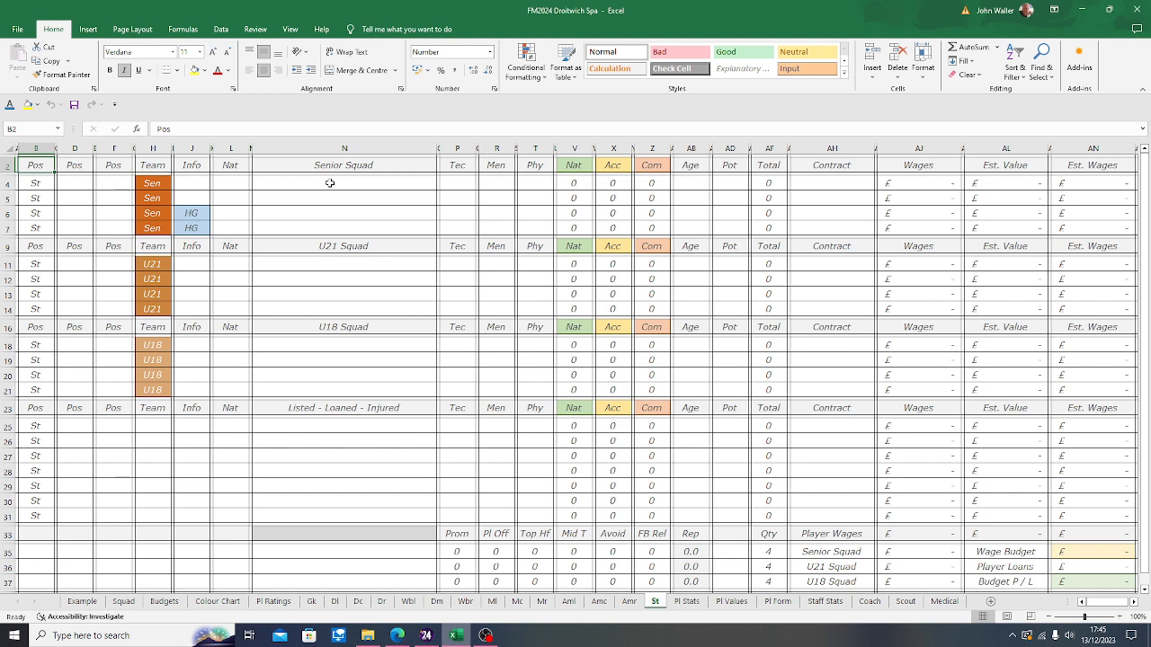
mouse_move(323, 230)
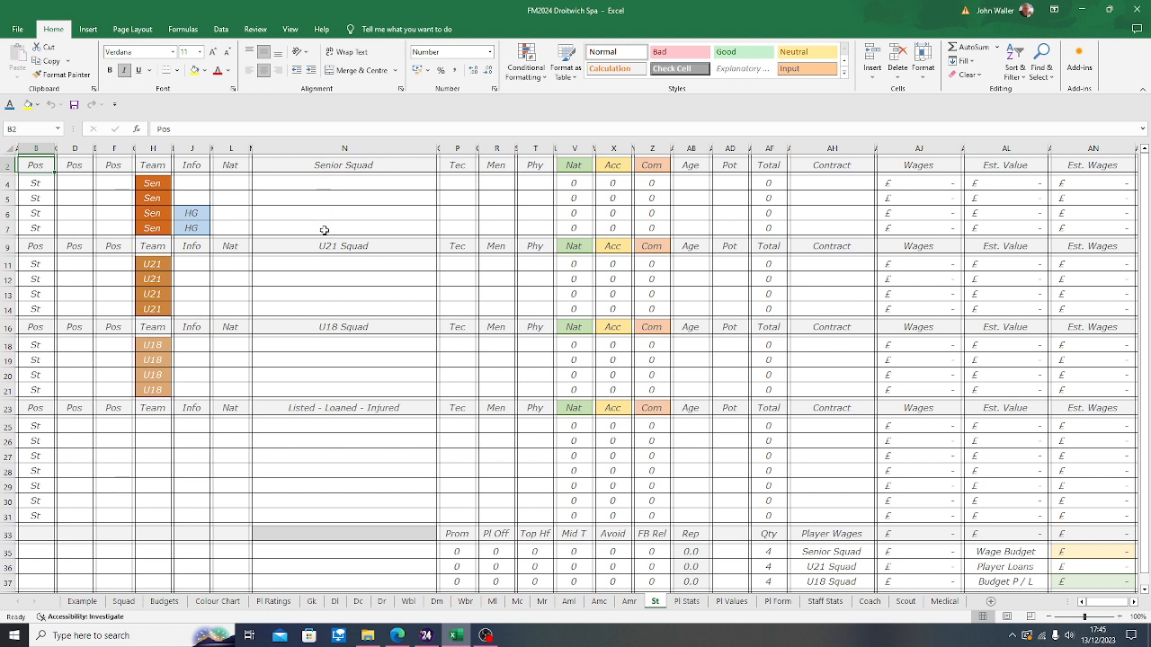
mouse_move(322, 306)
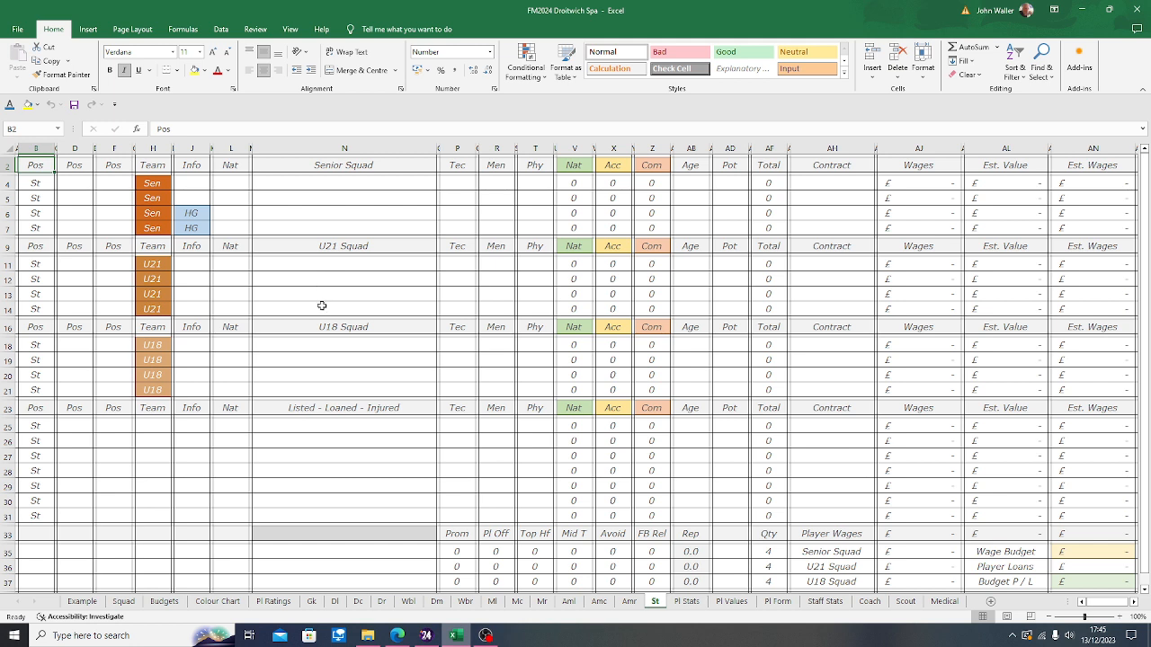
mouse_move(320, 379)
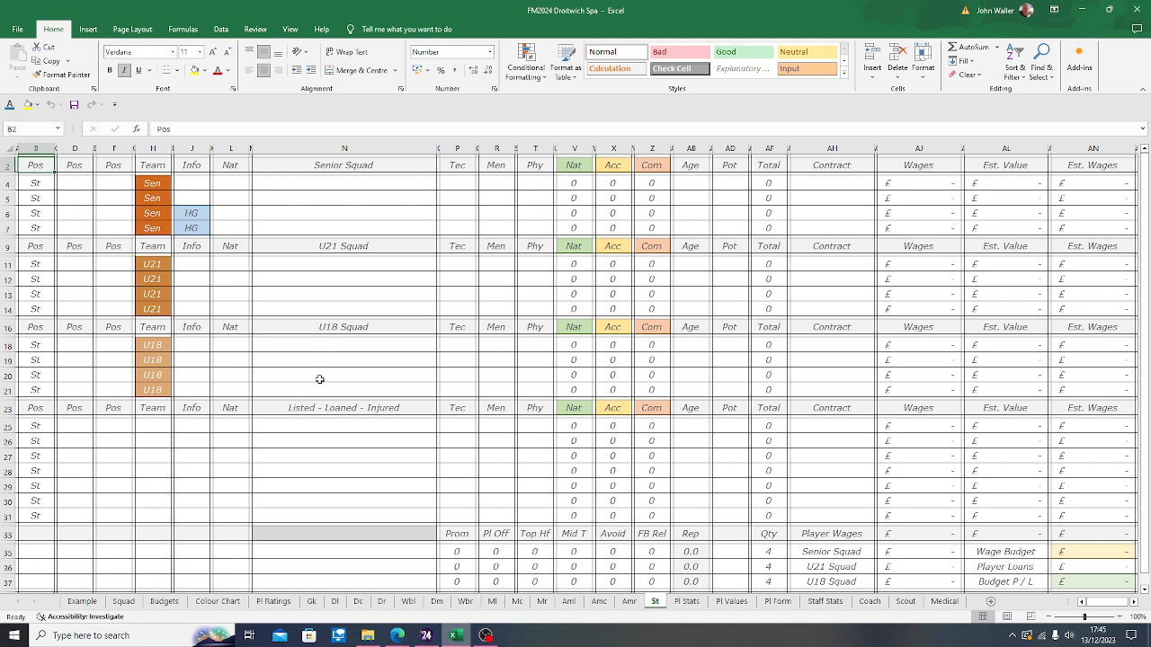
mouse_move(320, 396)
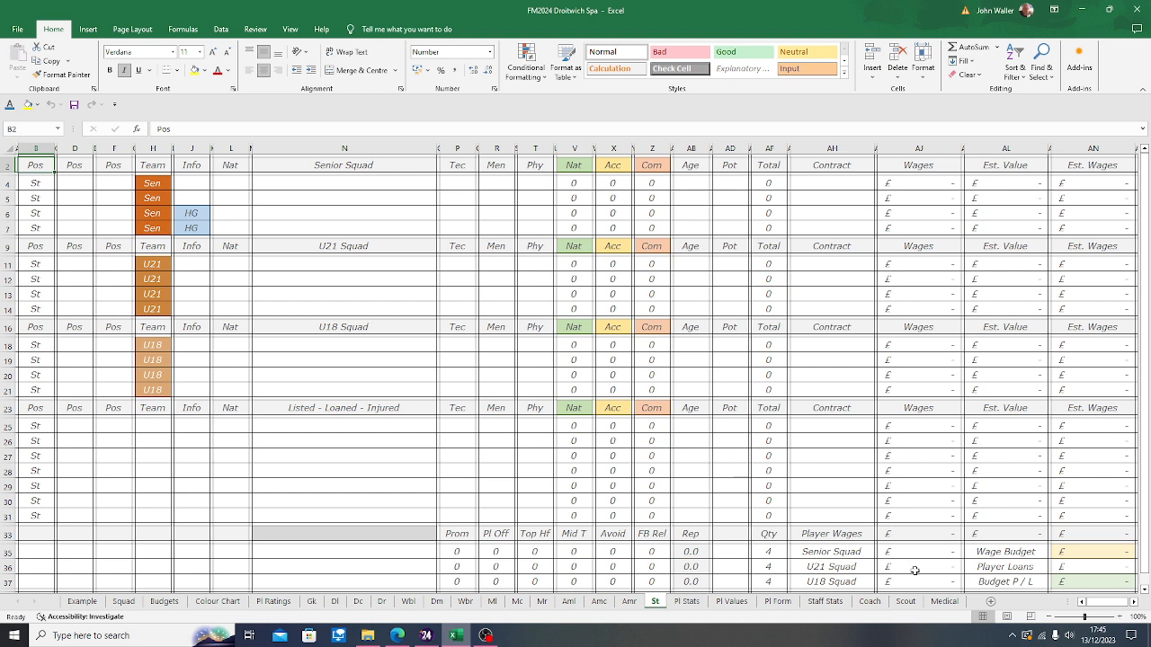
mouse_move(405, 444)
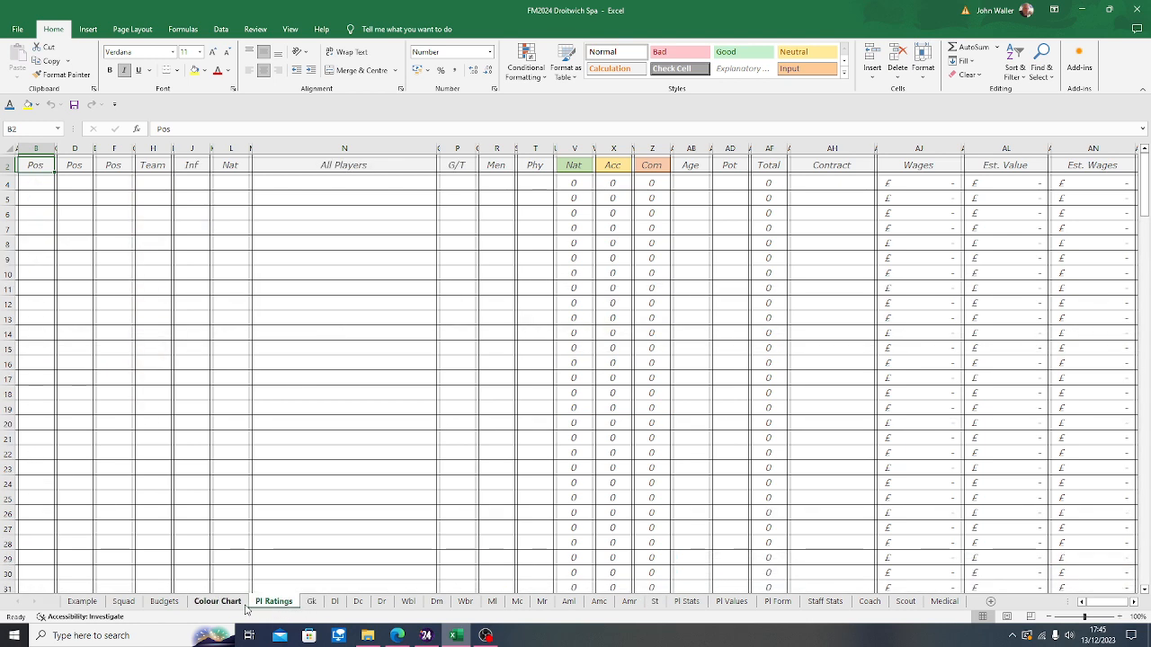
- Switch to the Budgets sheet of wage budgets and per-position allocations
left_click(217, 601)
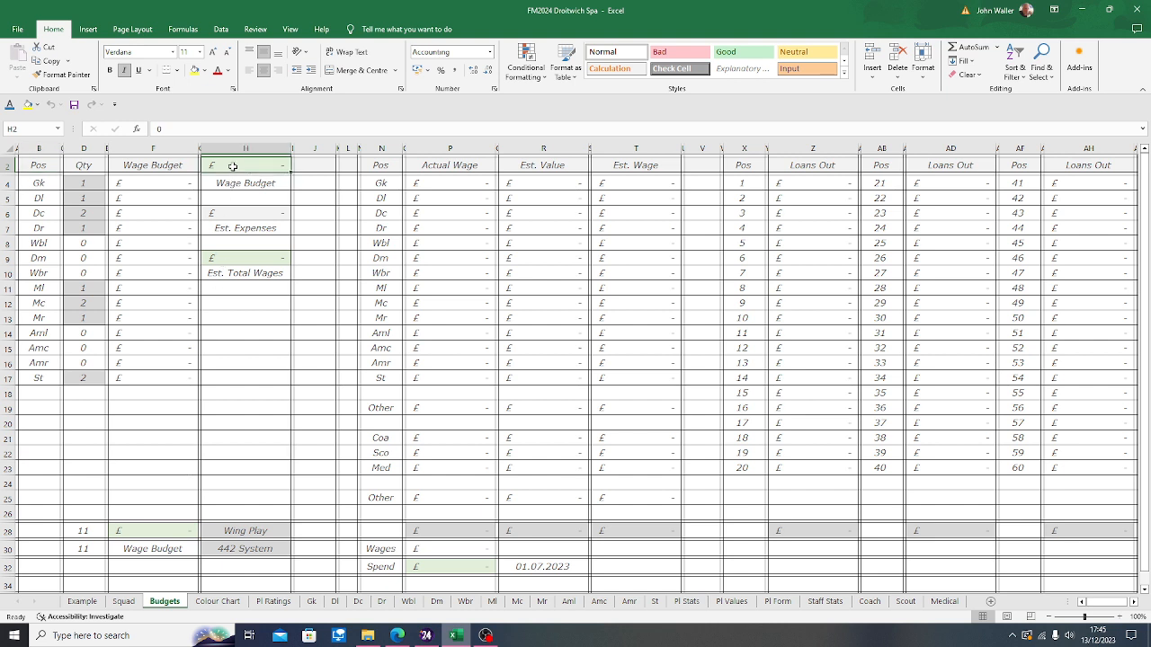
mouse_move(509, 248)
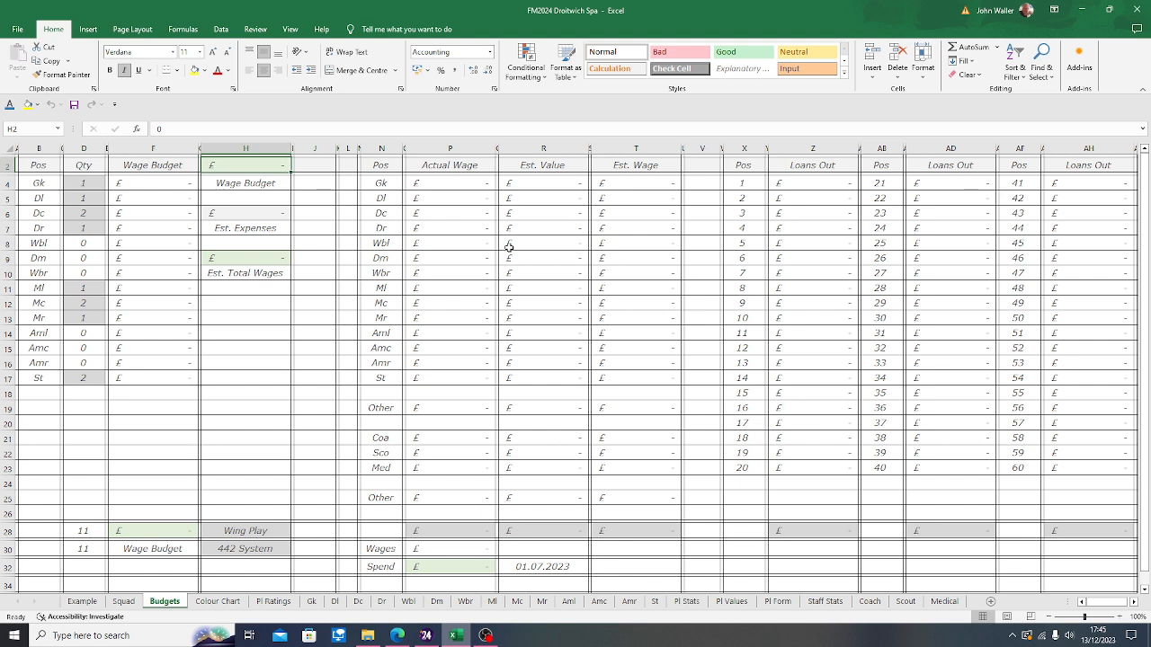
- Enter a 5,000,000 wage budget in H2 and check the GK, DL, MC and MR quantities
type("5")
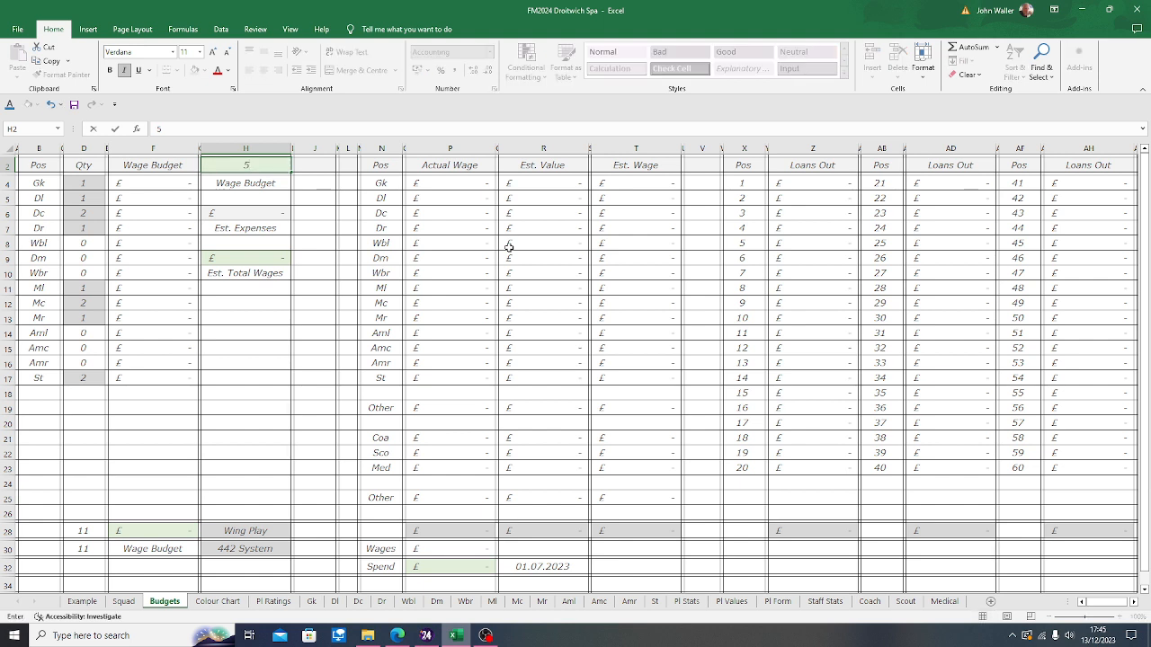
type("5000000")
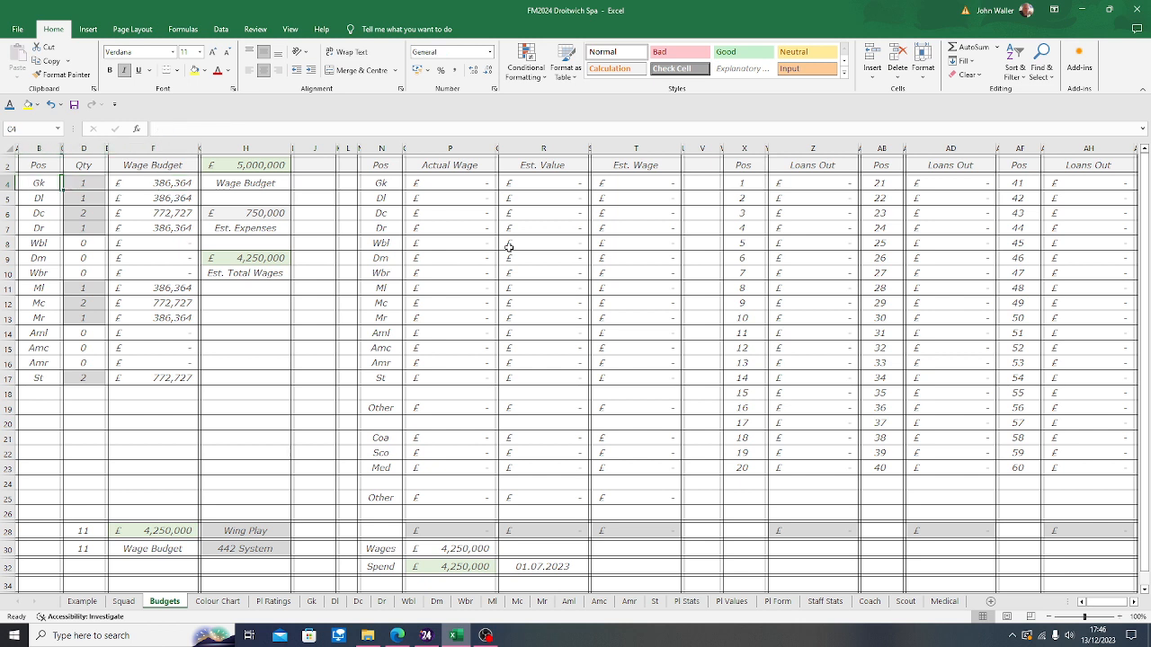
left_click(83, 182)
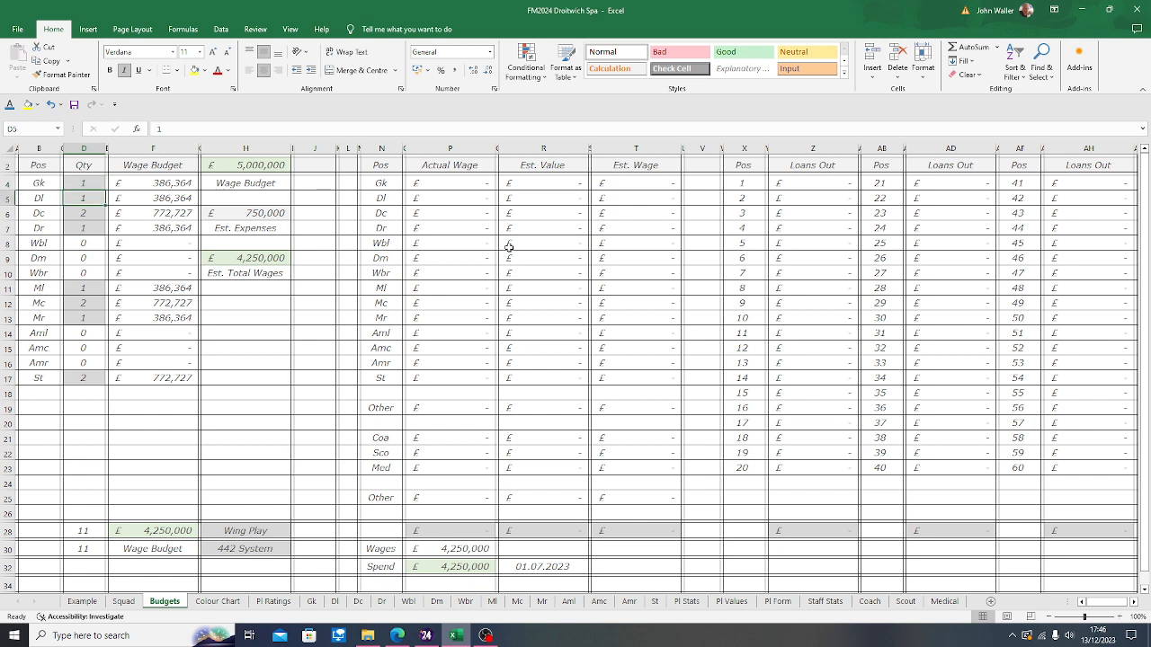
left_click(83, 213)
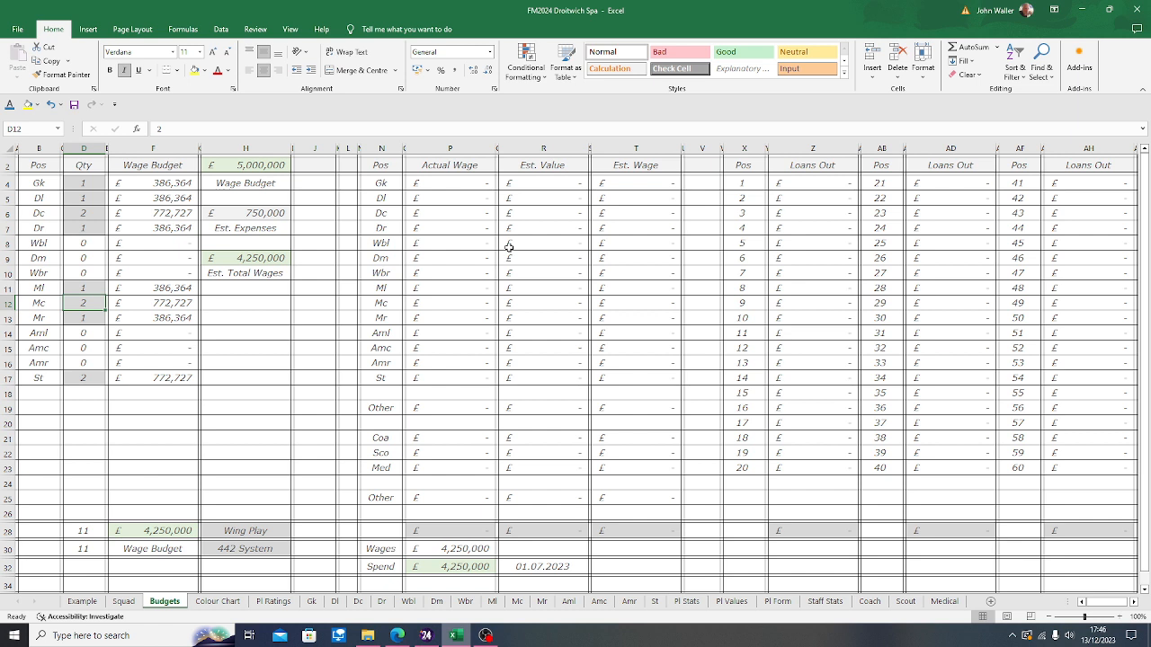
left_click(84, 317)
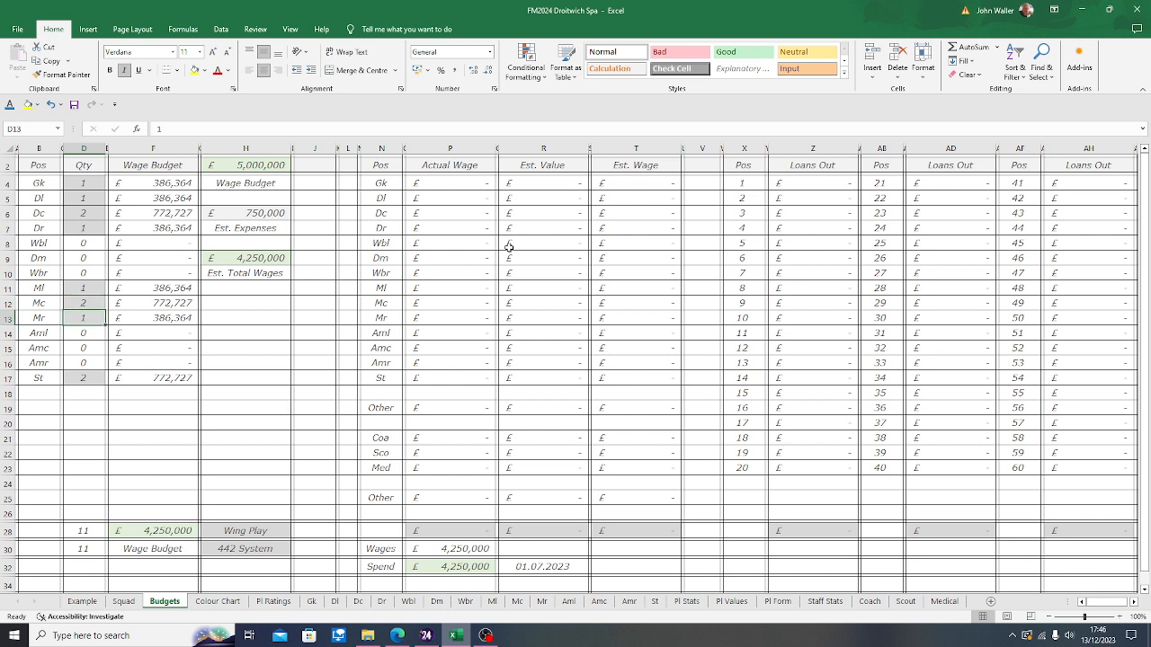
left_click(84, 377)
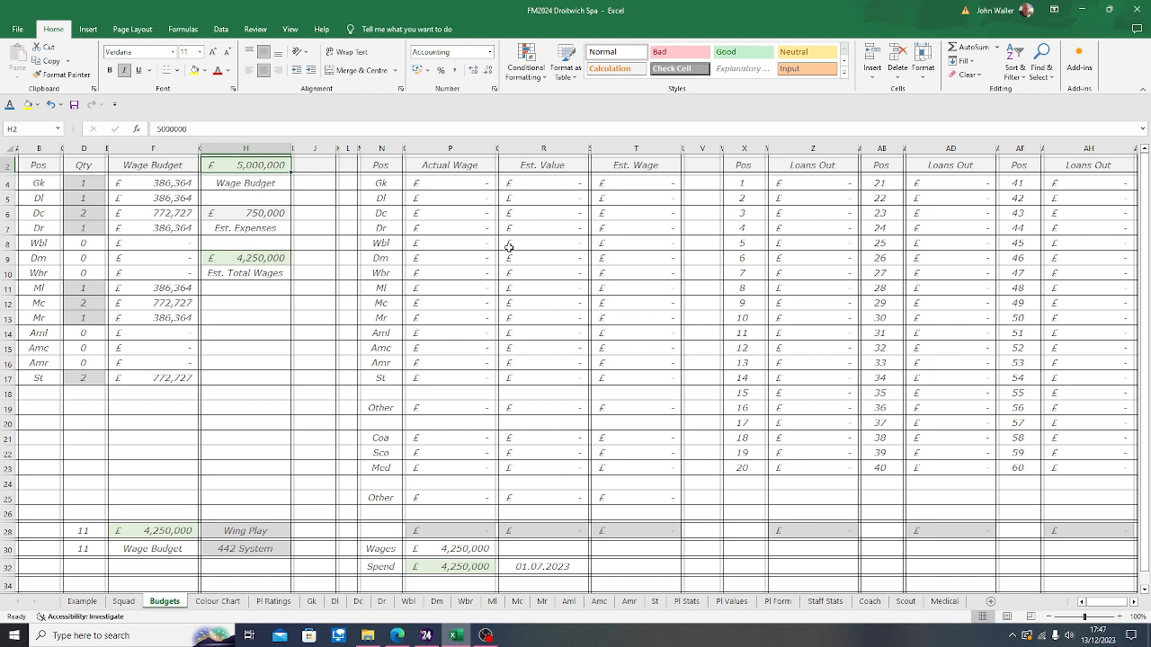
- Re-enter the wage budget in H2 as 5,000 and move to the Squad sheet
type("500")
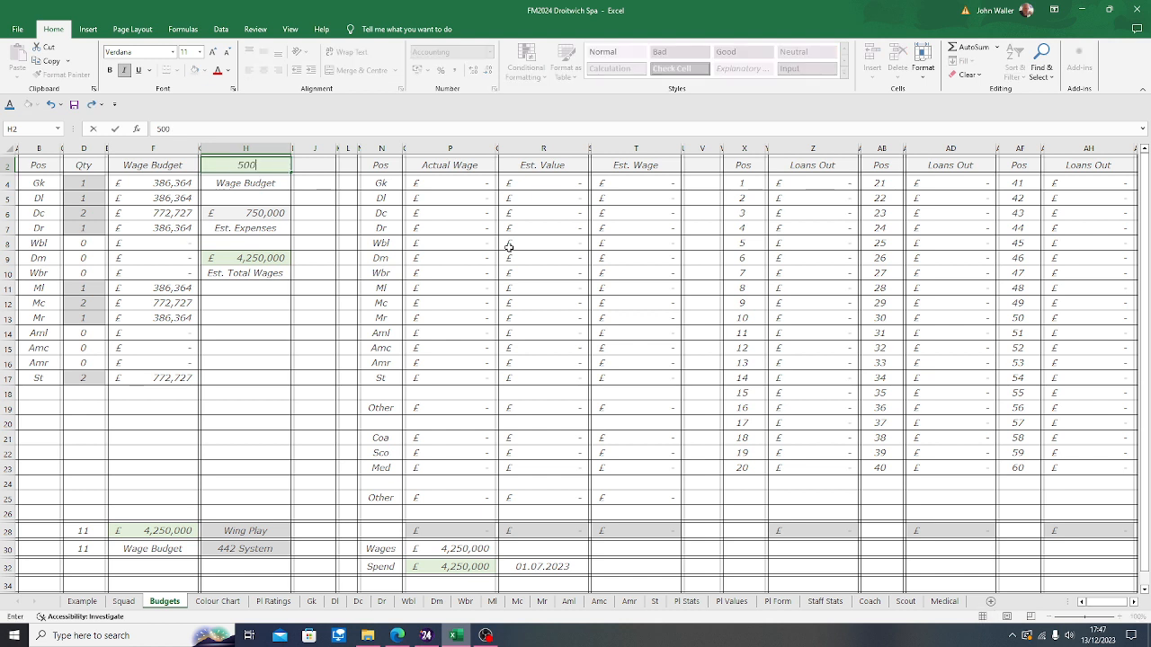
type("5000")
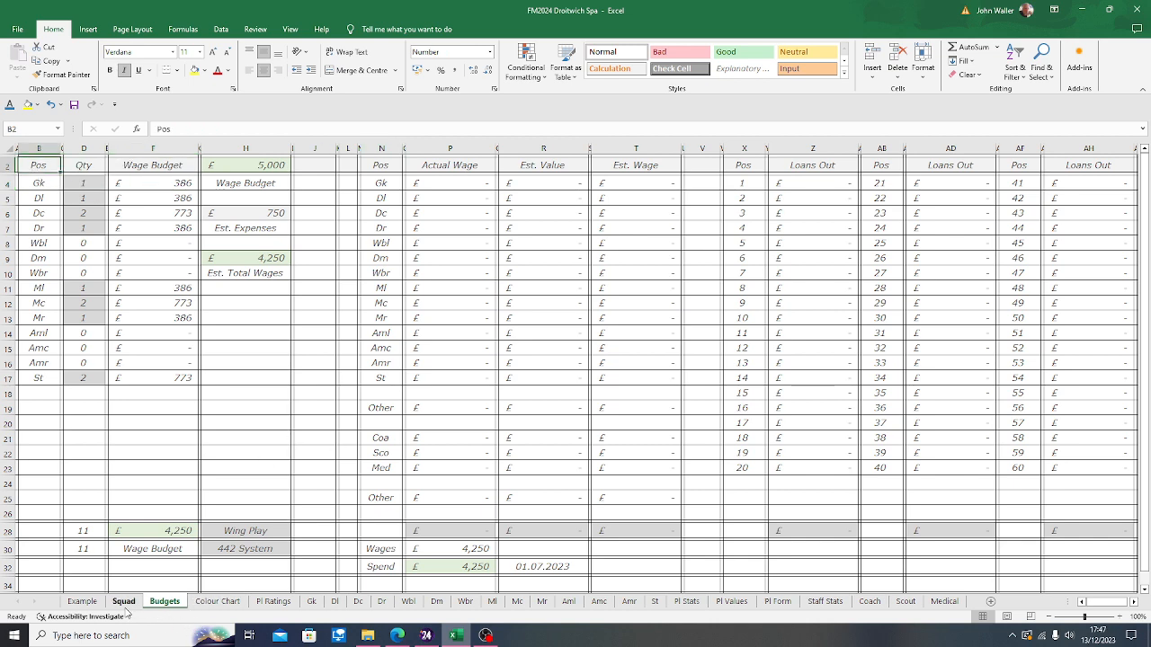
left_click(123, 600)
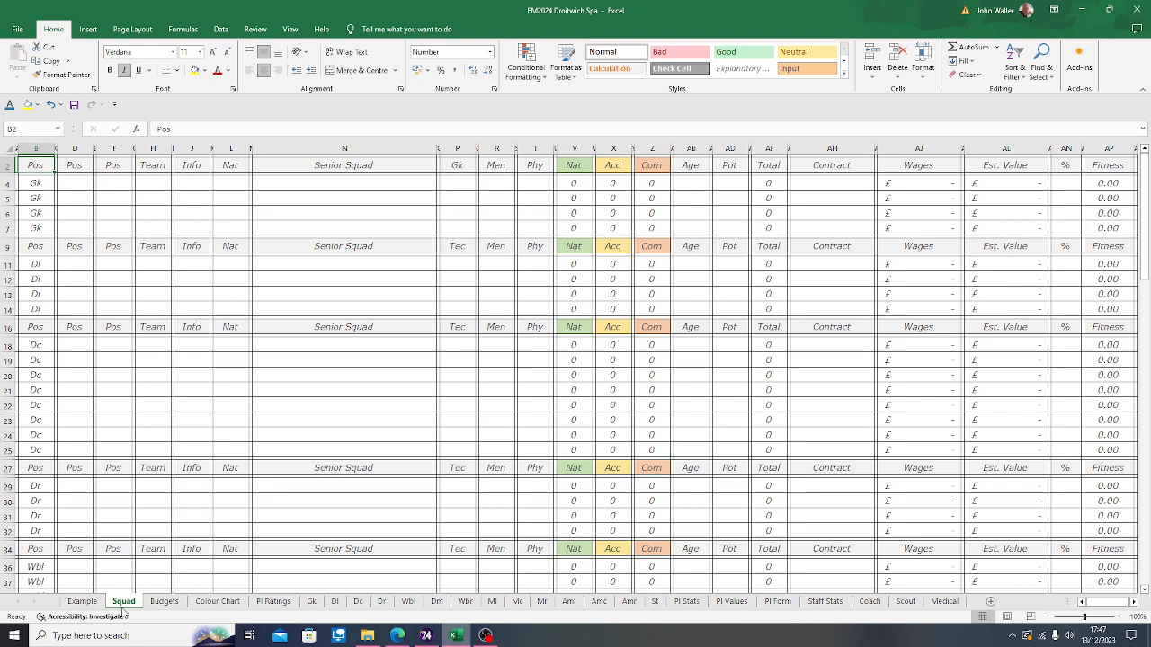
left_click(82, 600)
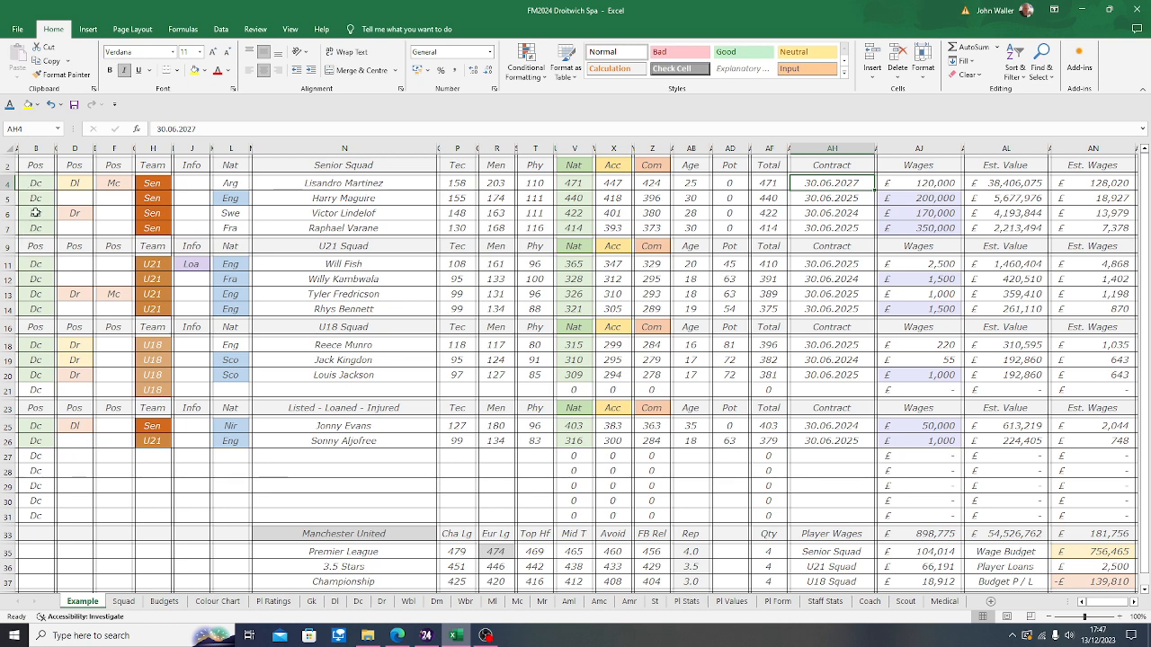
mouse_move(74, 182)
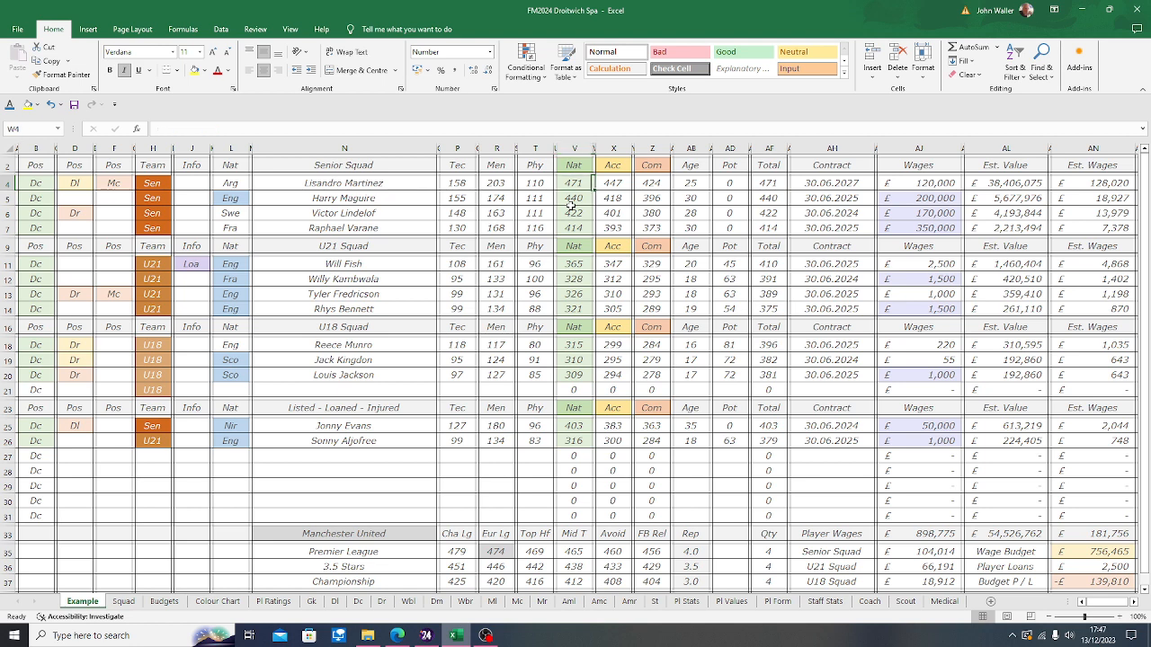
left_click(613, 183)
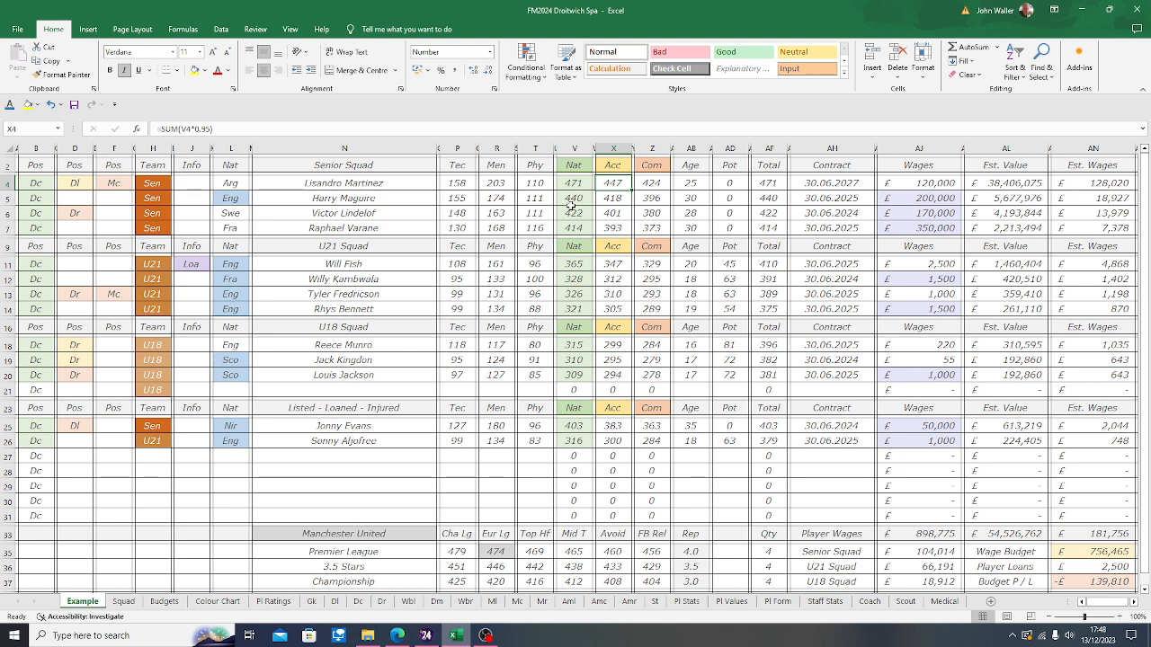
left_click(651, 166)
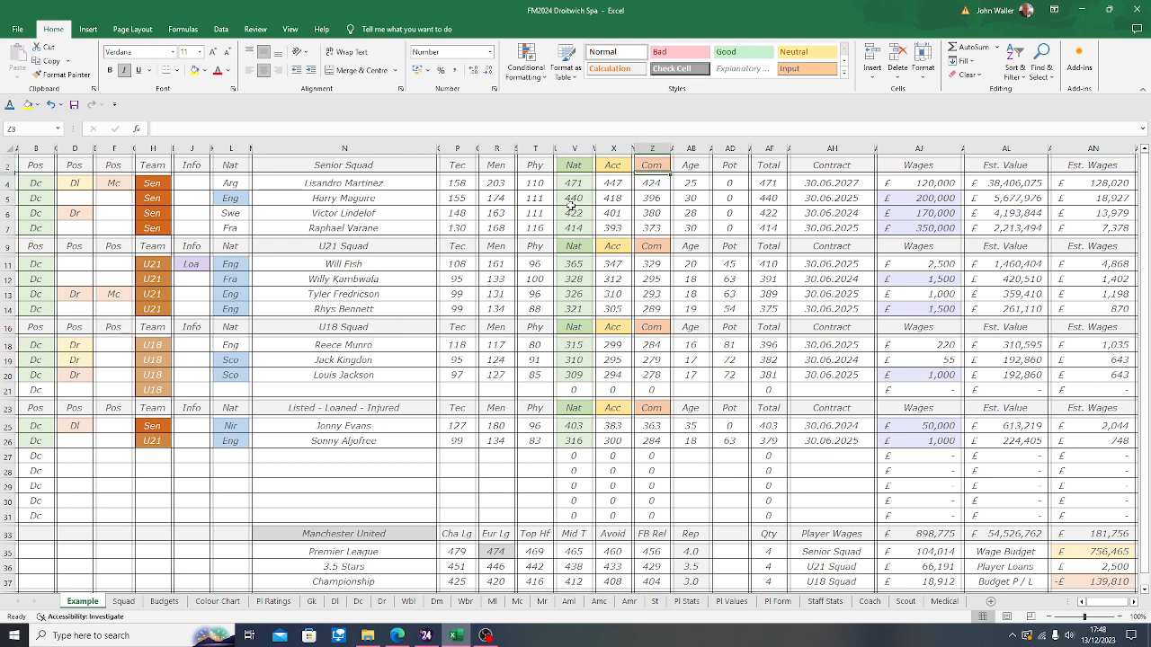
left_click(653, 182)
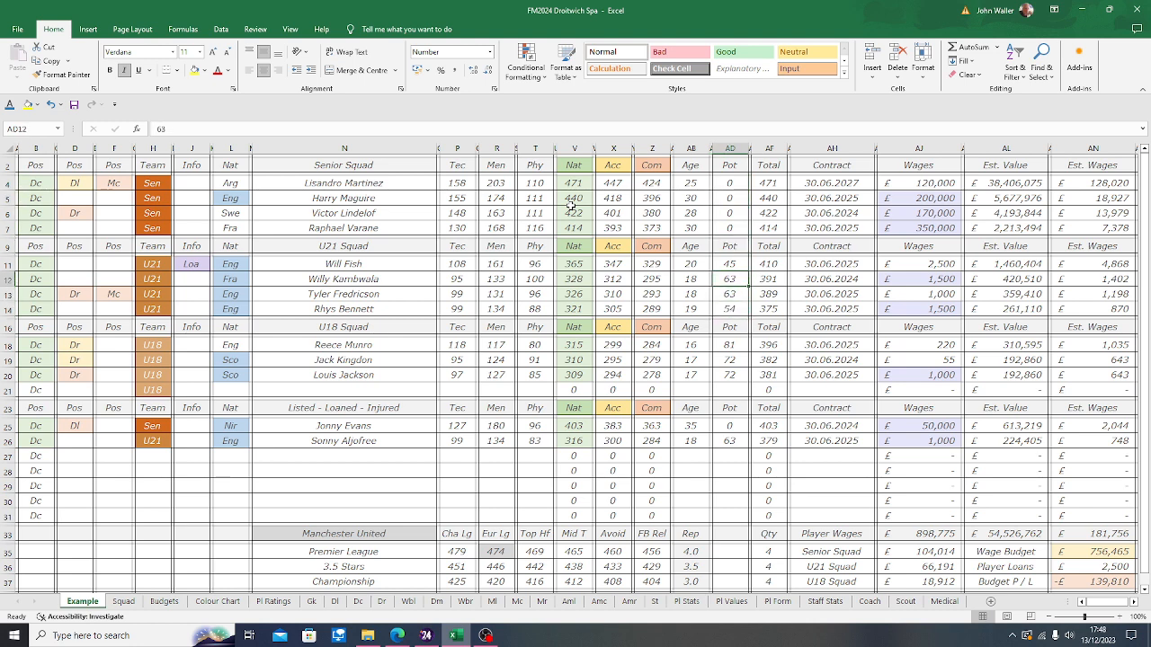
left_click(730, 264)
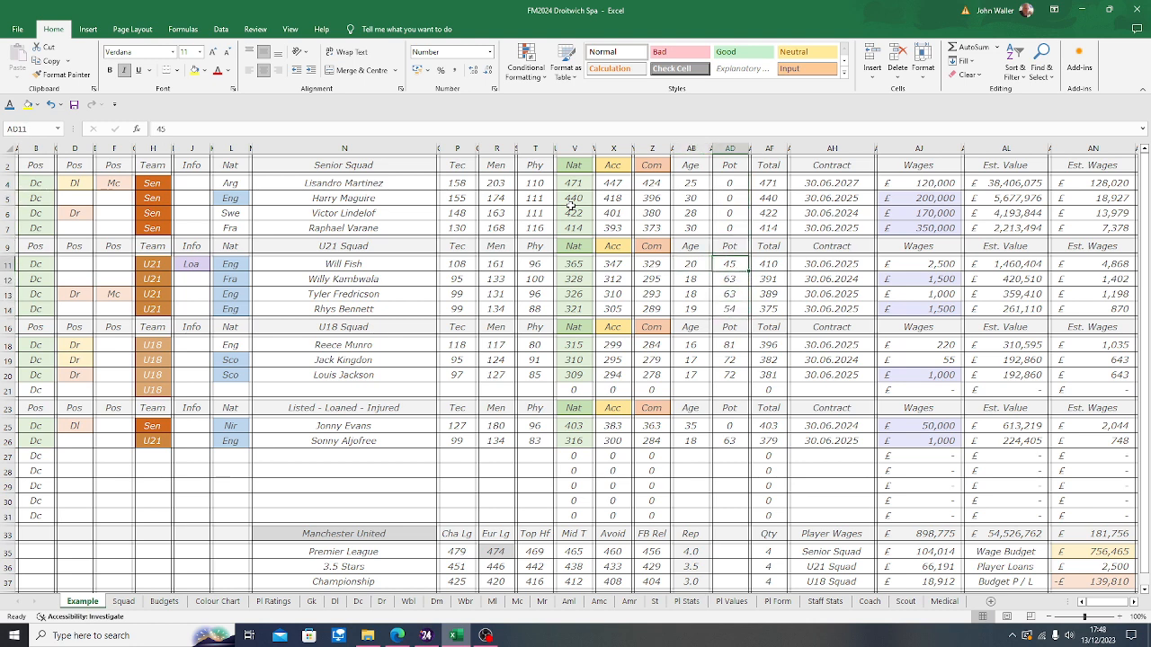
- Consult the Colour Chart age-to-potential table, save the workbook, and return to Example
left_click(730, 279)
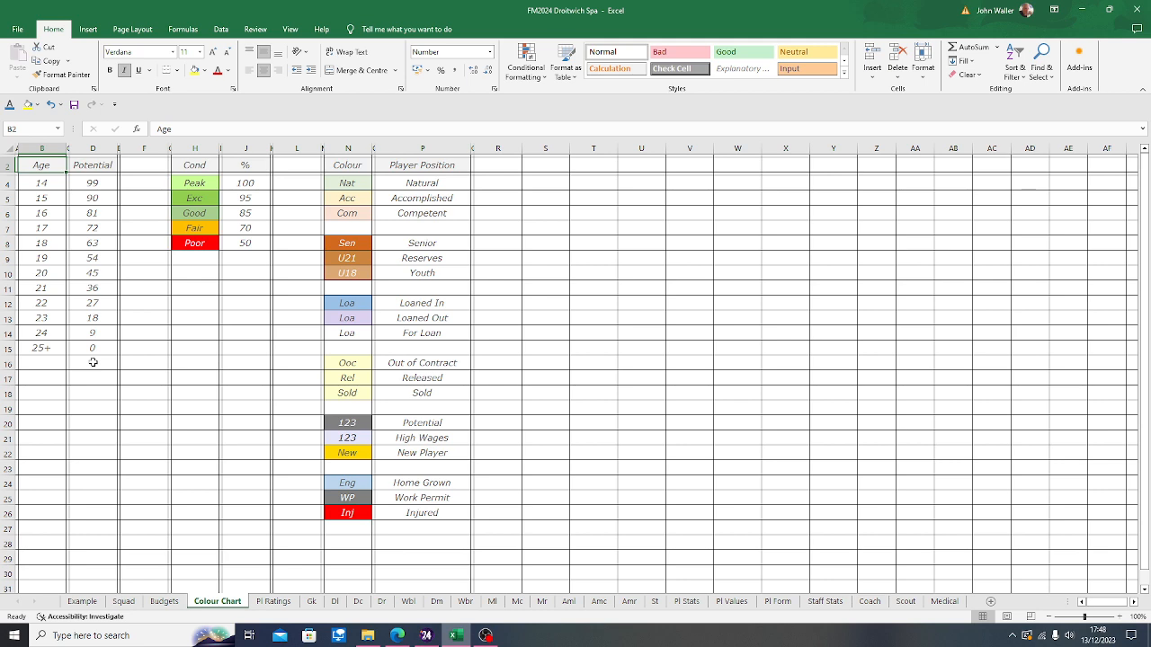
key("ctrl+s")
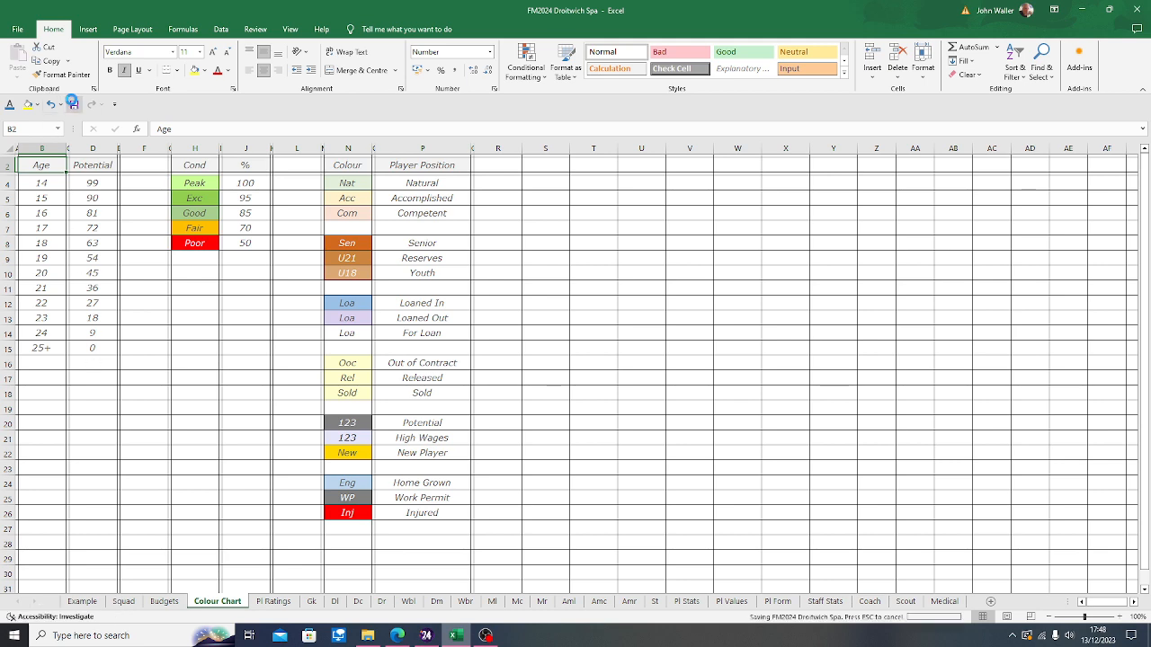
left_click(82, 601)
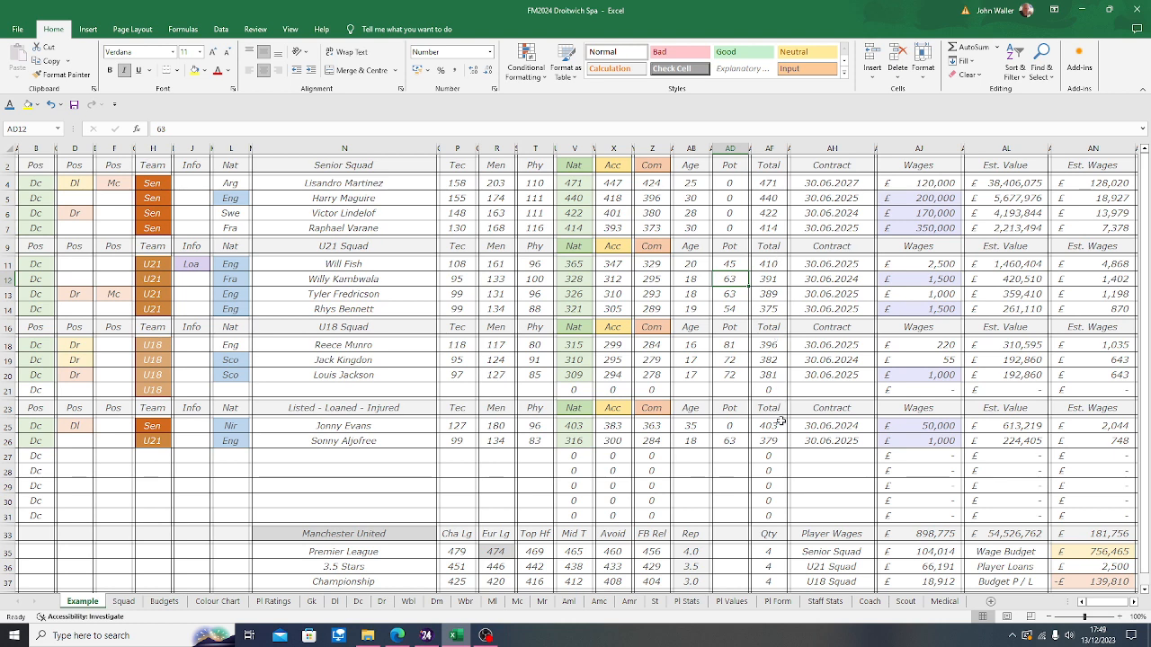
mouse_move(775, 350)
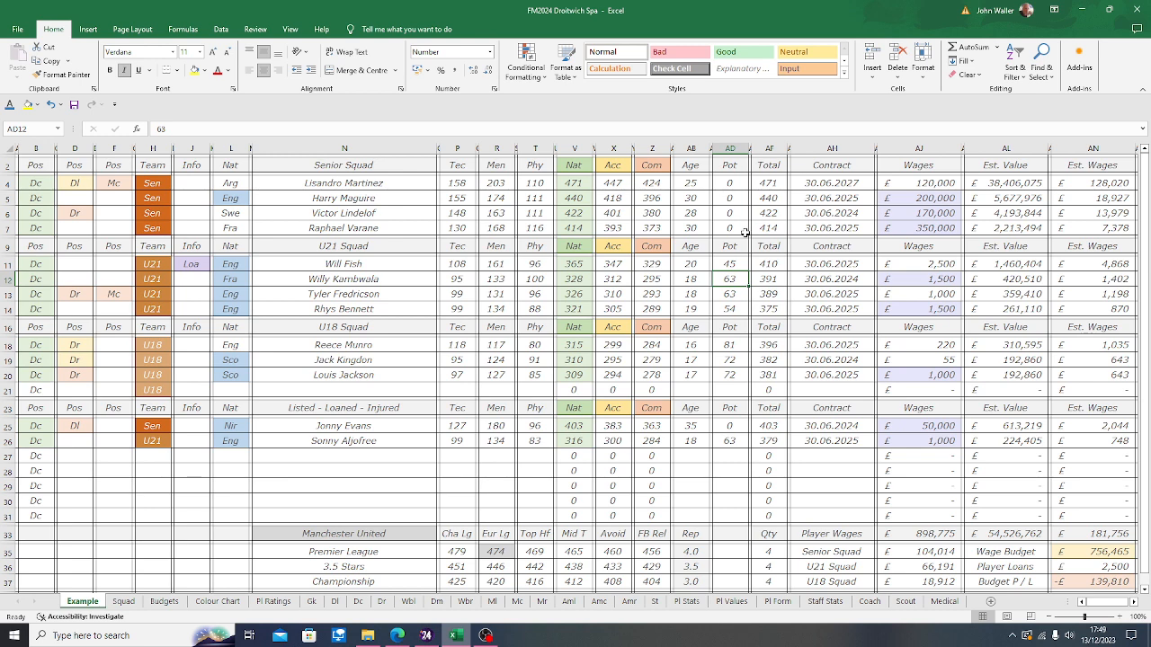
mouse_move(788, 198)
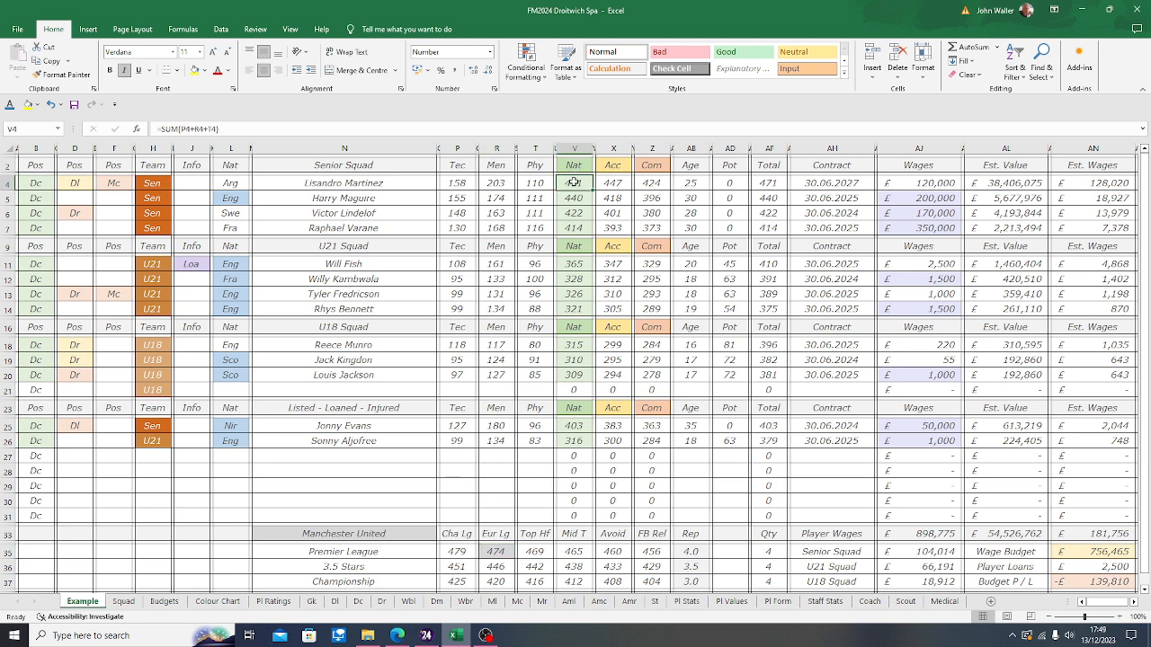
mouse_move(472, 558)
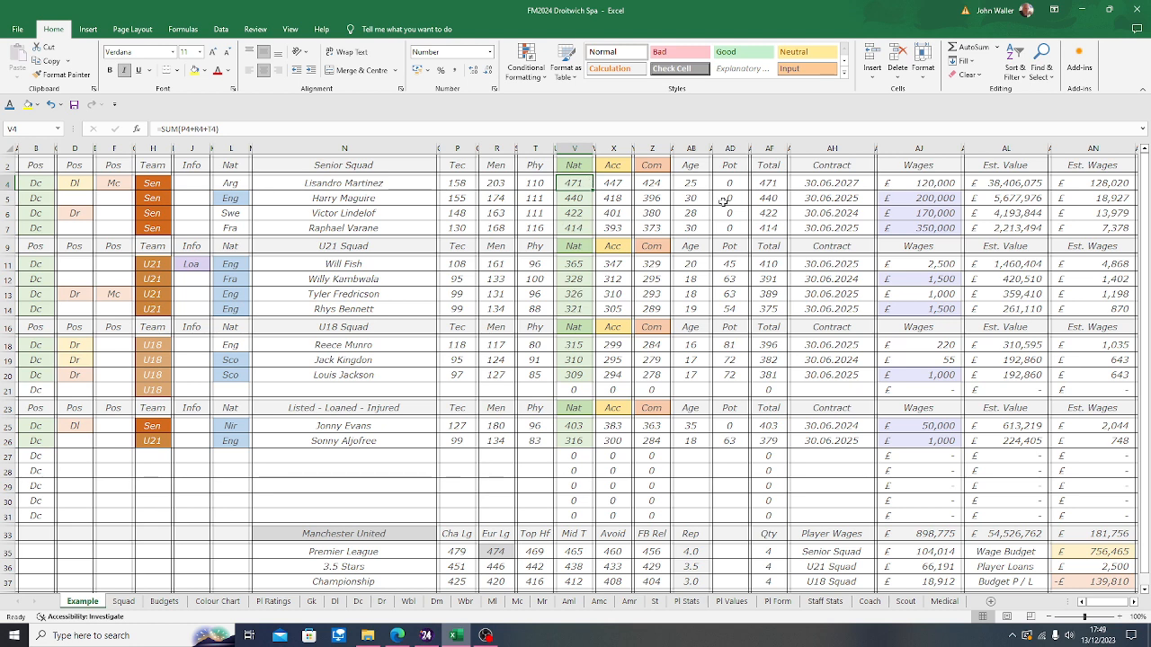
mouse_move(777, 185)
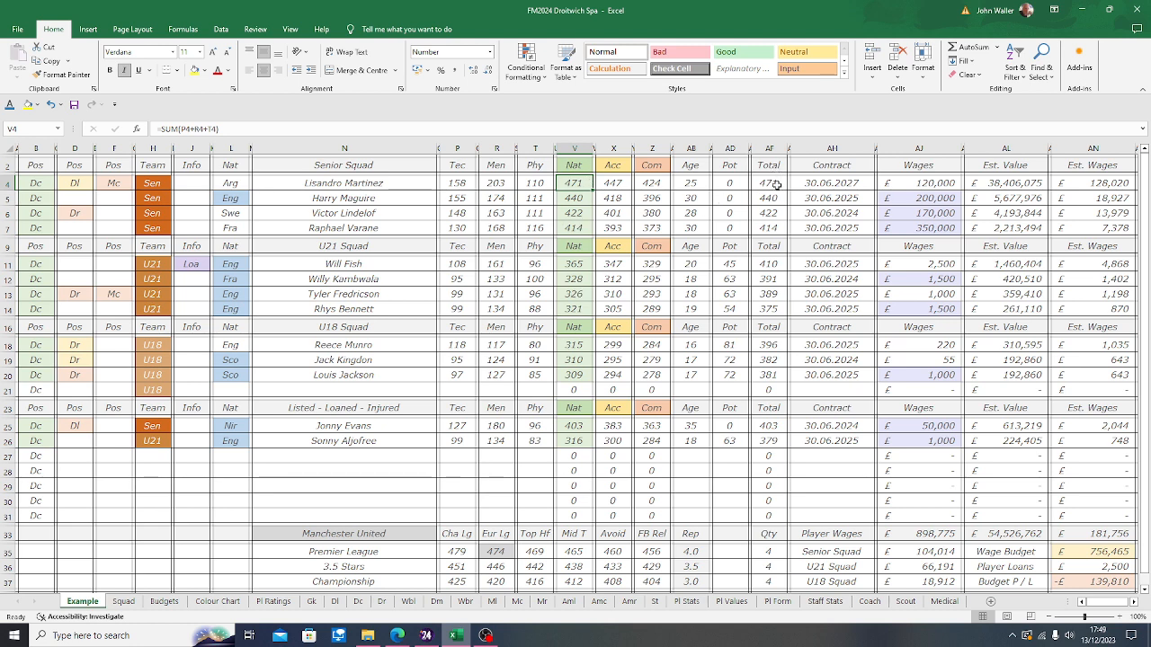
mouse_move(497, 559)
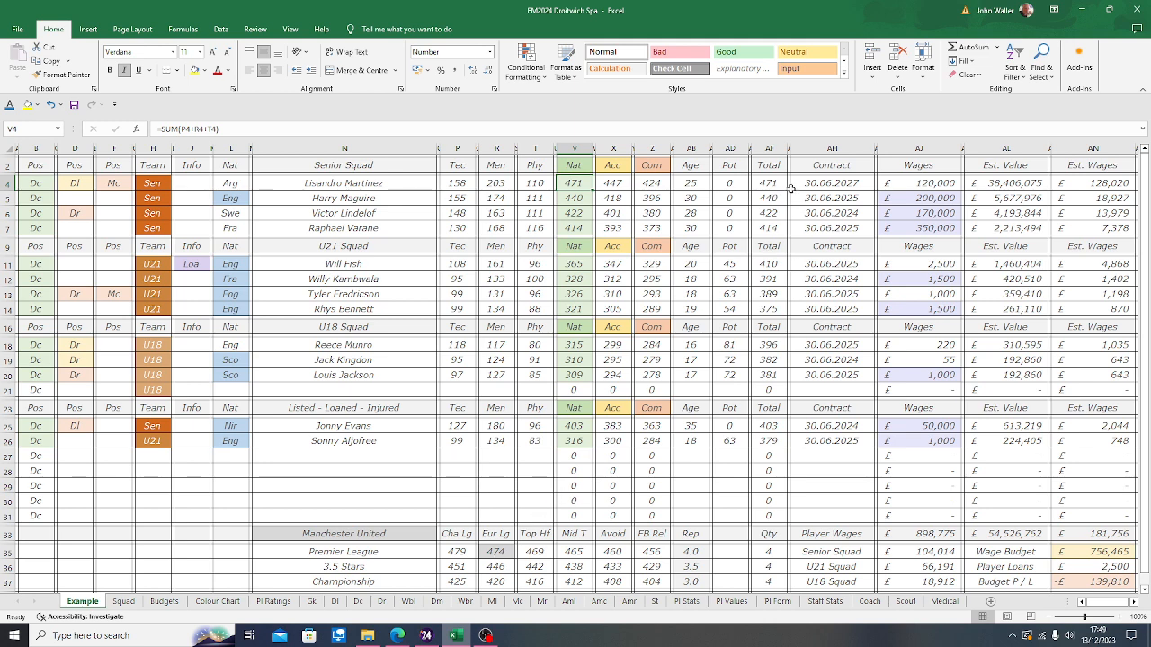
mouse_move(782, 262)
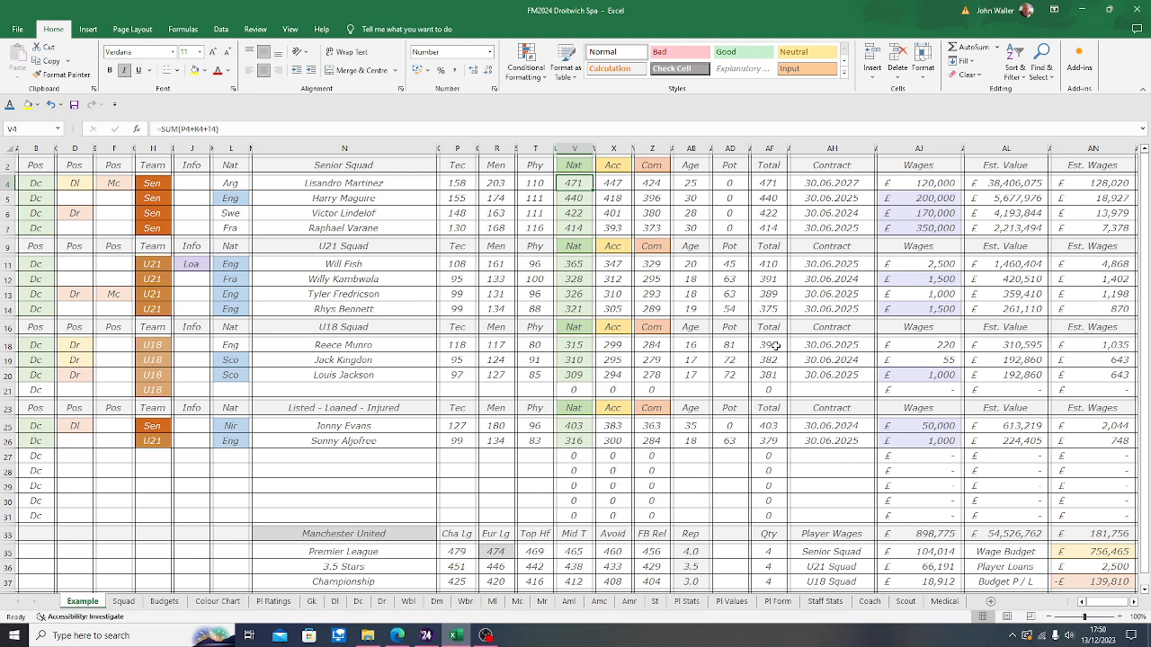
mouse_move(773, 468)
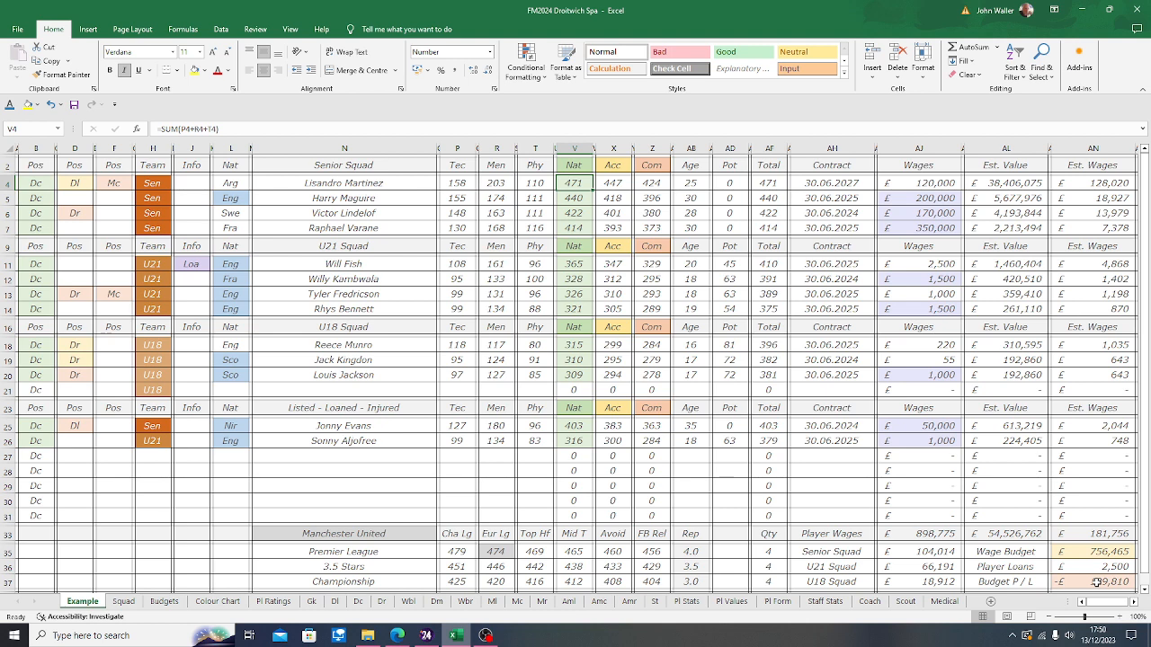
mouse_move(1062, 573)
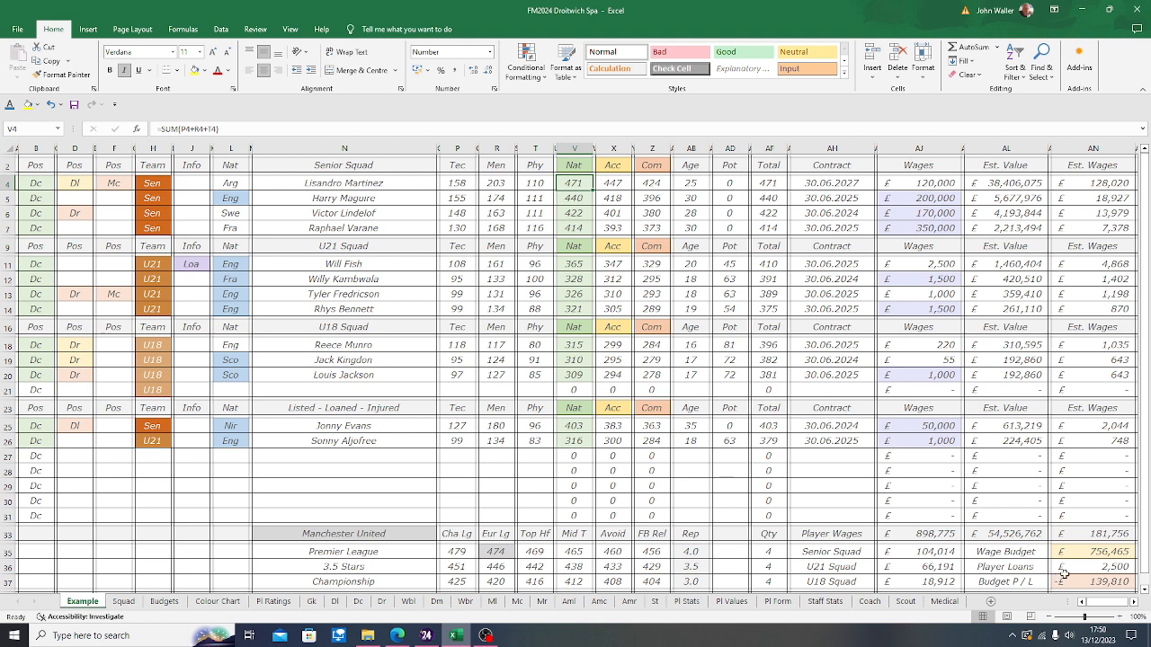
- Inspect the Budget P/L formula in cell AN37
left_click(1093, 583)
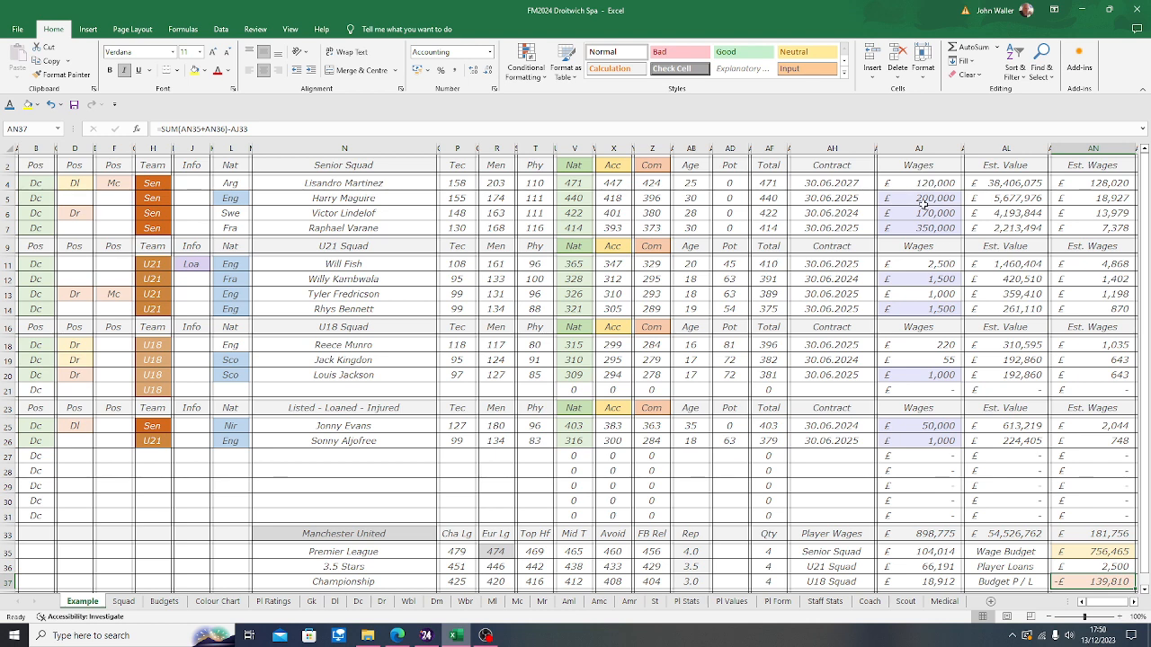
mouse_move(282, 186)
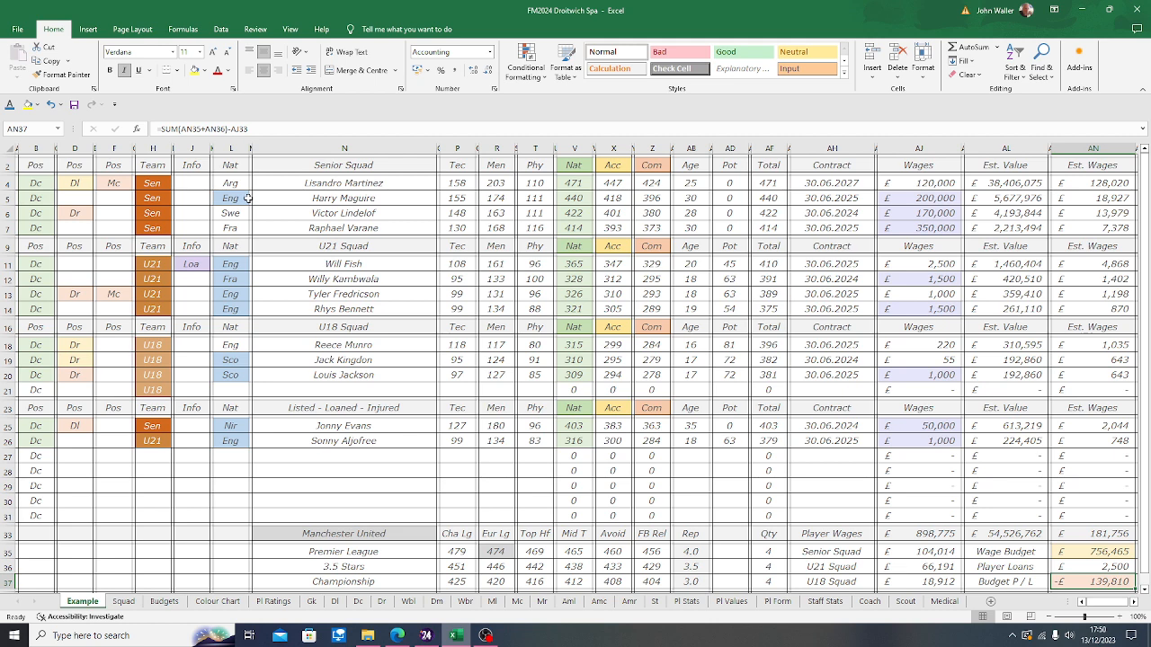
mouse_move(241, 197)
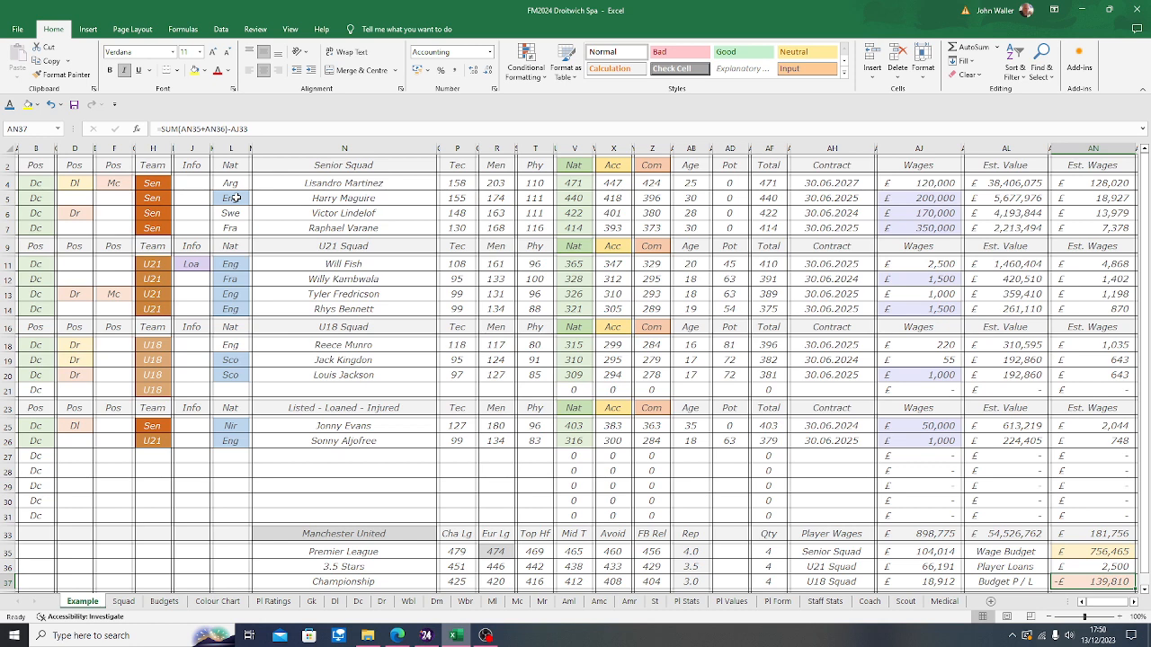
mouse_move(394, 426)
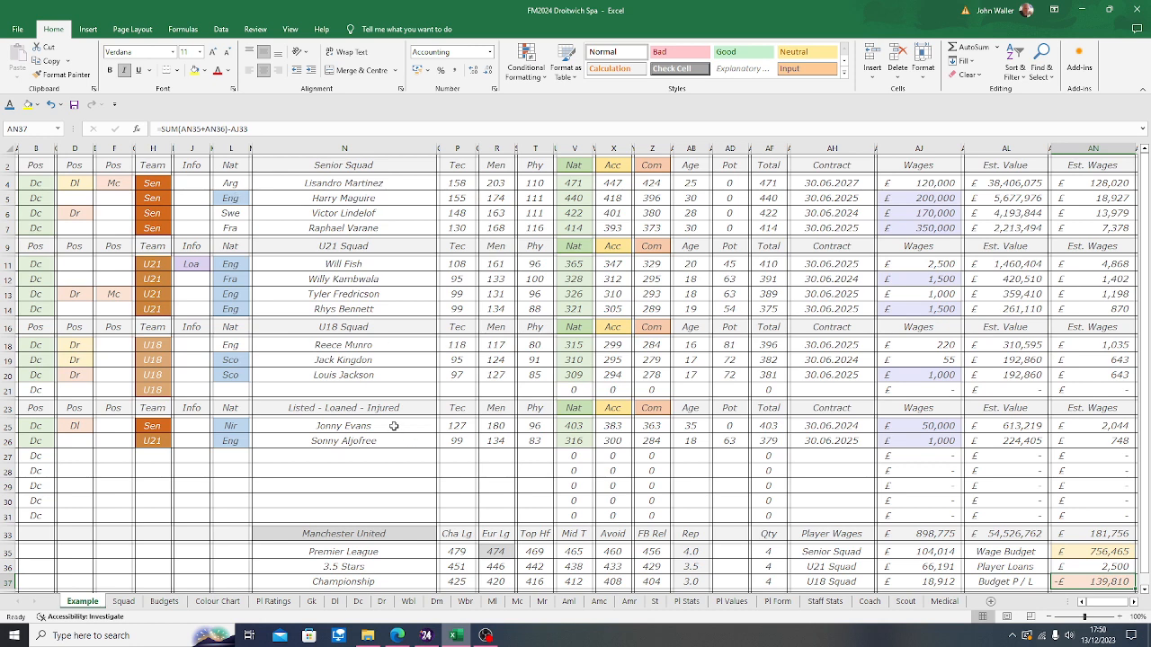
mouse_move(366, 223)
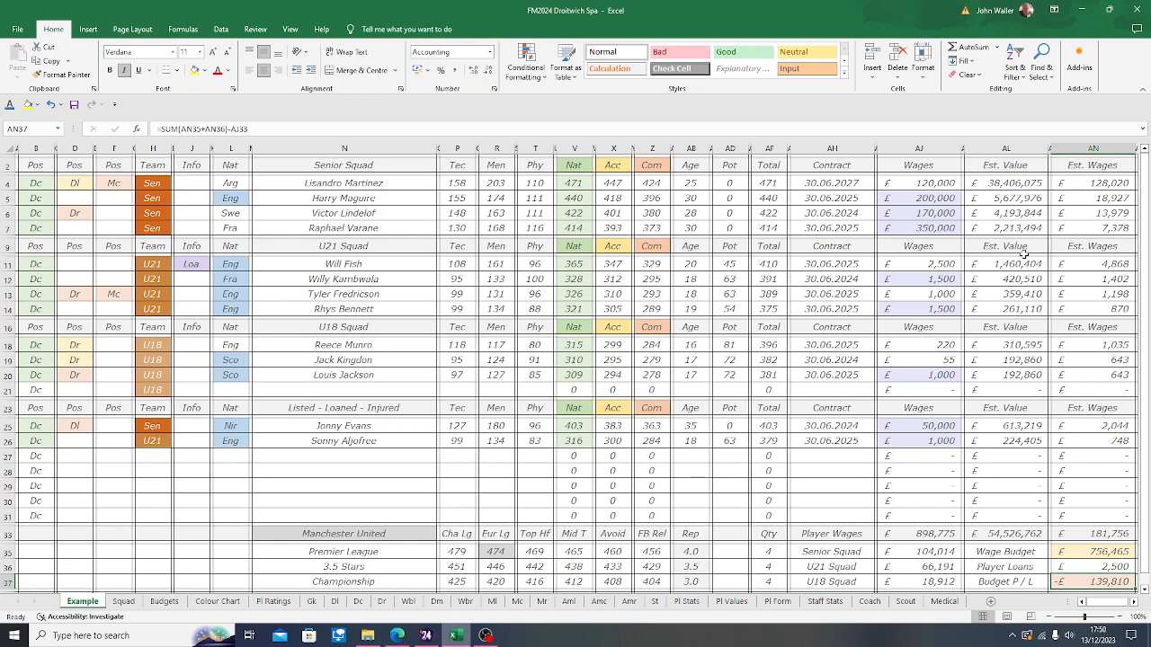
mouse_move(1033, 222)
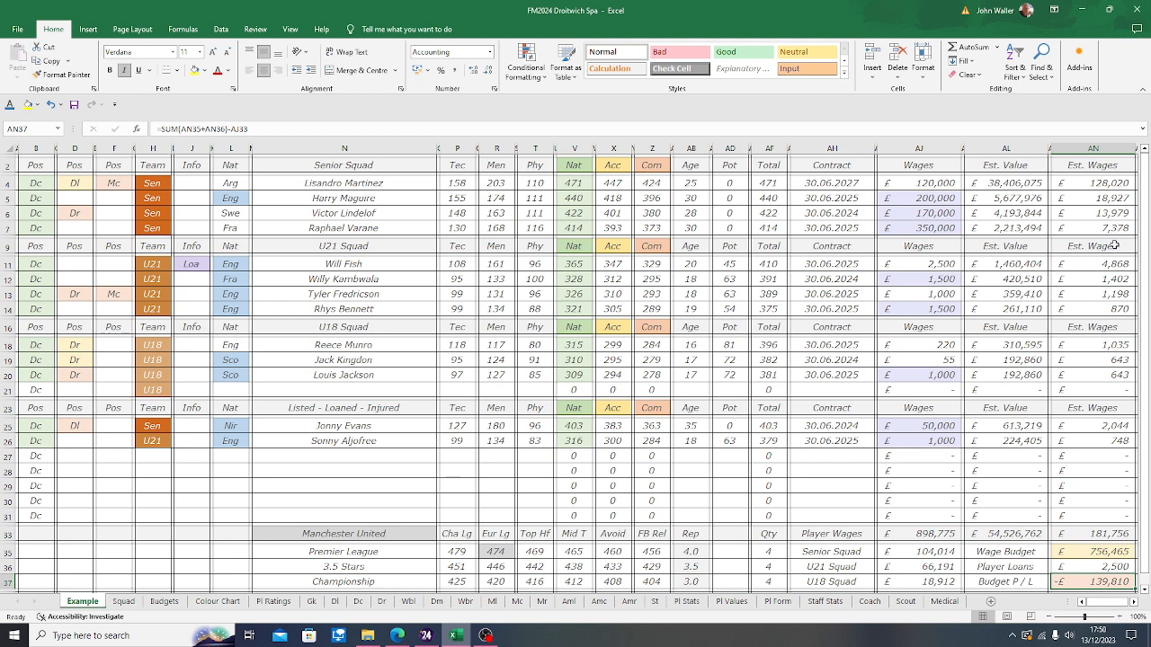
mouse_move(976, 245)
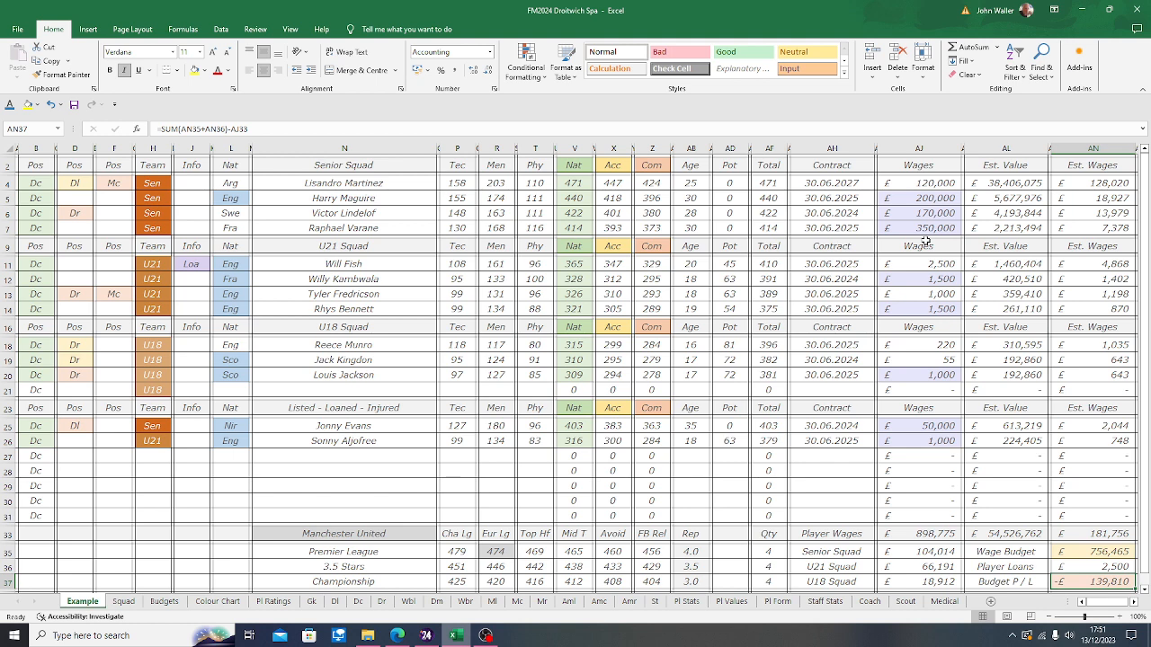
mouse_move(194, 308)
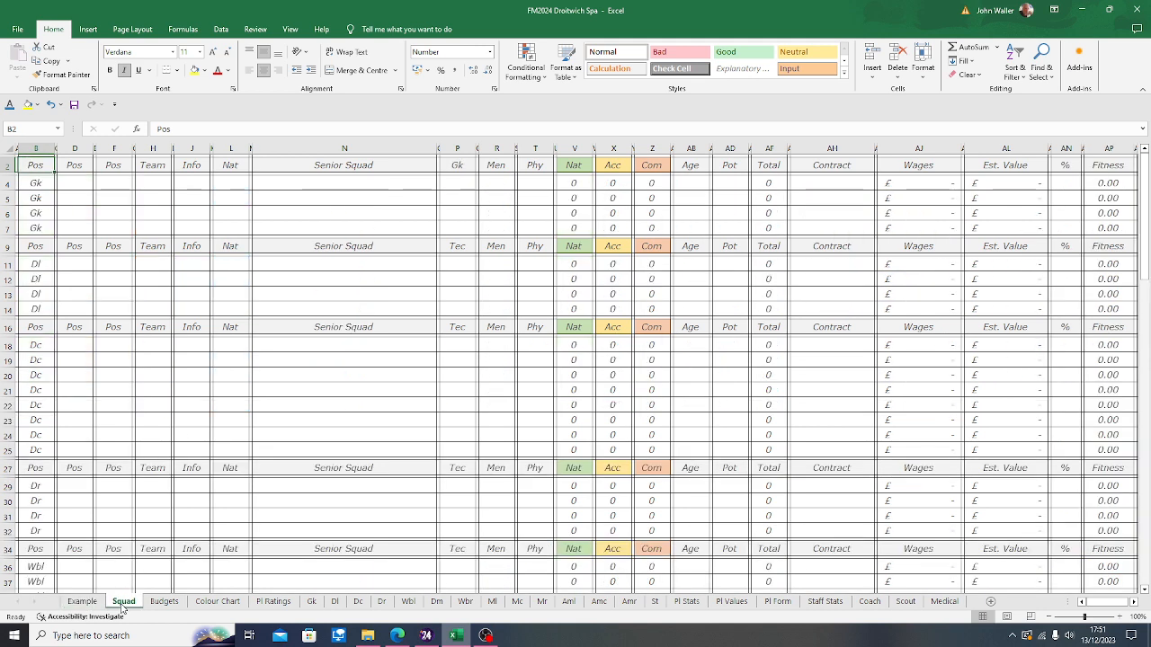
- Glance through the Budgets, Colour Chart and Pl Ratings sheets, then return to Example
left_click(165, 601)
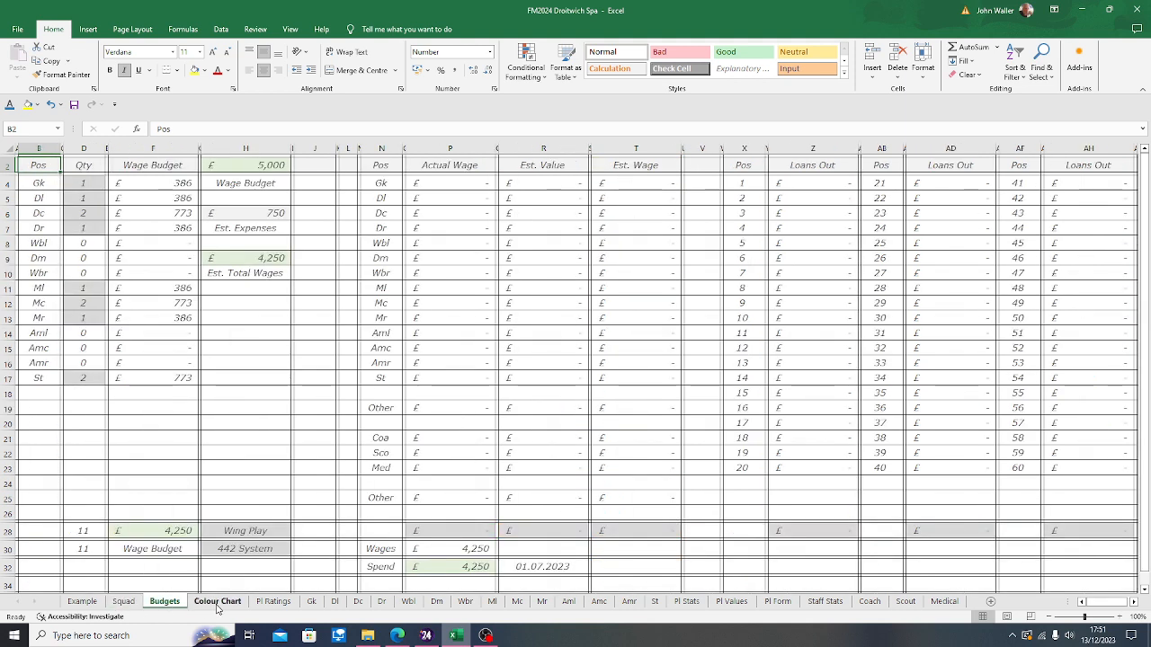
left_click(216, 601)
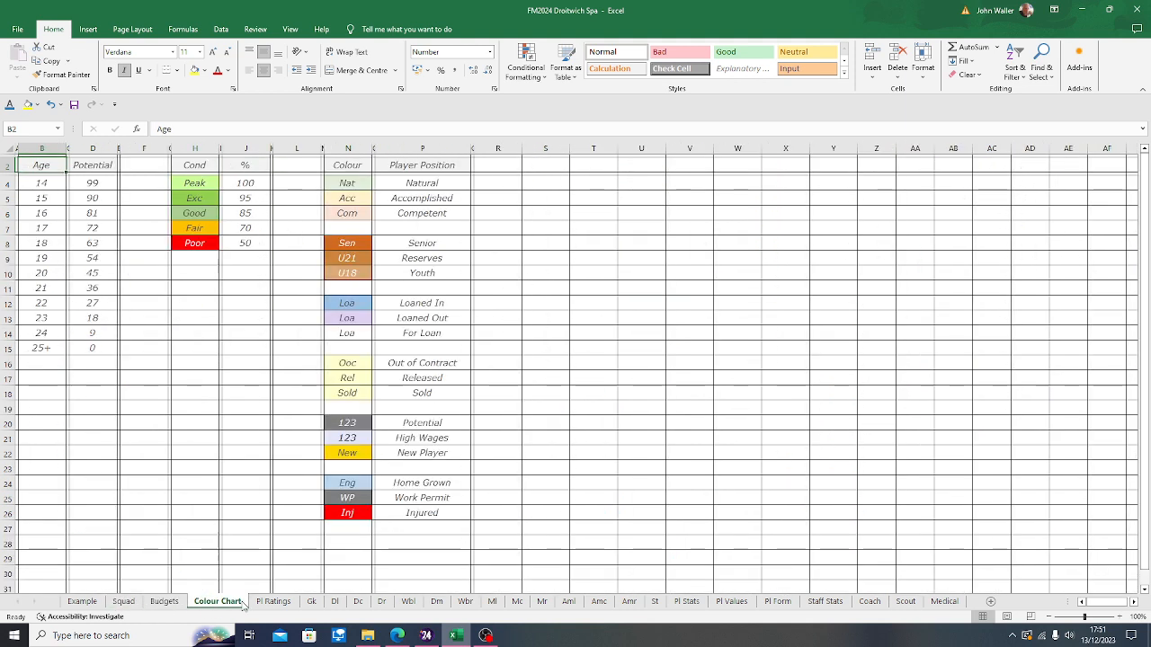
left_click(274, 602)
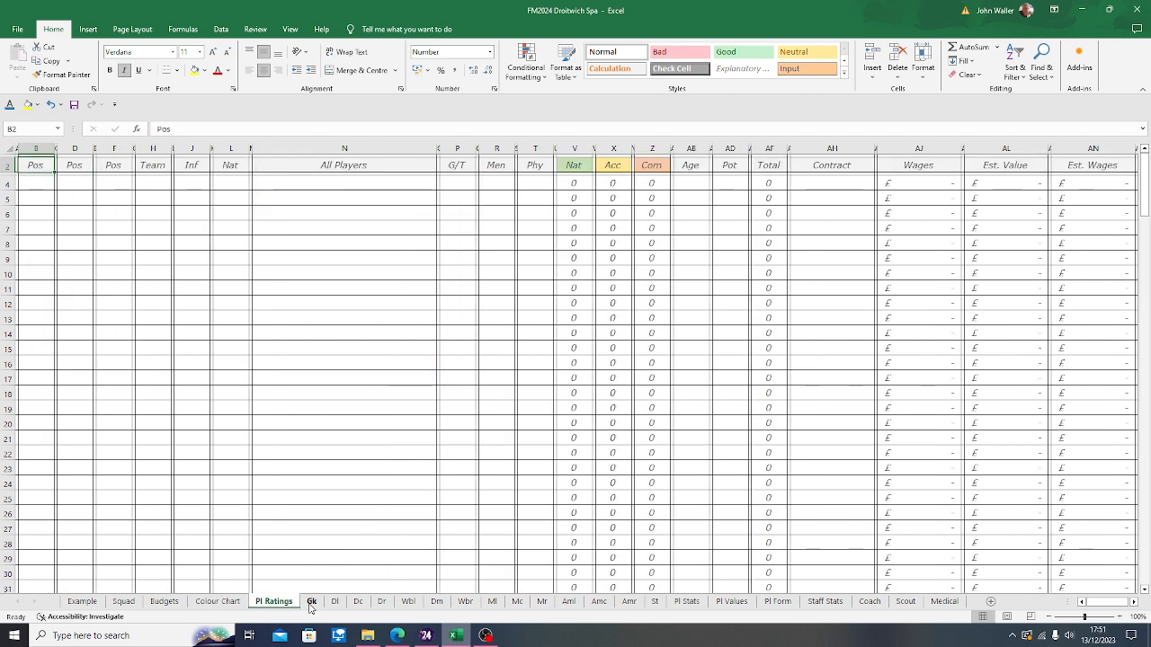
left_click(311, 601)
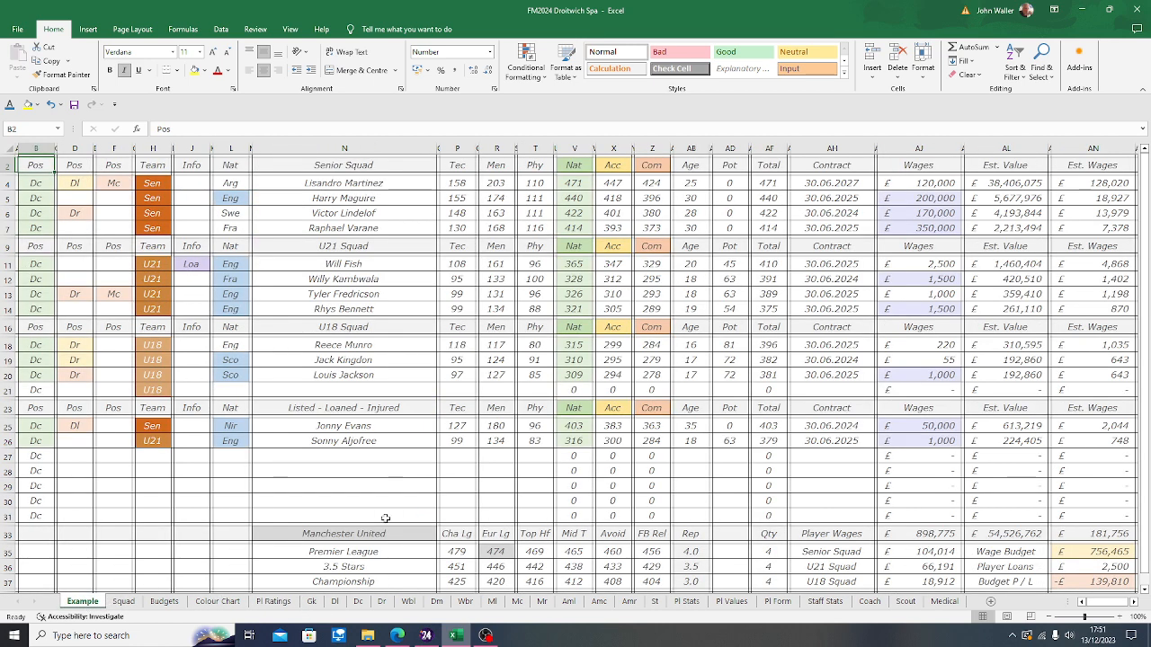
mouse_move(394, 483)
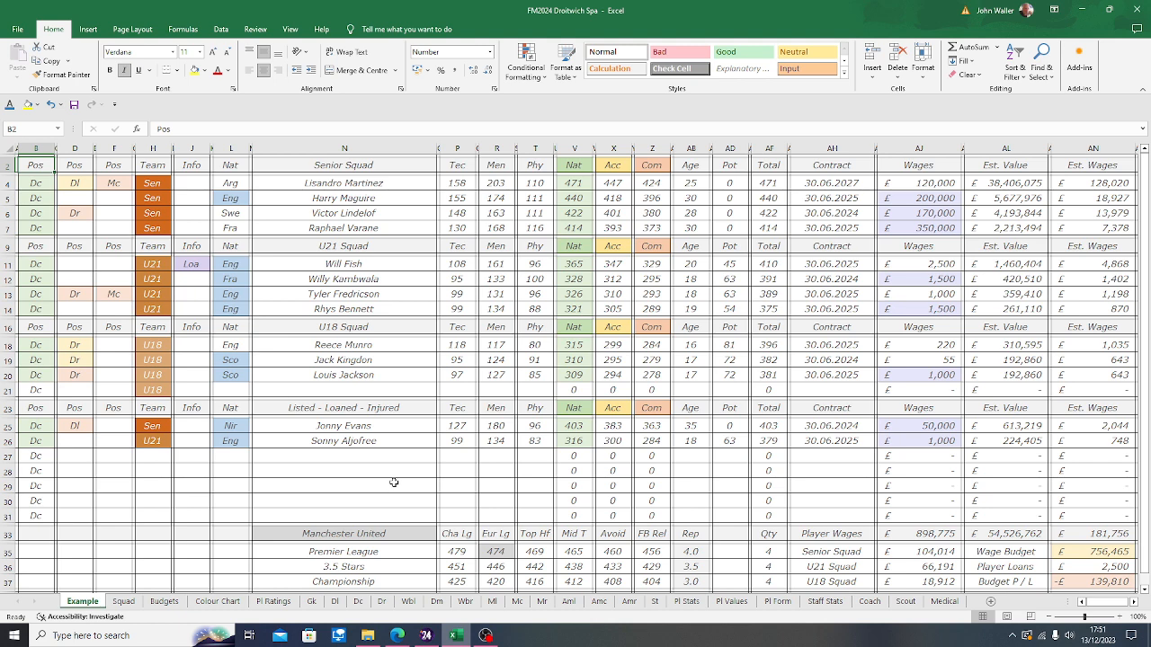